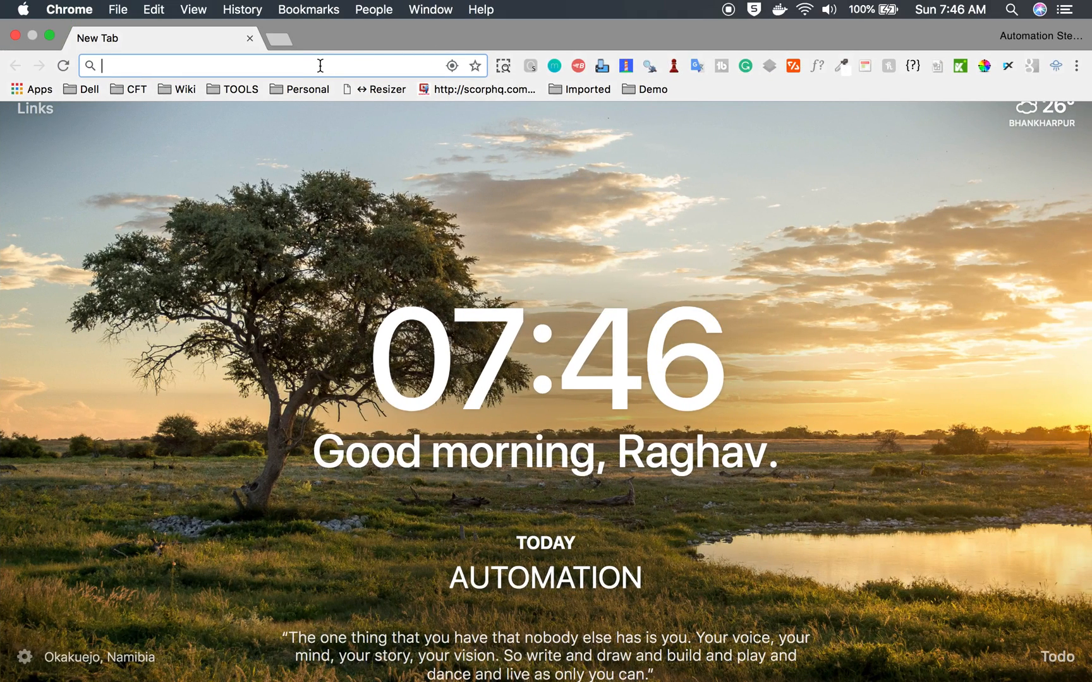
- Search Google for 'desired capabilities in selenium' and open the Javadoc and GitHub wiki results in tabs
text(desired capabilities in selenium)
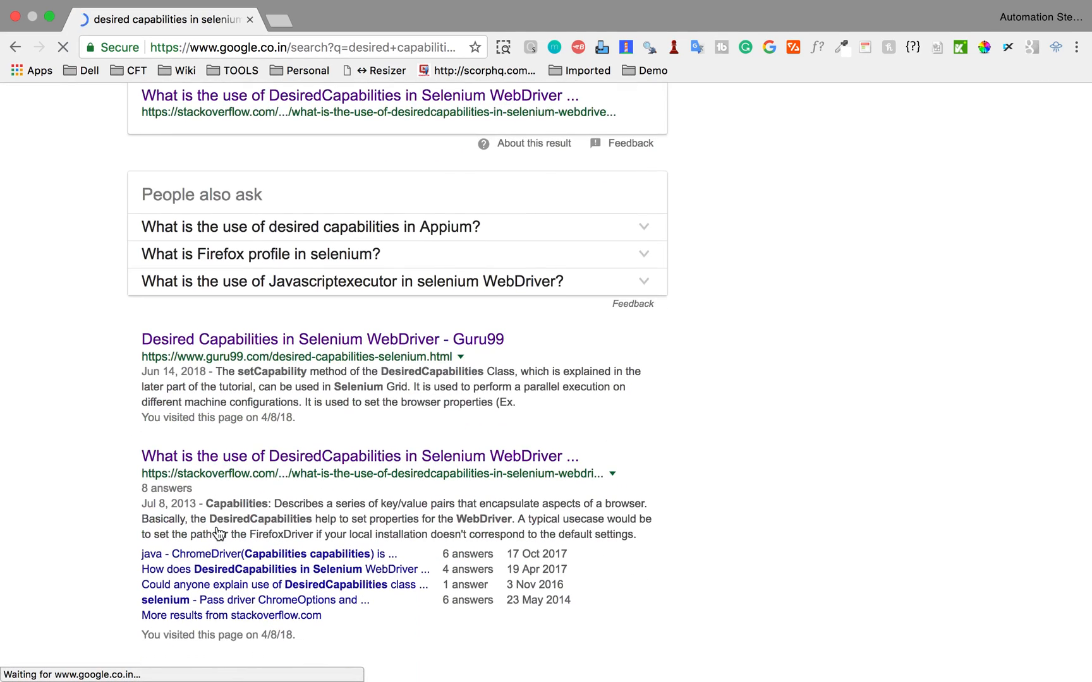
scroll(down, 3)
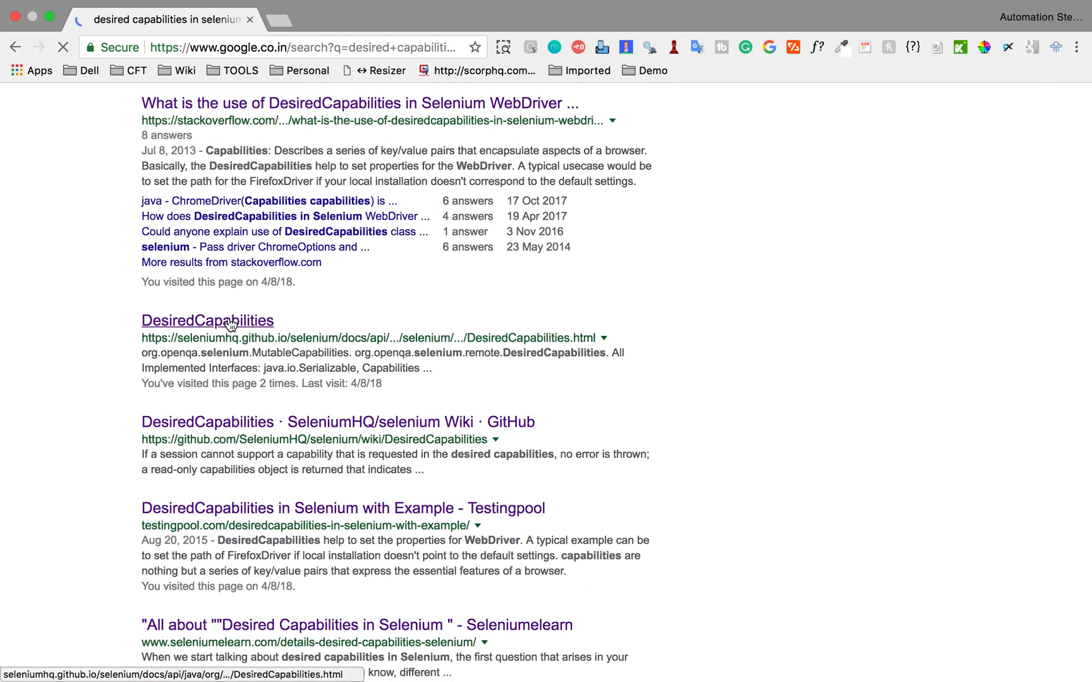
click(206, 320)
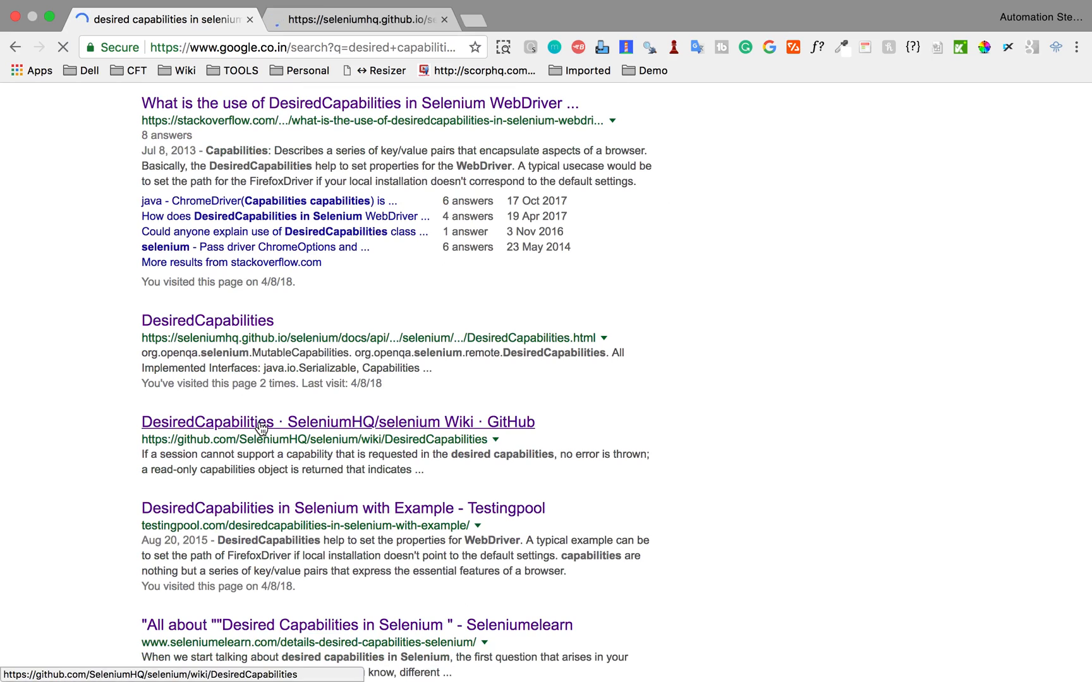
click(259, 428)
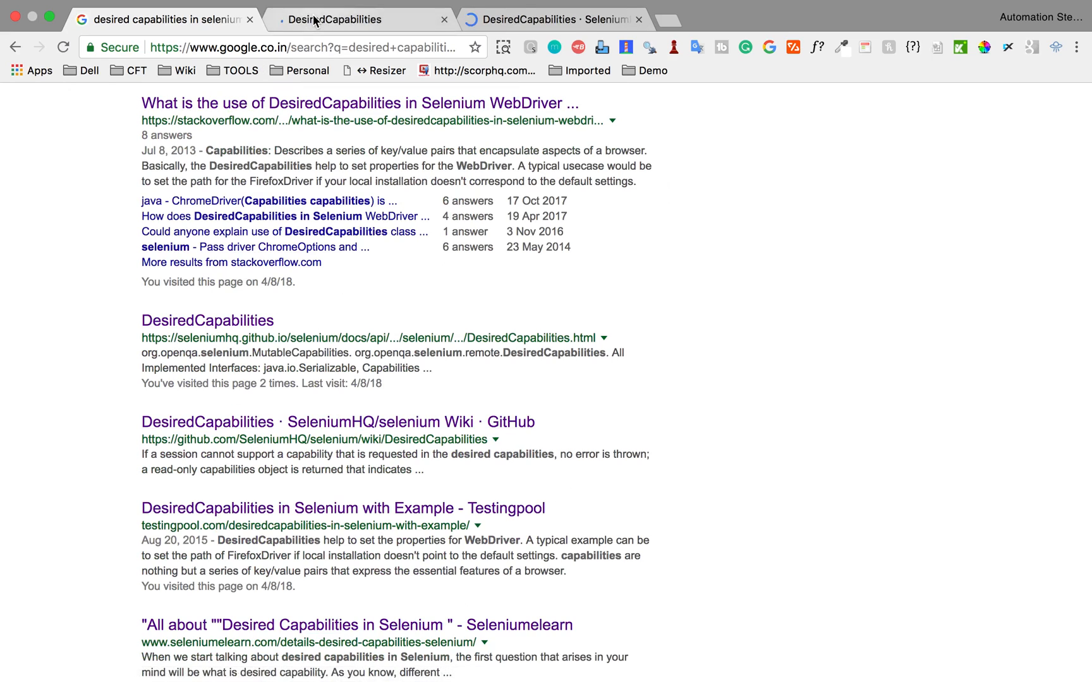
click(207, 321)
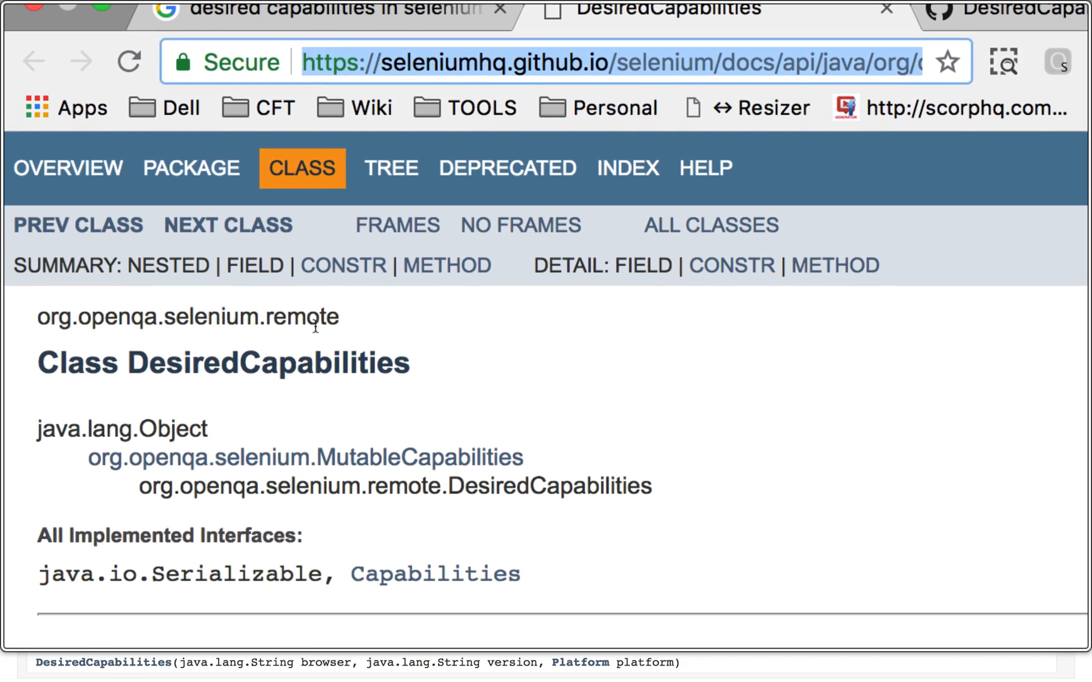
- Scroll through the DesiredCapabilities Javadoc constructor and method summary
scroll(down, 3)
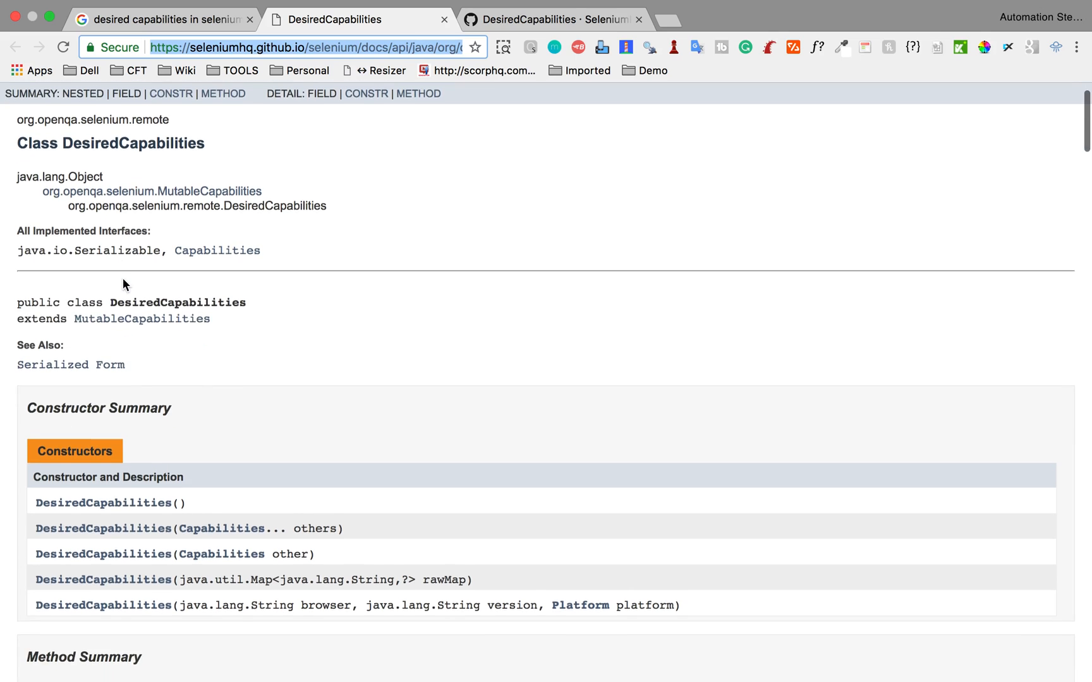
scroll(down, 3)
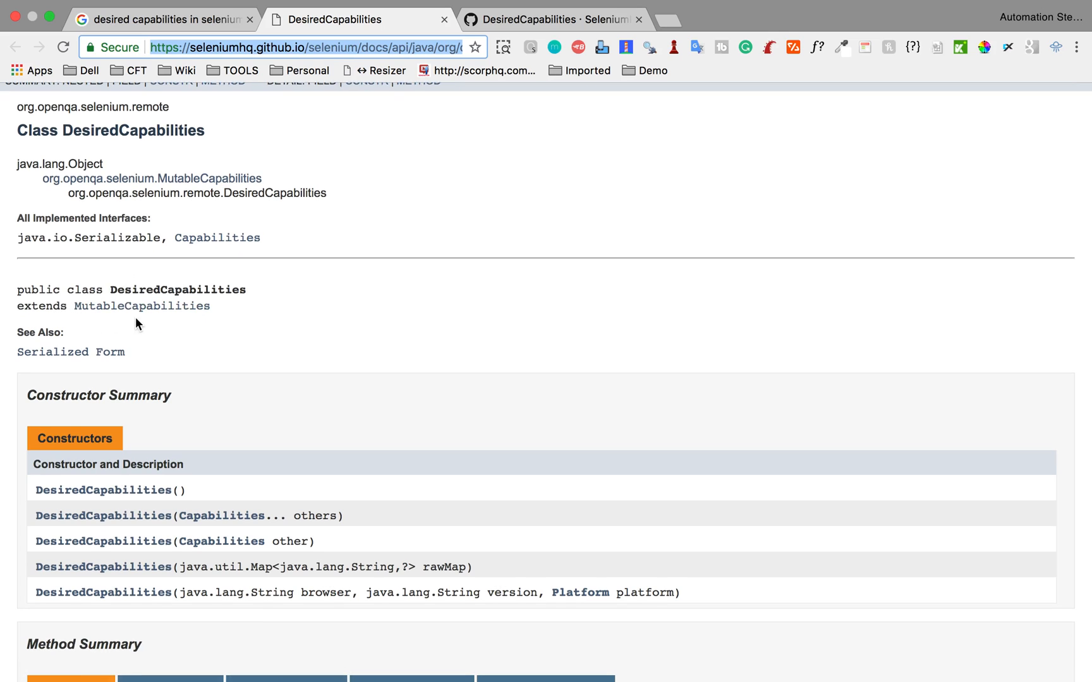
scroll(down, 3)
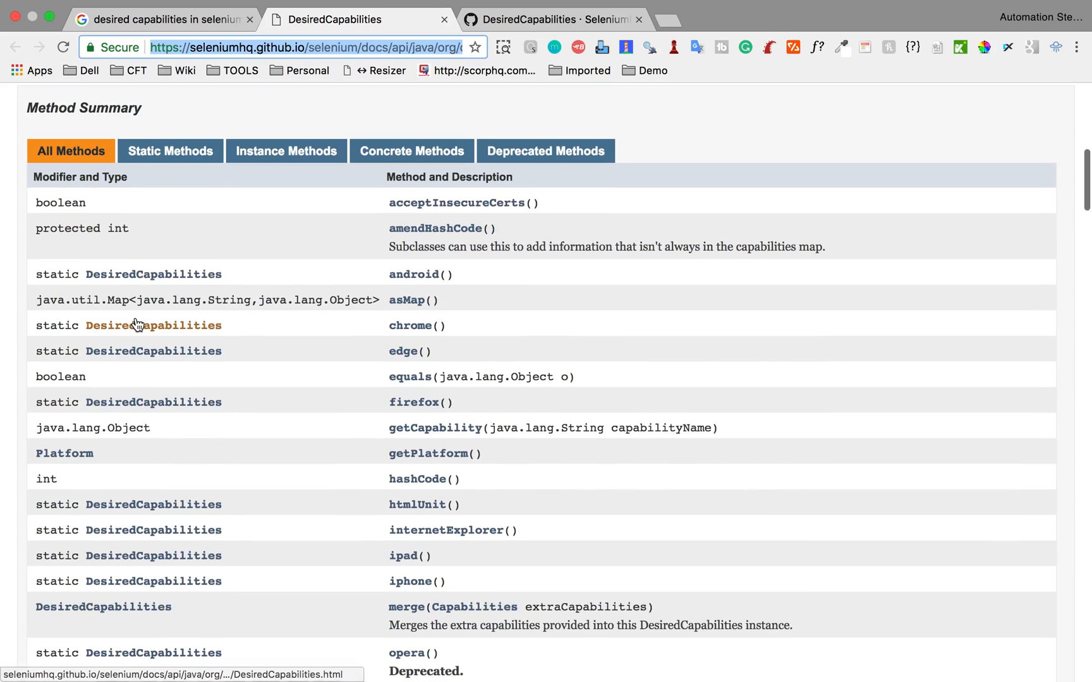
scroll(up, 3)
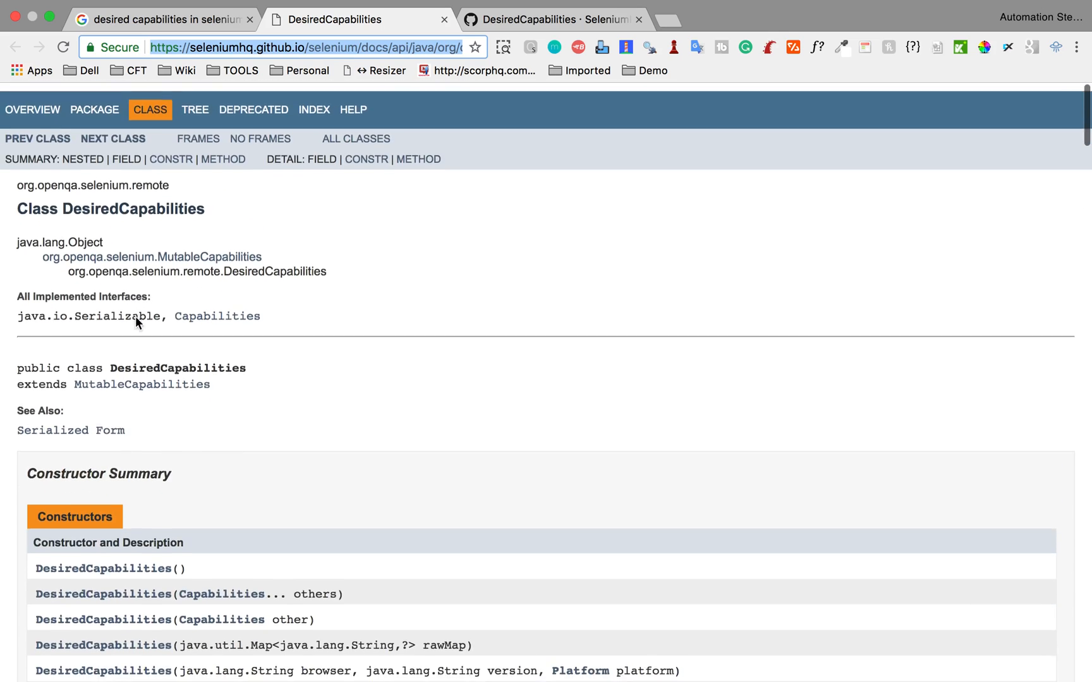
- Switch between the Javadoc tab and the GitHub DesiredCapabilities wiki tab, ending on the wiki
click(552, 19)
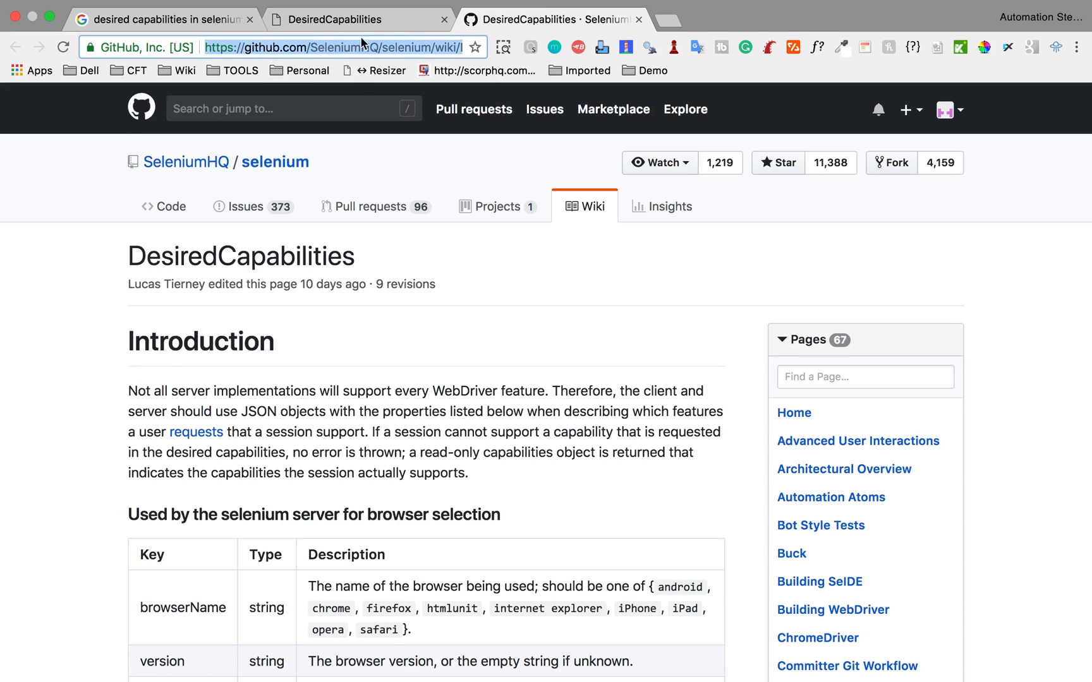
click(342, 19)
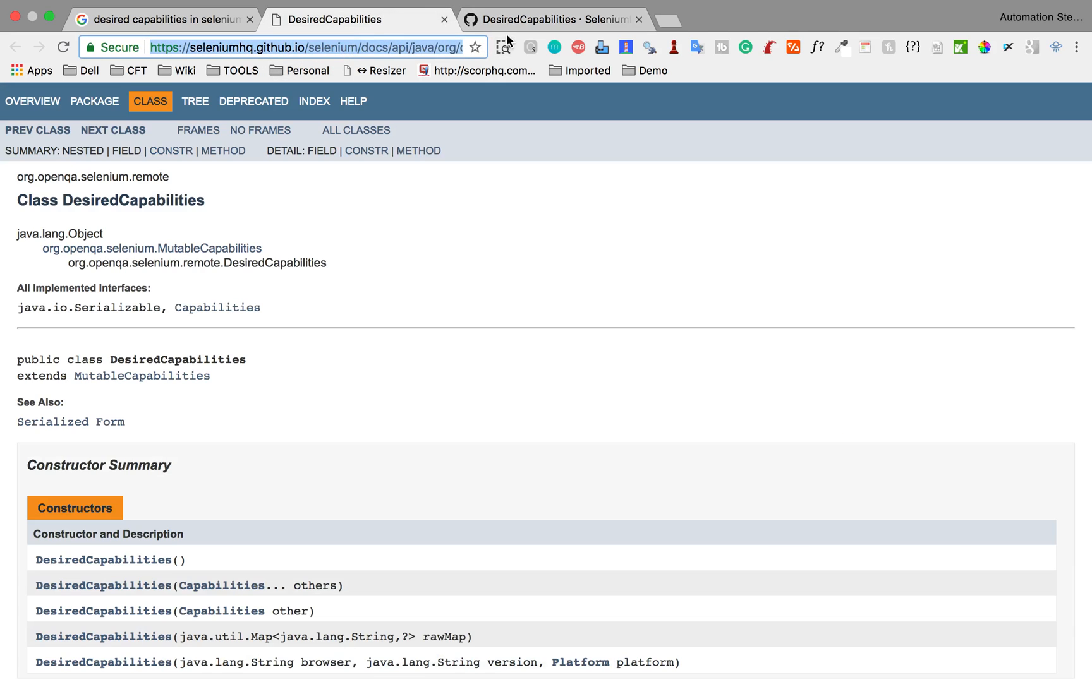
click(551, 19)
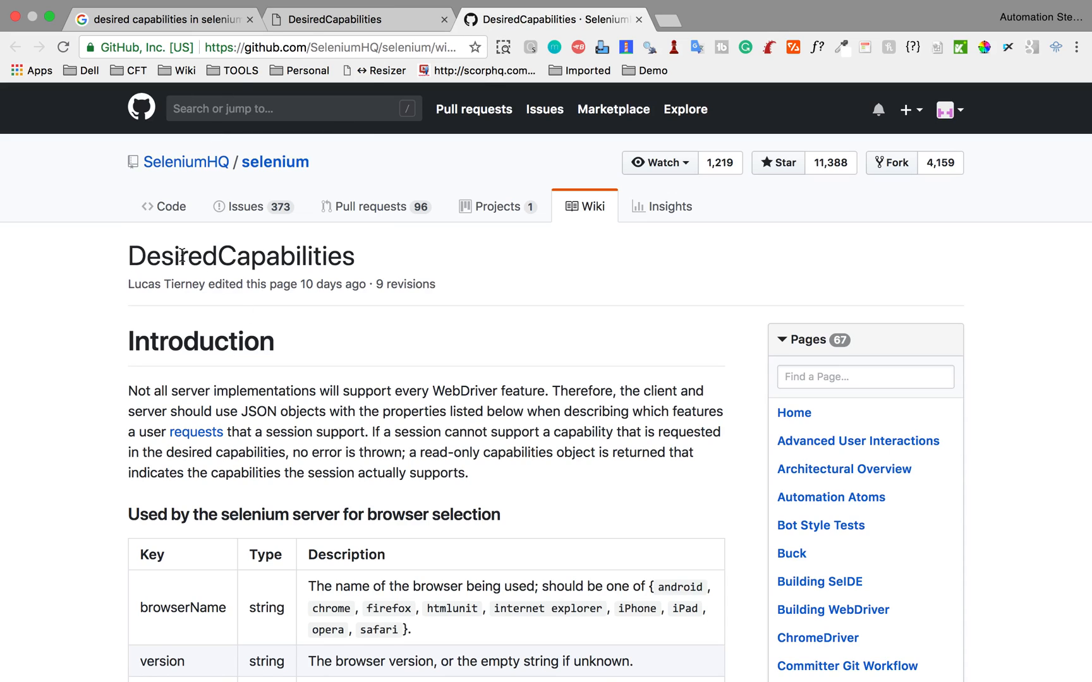
scroll(down, 3)
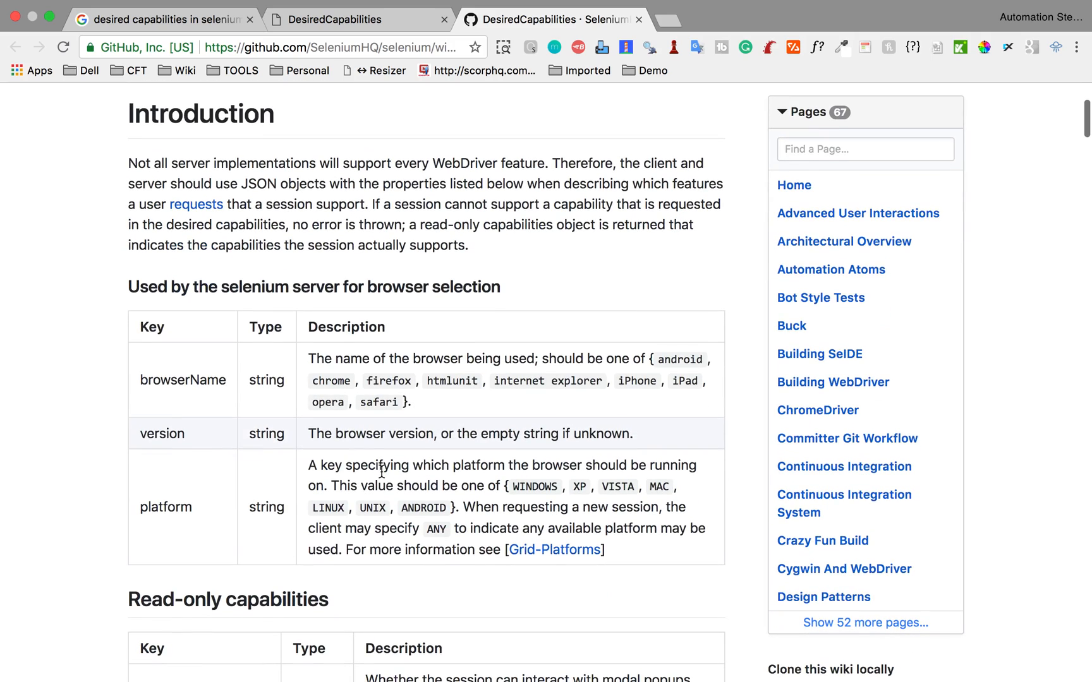
double_click(183, 380)
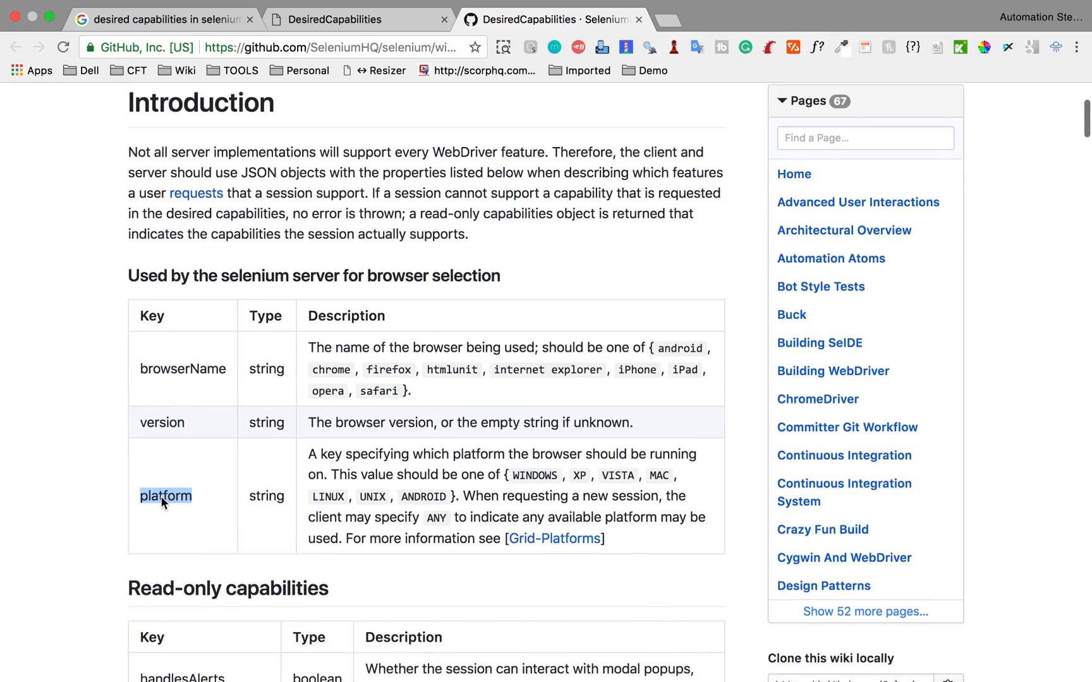
scroll(down, 3)
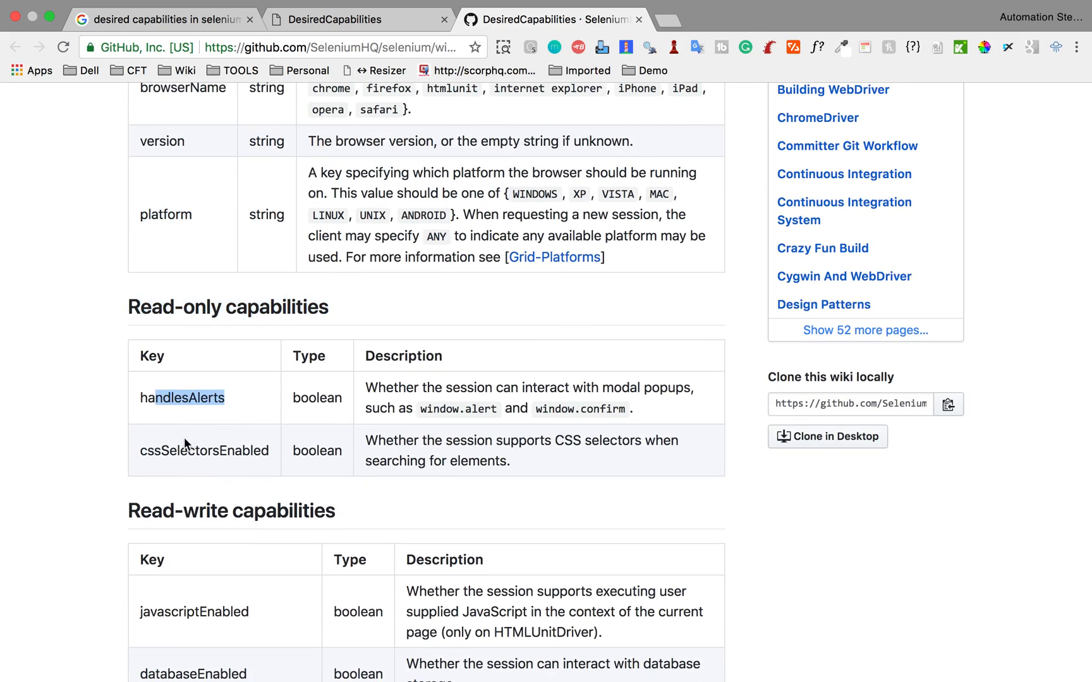
scroll(down, 3)
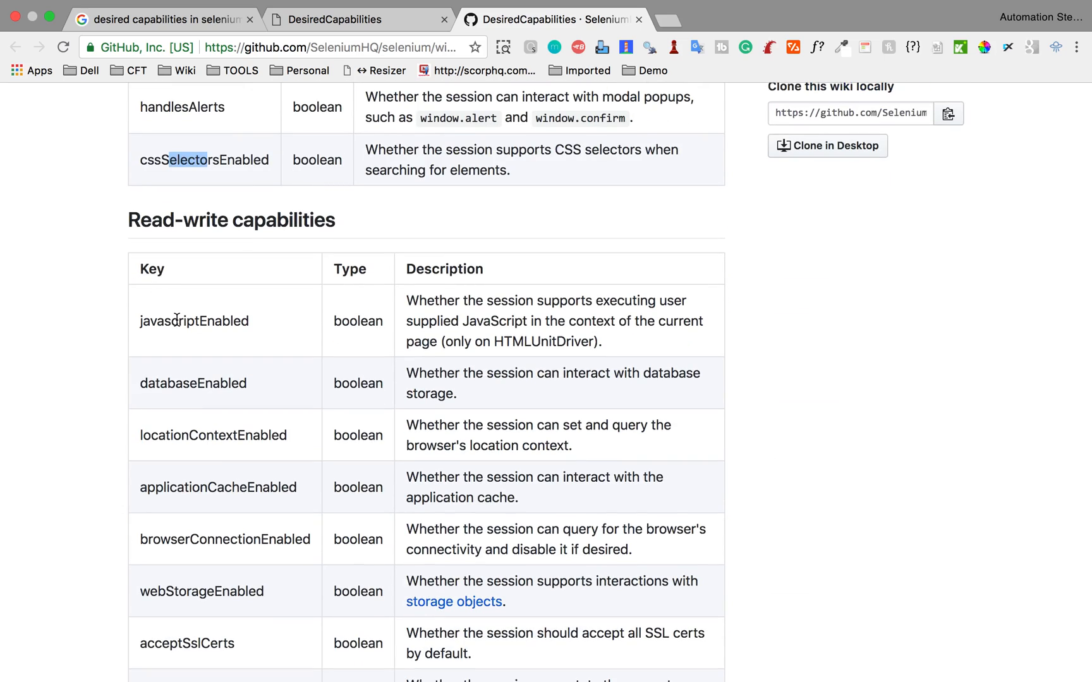
double_click(194, 321)
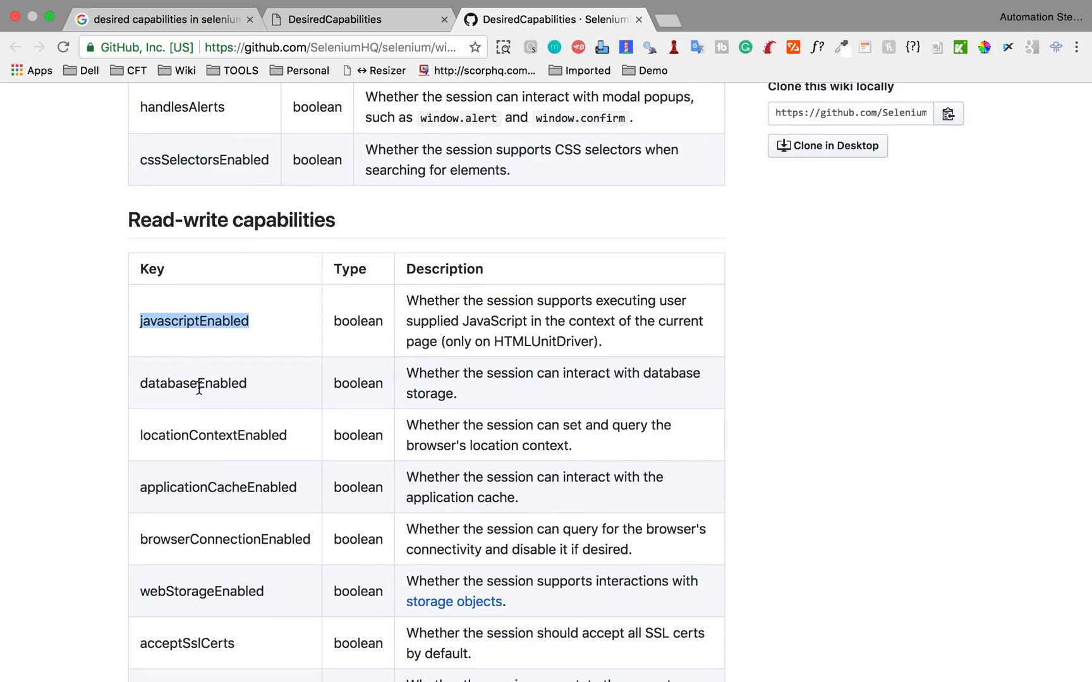
scroll(down, 3)
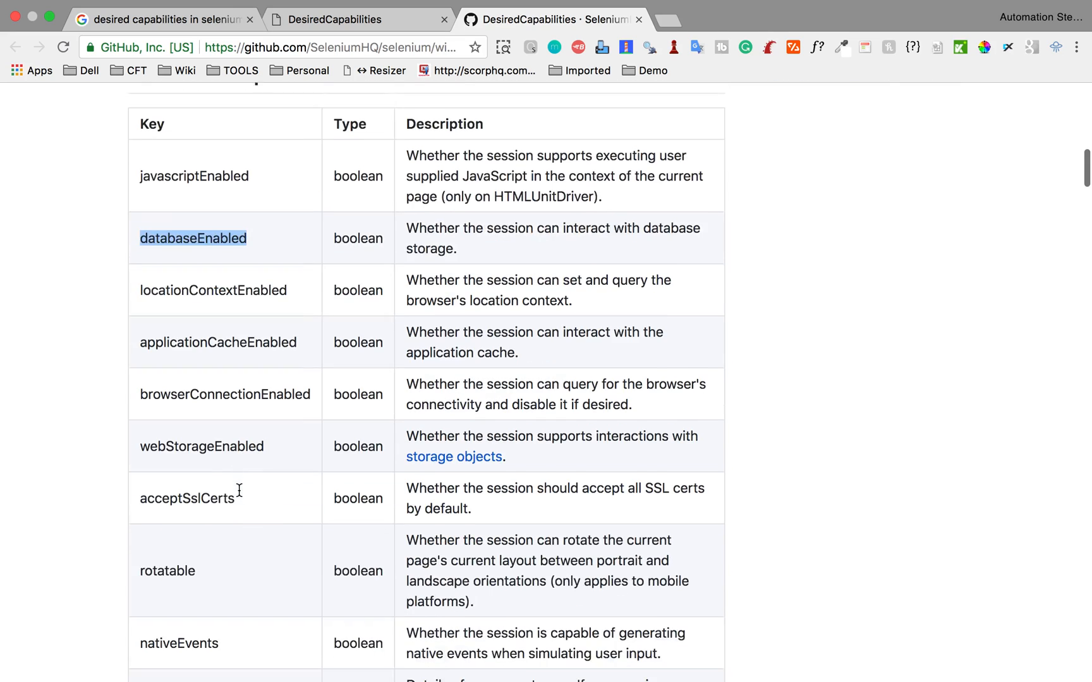
scroll(down, 3)
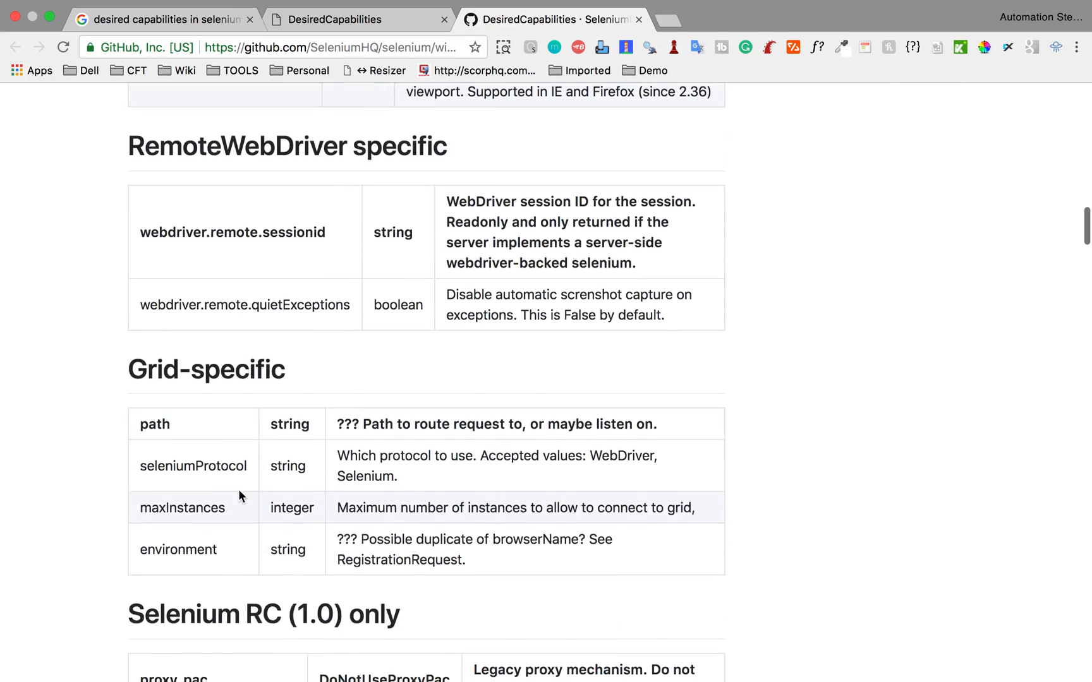
scroll(down, 3)
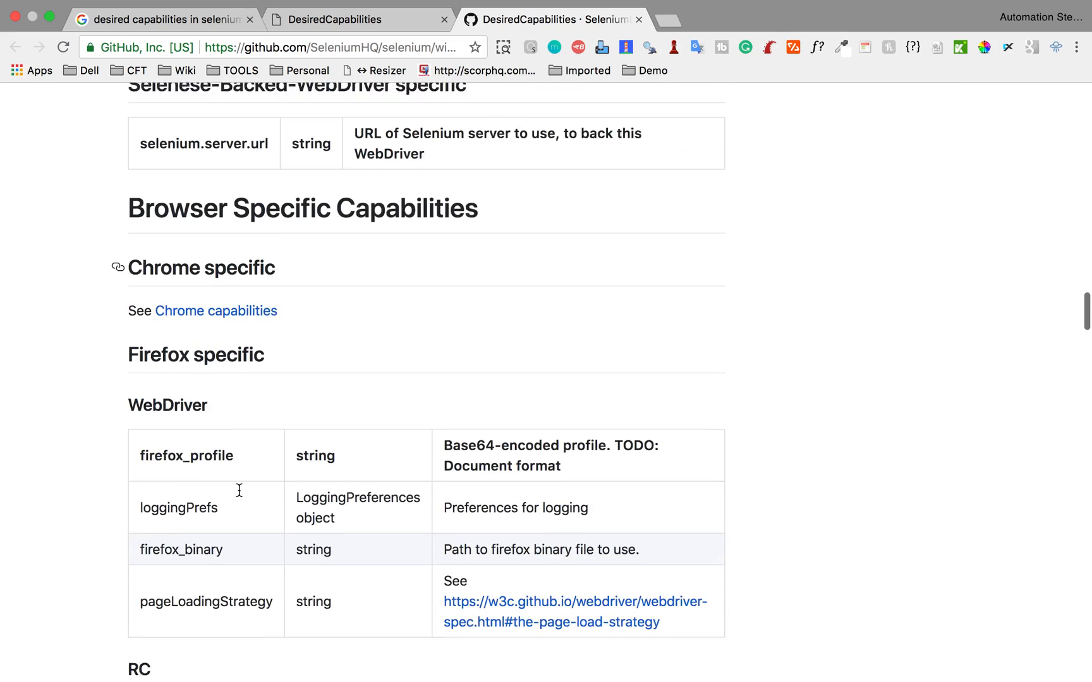
scroll(up, 3)
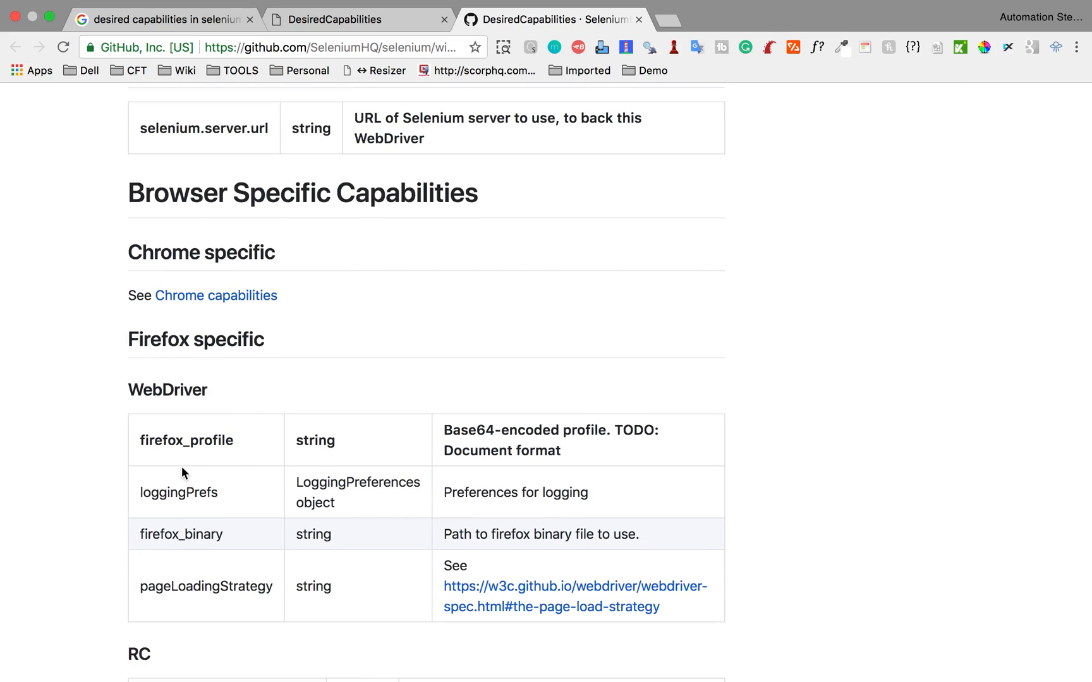
scroll(down, 3)
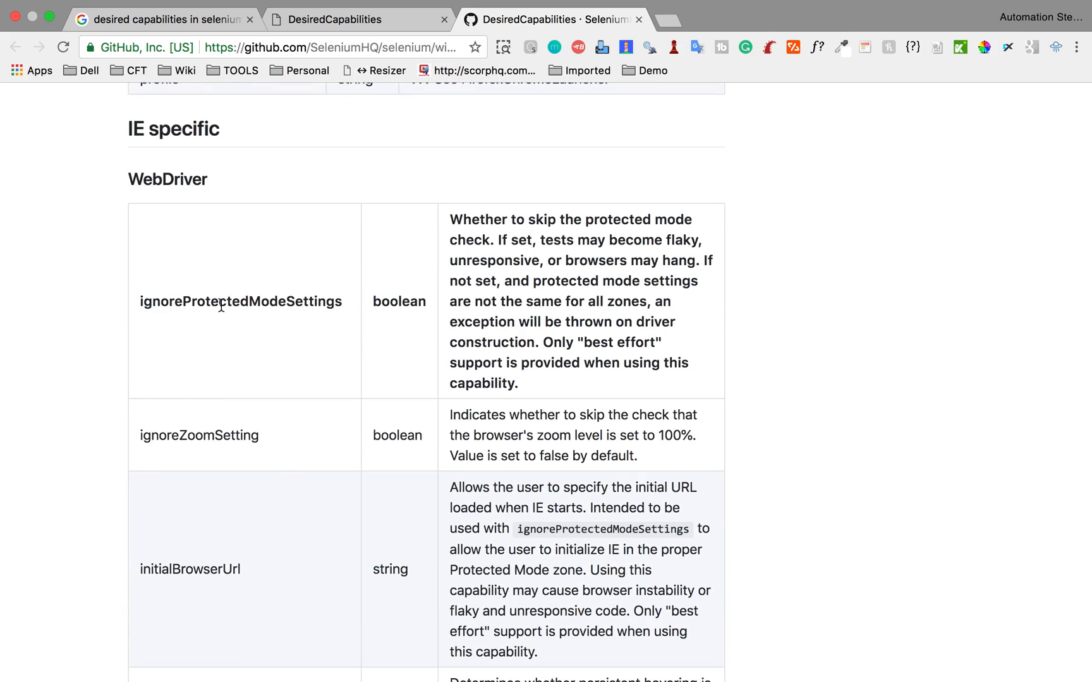
mouse_move(233, 242)
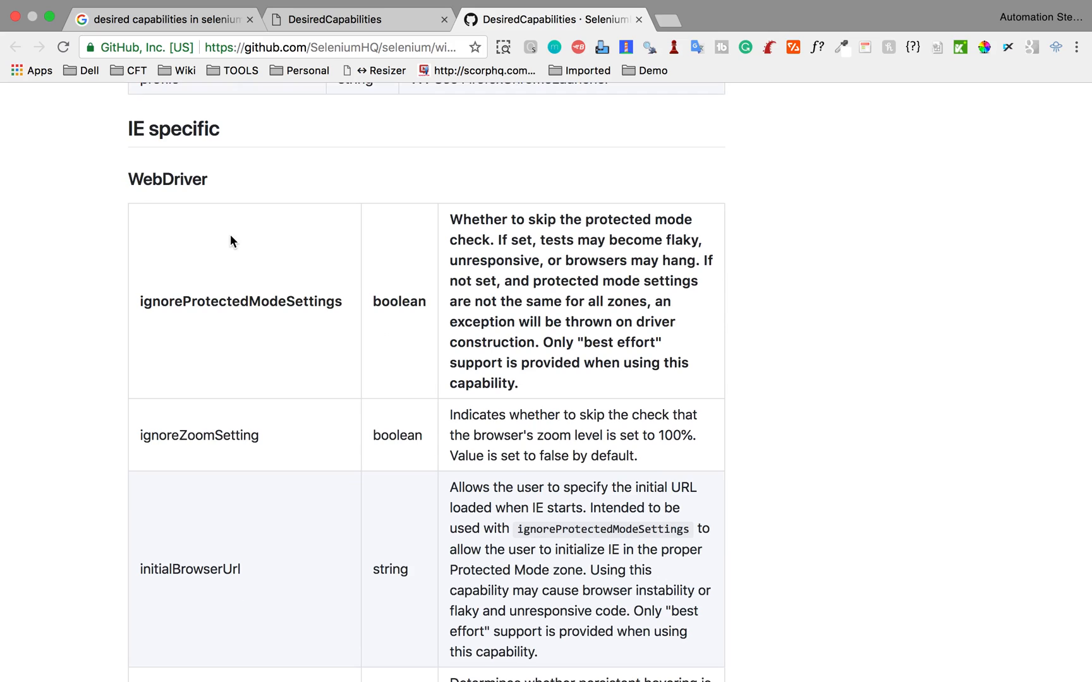
double_click(240, 301)
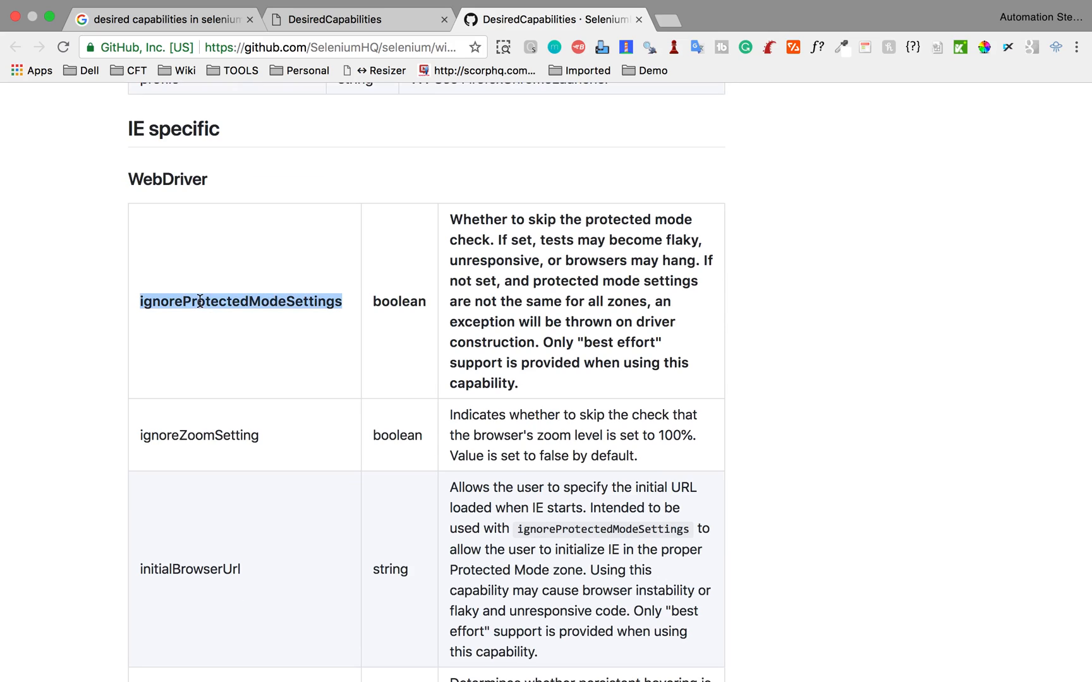
double_click(198, 436)
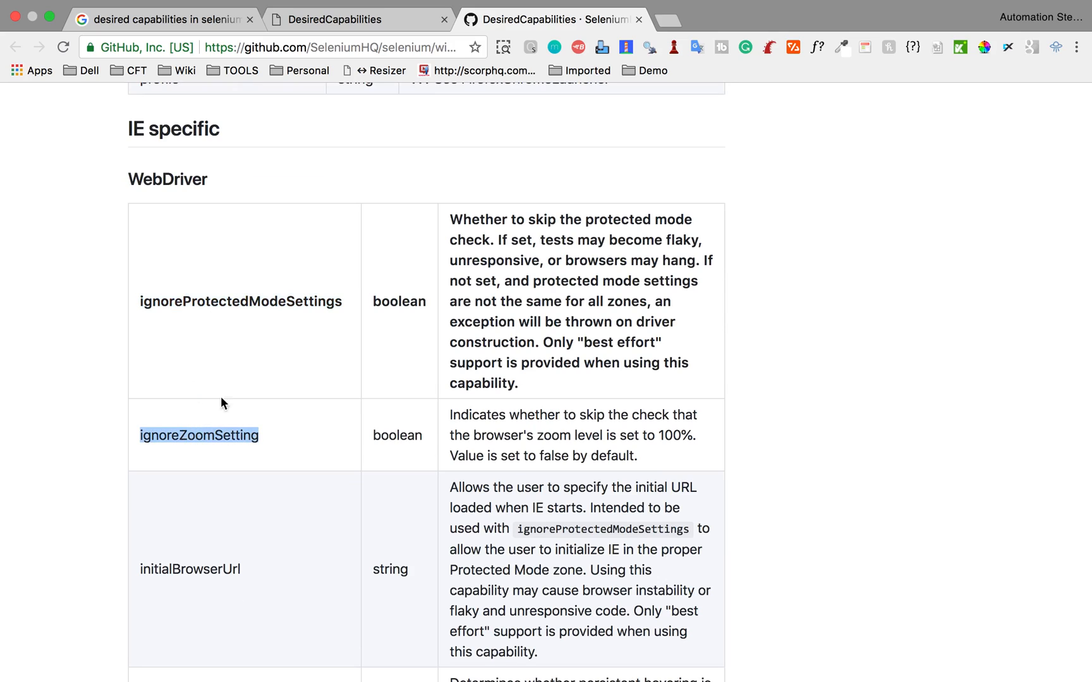
scroll(up, 3)
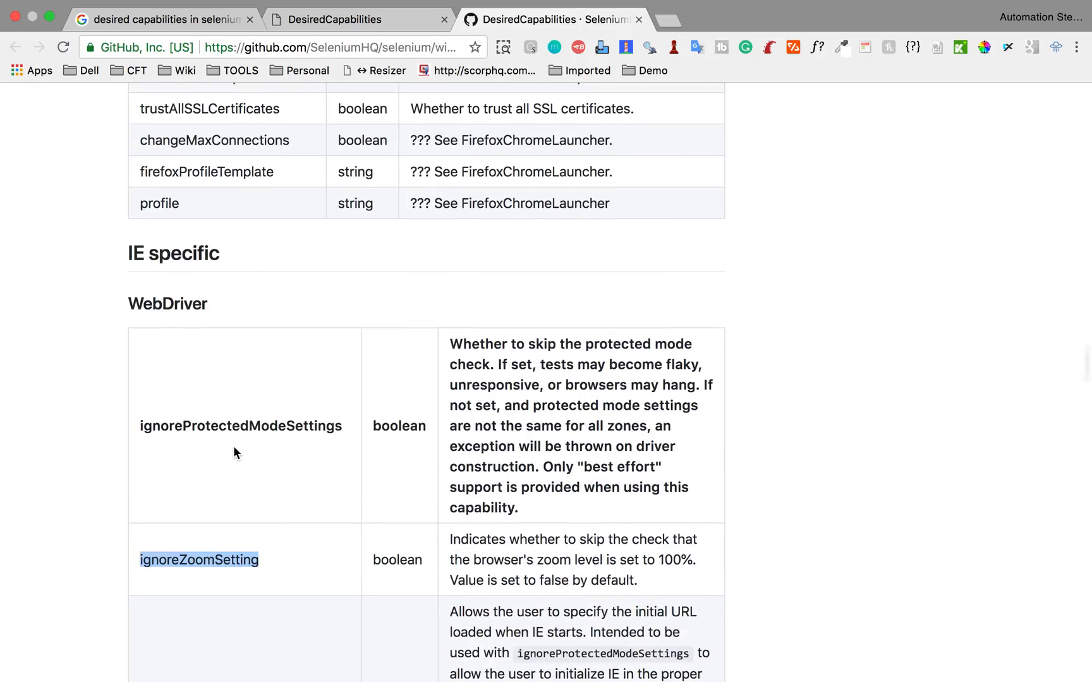
scroll(down, 3)
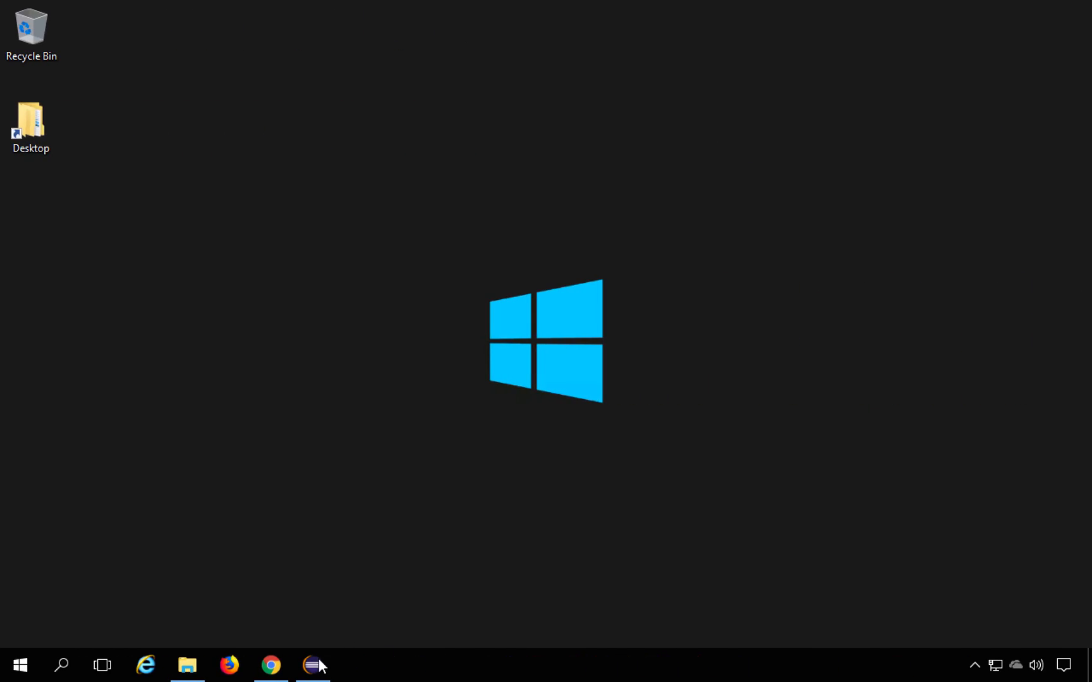
- Create class DesiredCapabilities_Demo with a public static void main stub in the default package
click(314, 664)
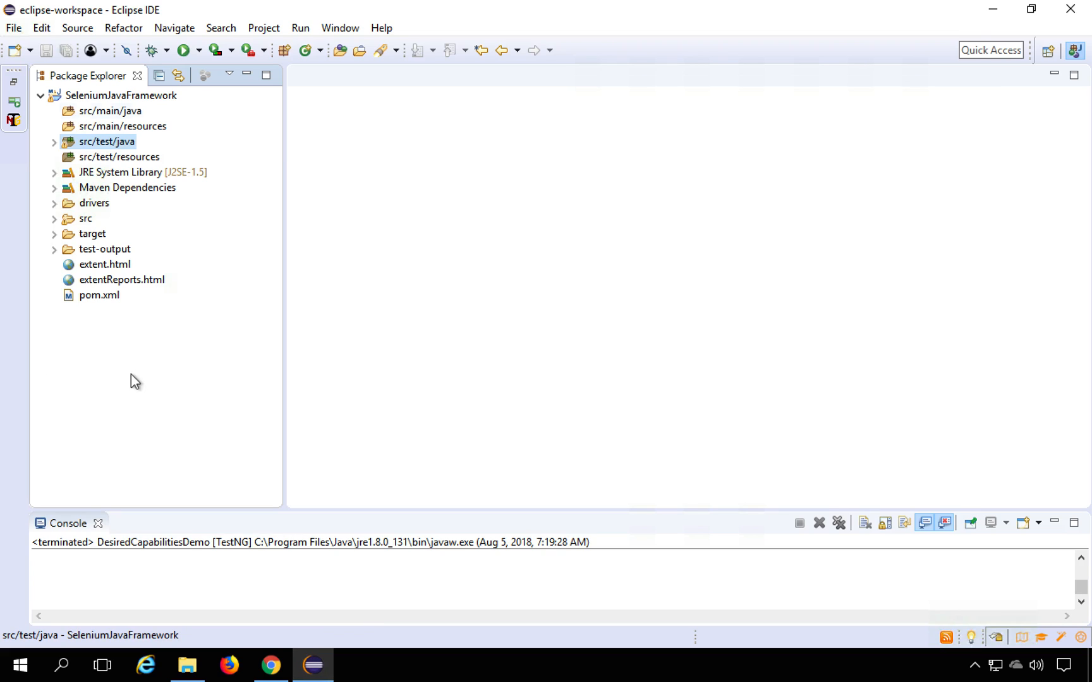
click(54, 142)
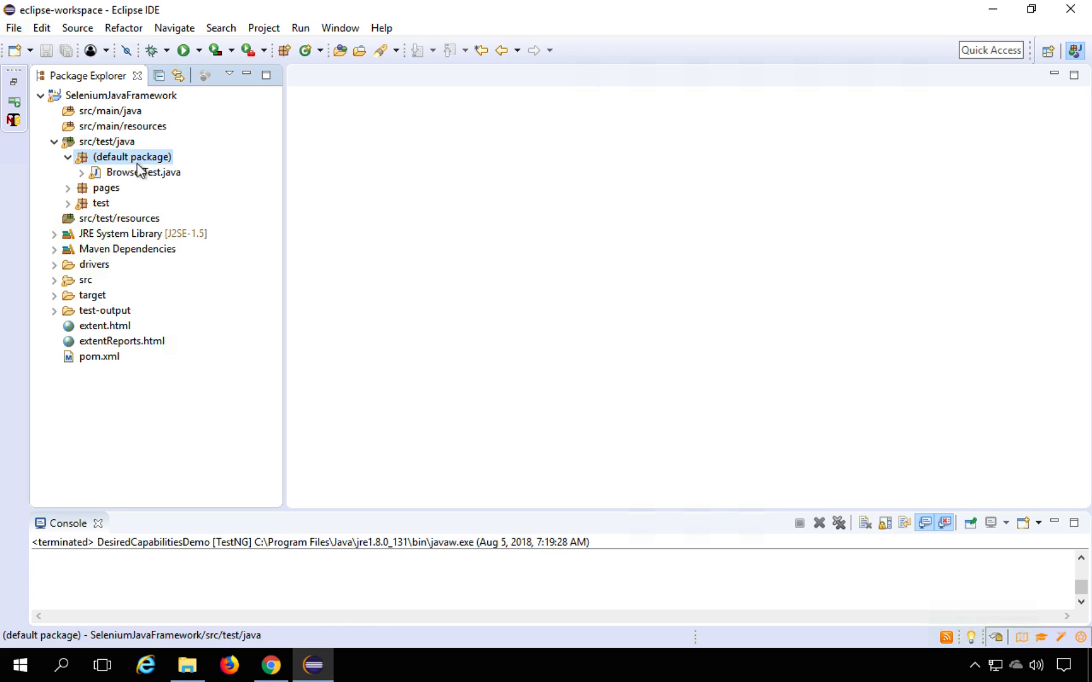
right_click(130, 157)
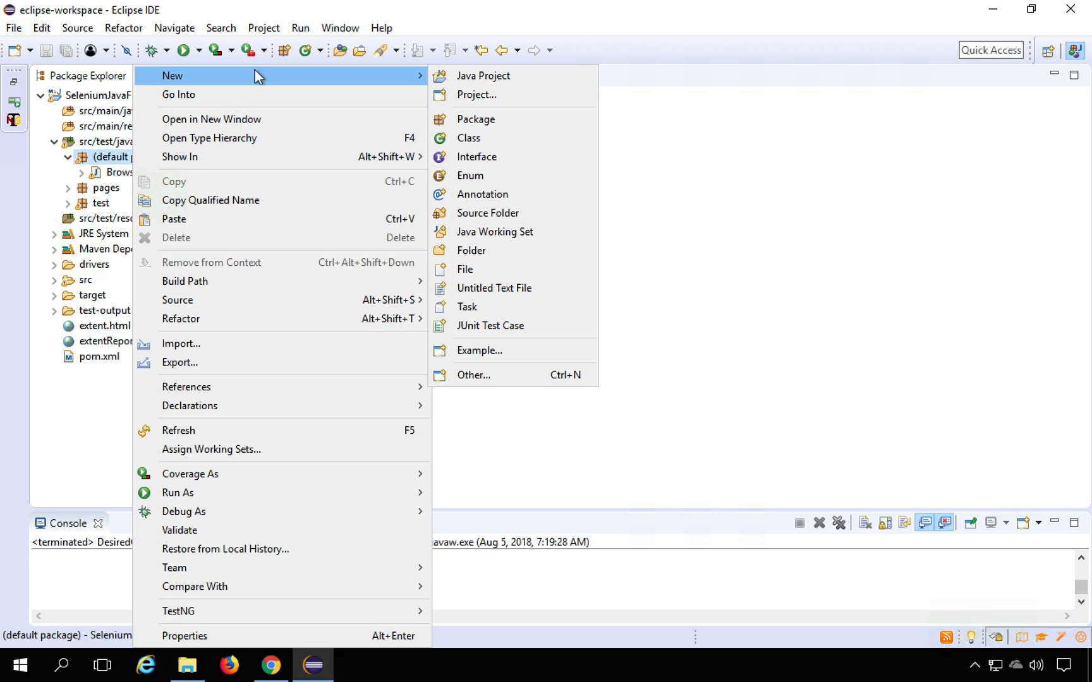
click(469, 138)
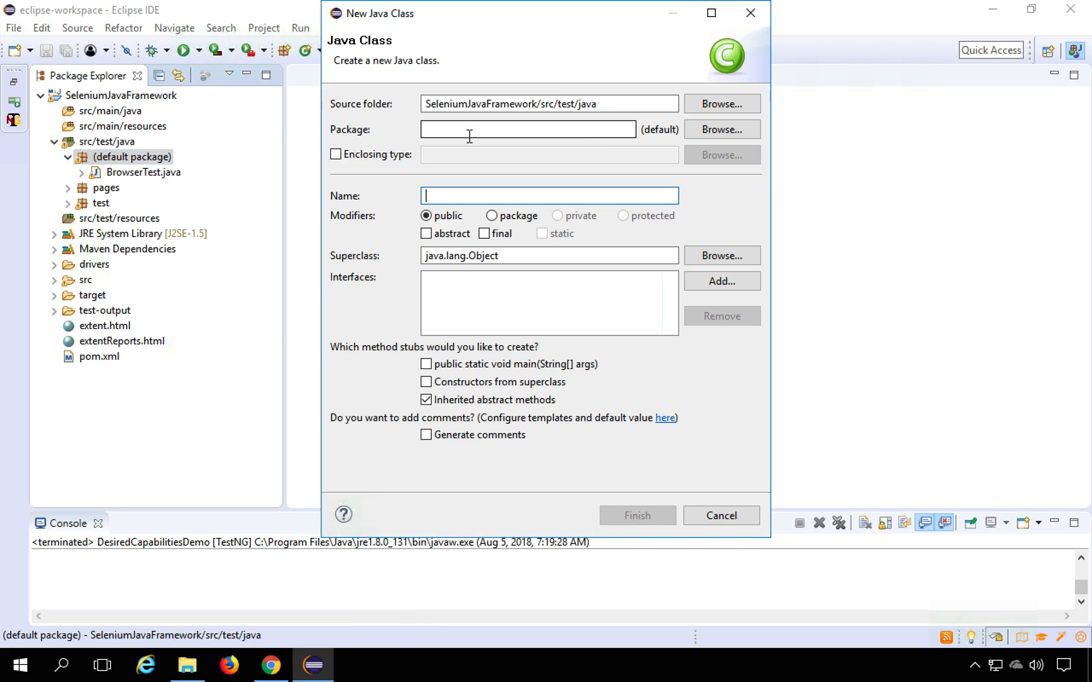
text(Desired)
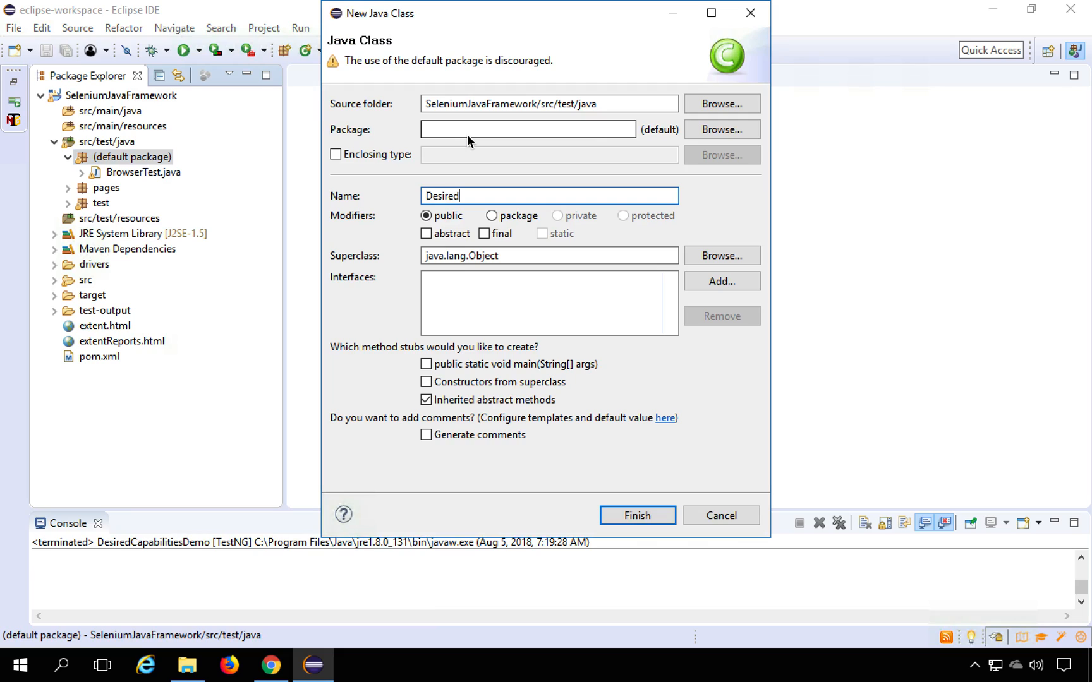
text(Capabilities)
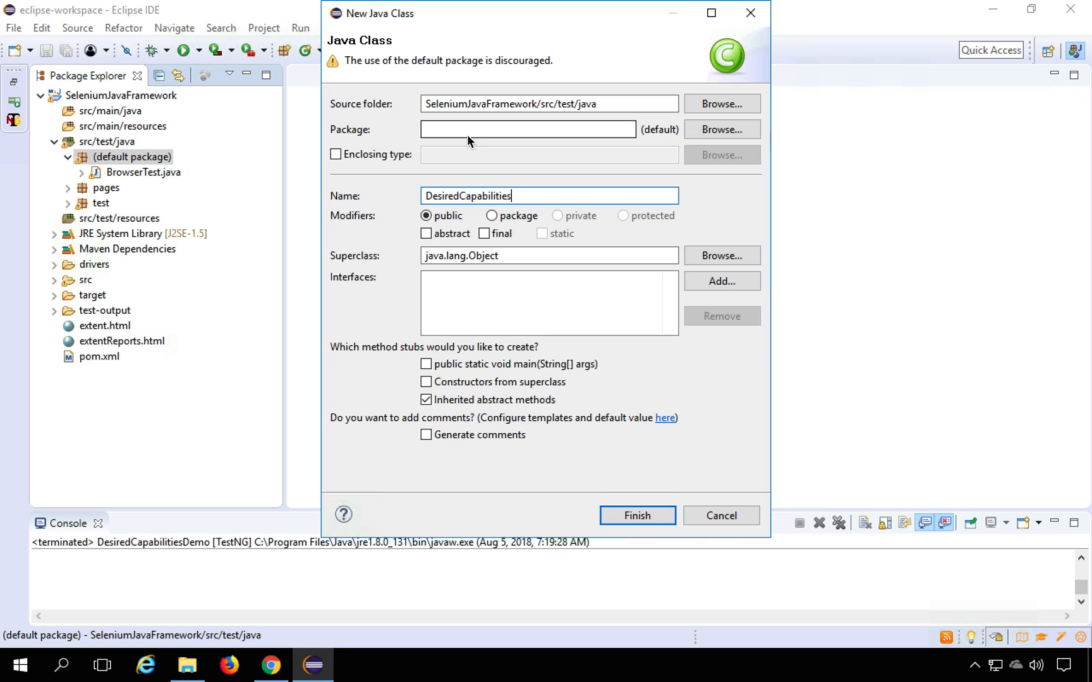
text(_Demo)
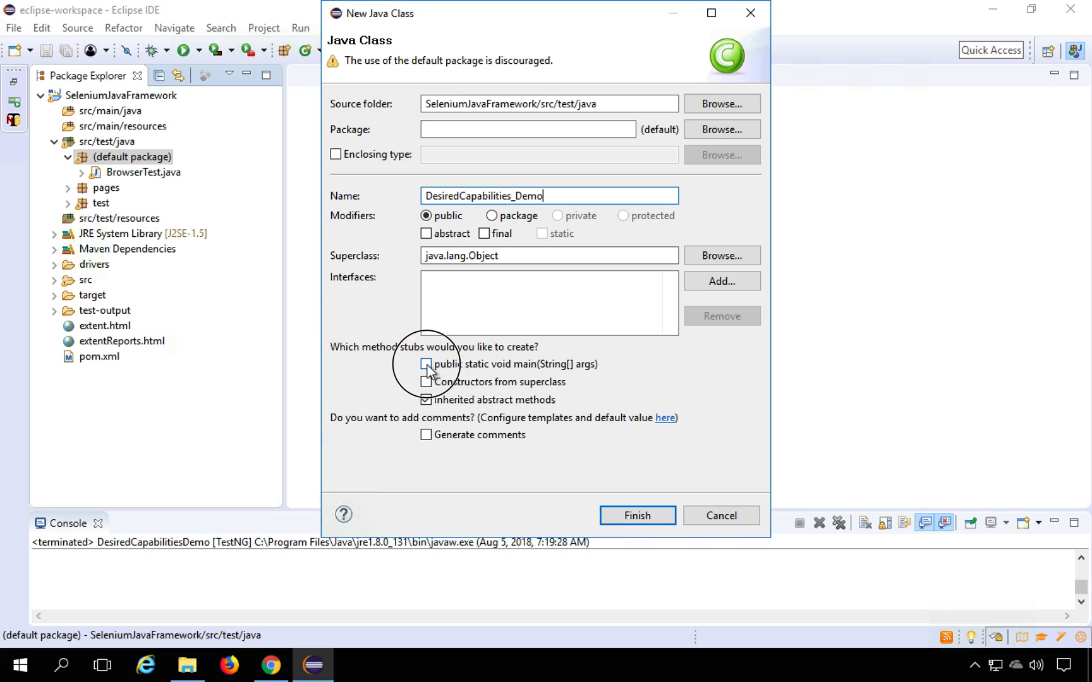
click(425, 364)
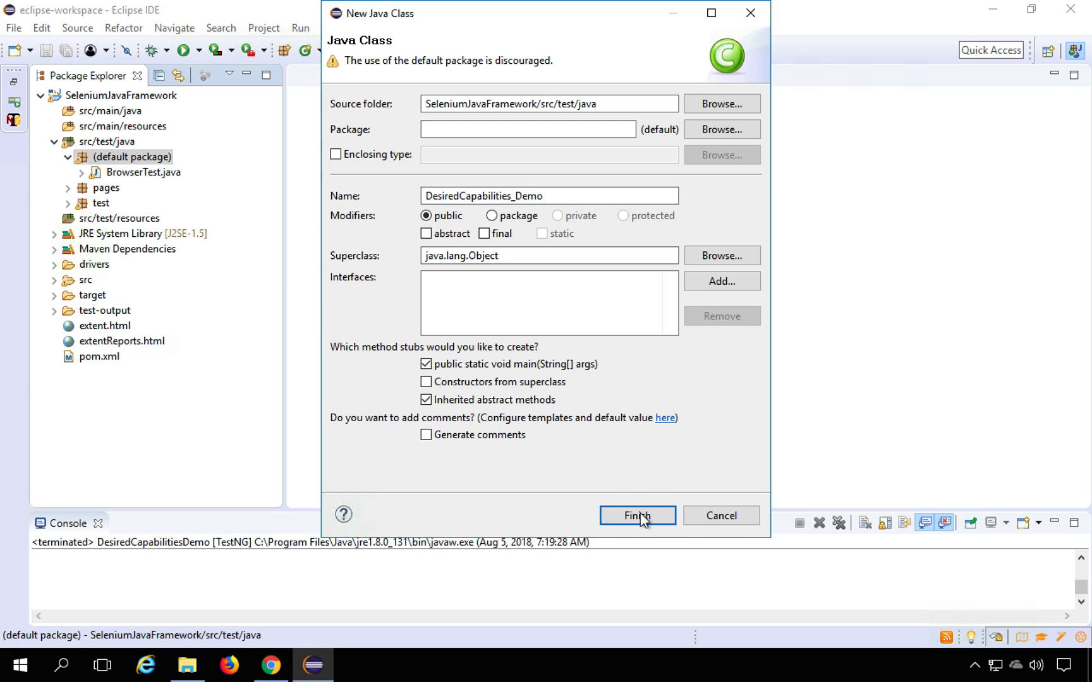
click(636, 517)
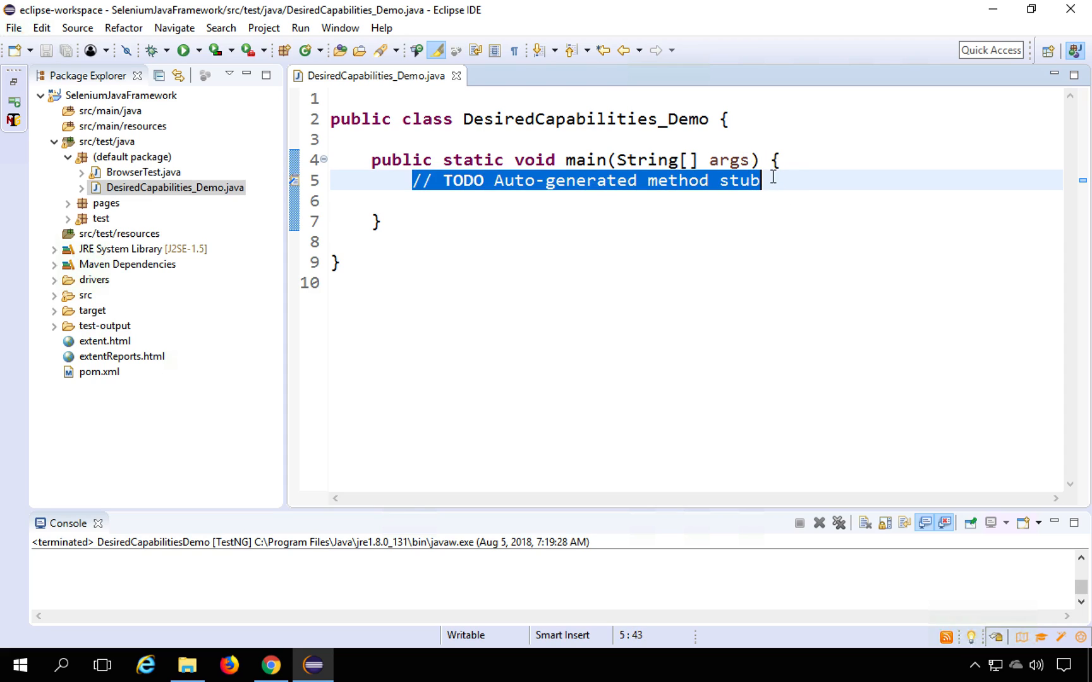
- Replace the TODO comment with projectPath and IE driver lines copied from BrowserTest.java
key(Delete)
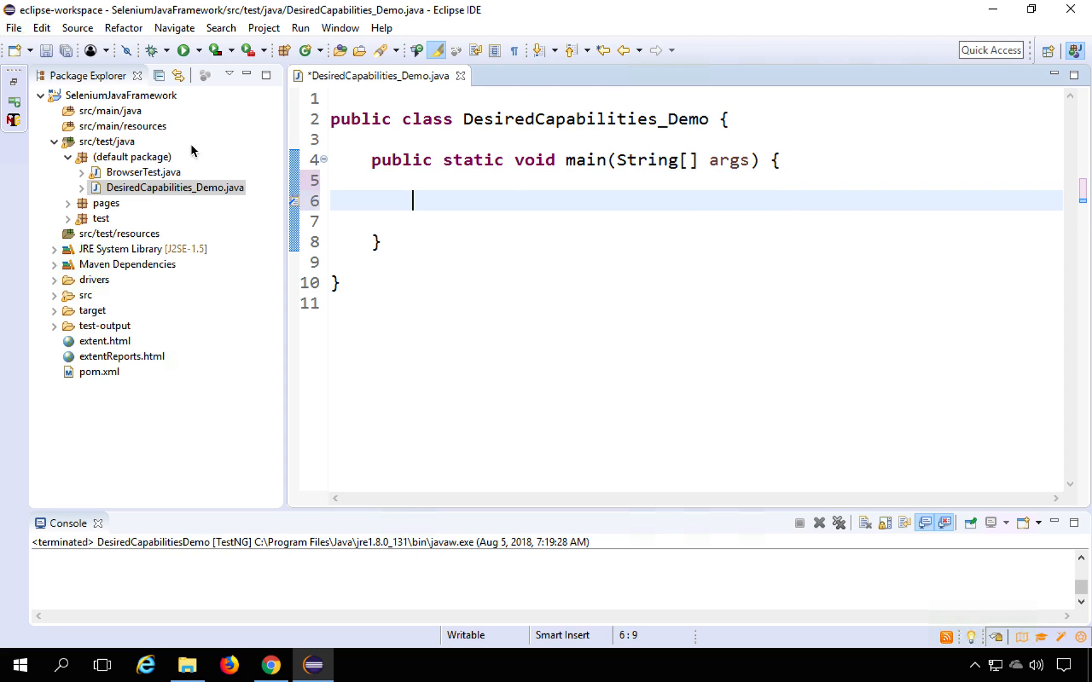
double_click(144, 172)
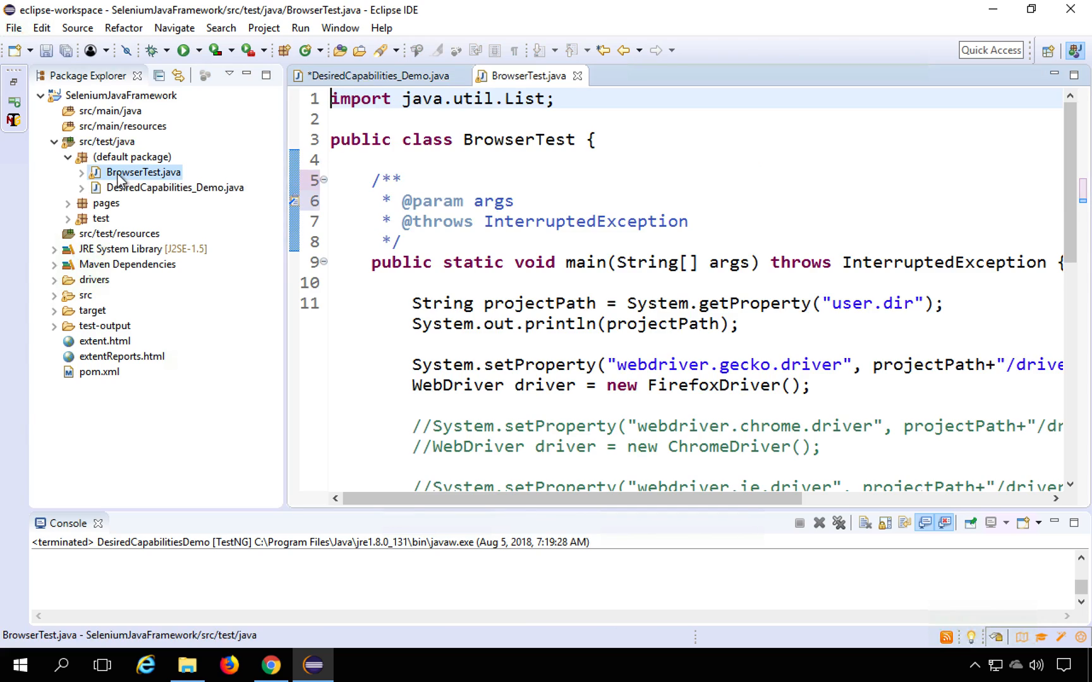
scroll(down, 3)
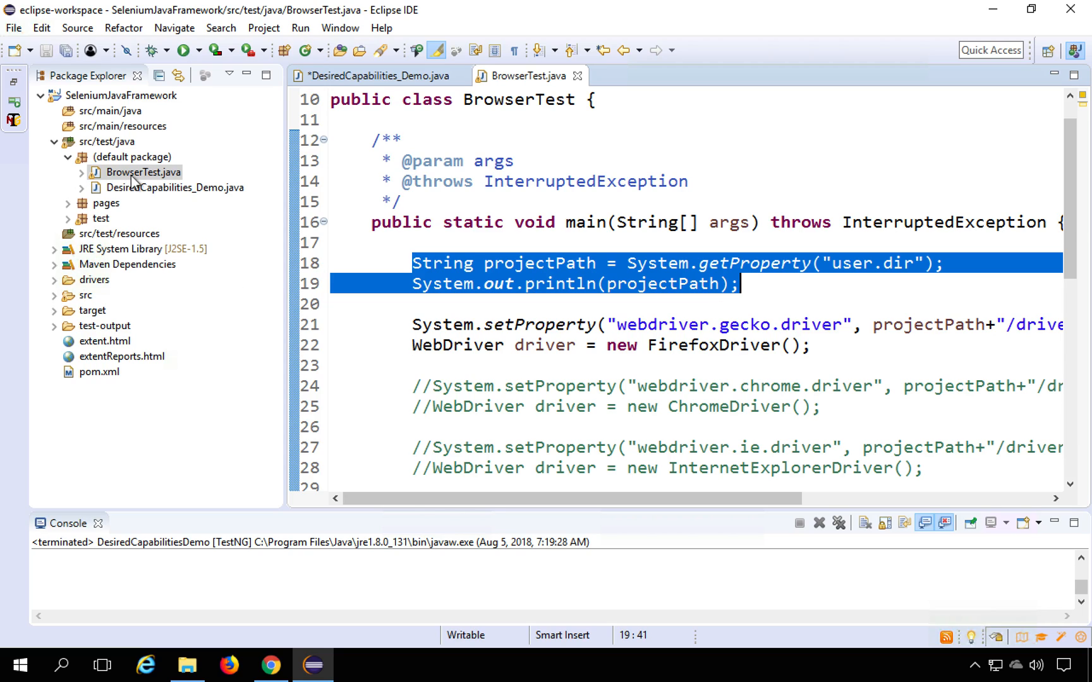
click(371, 75)
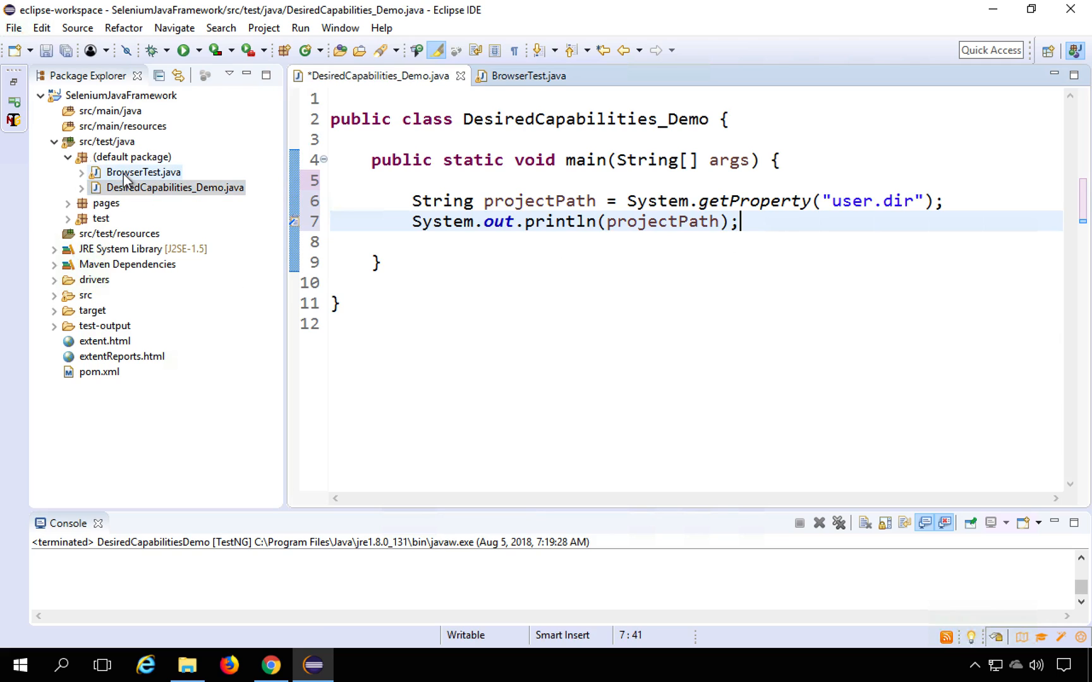
click(526, 75)
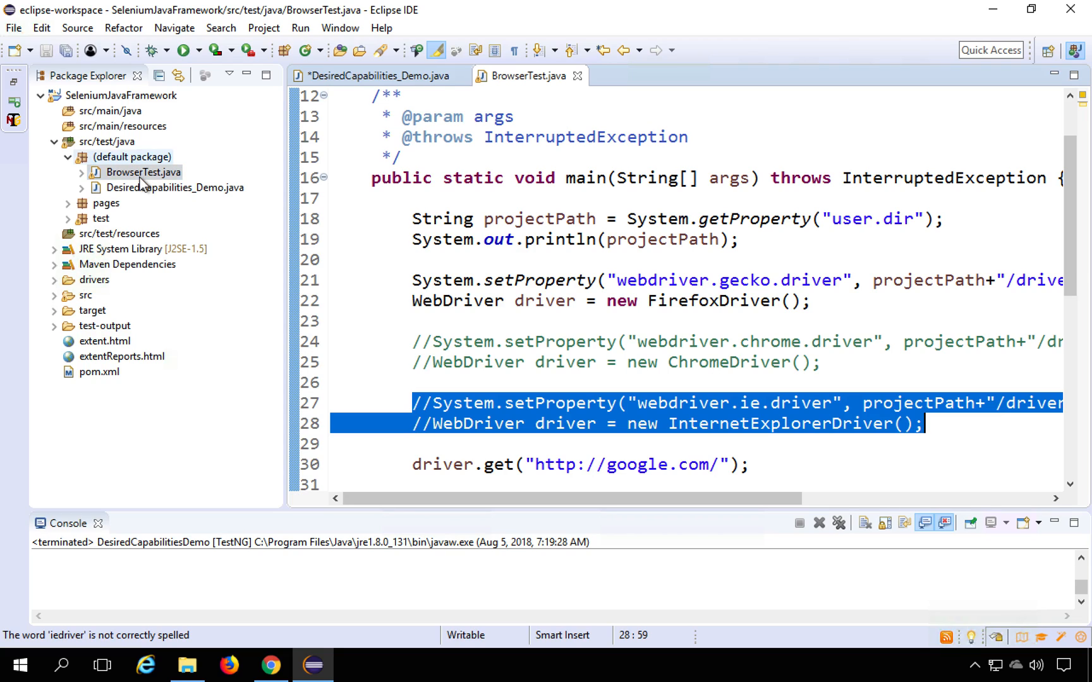
click(175, 187)
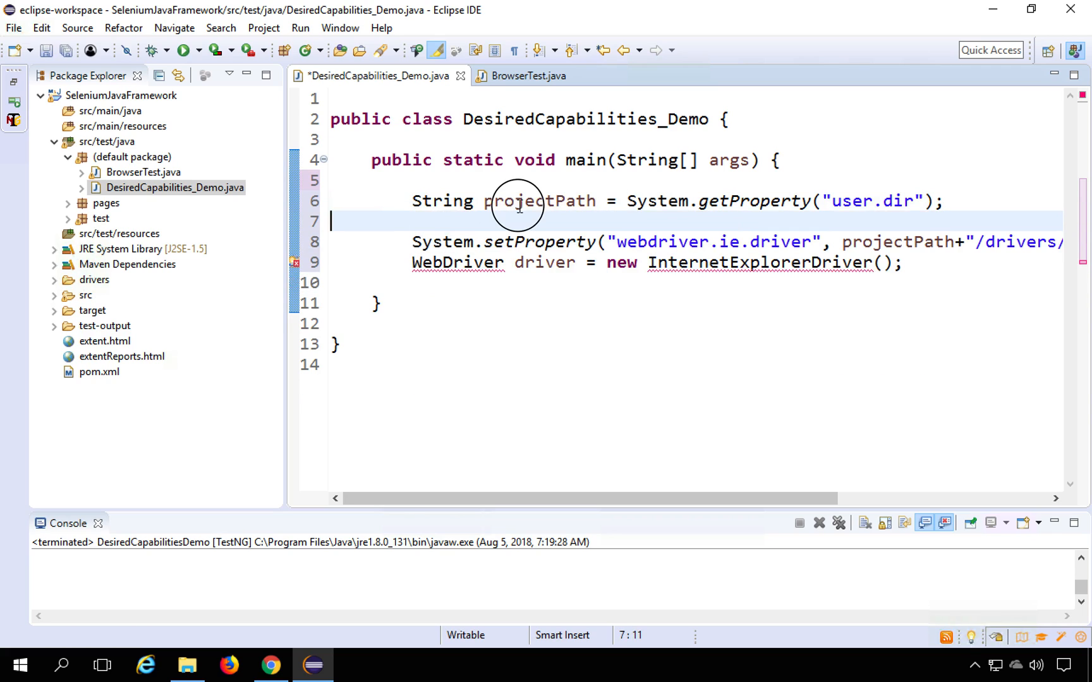
double_click(539, 201)
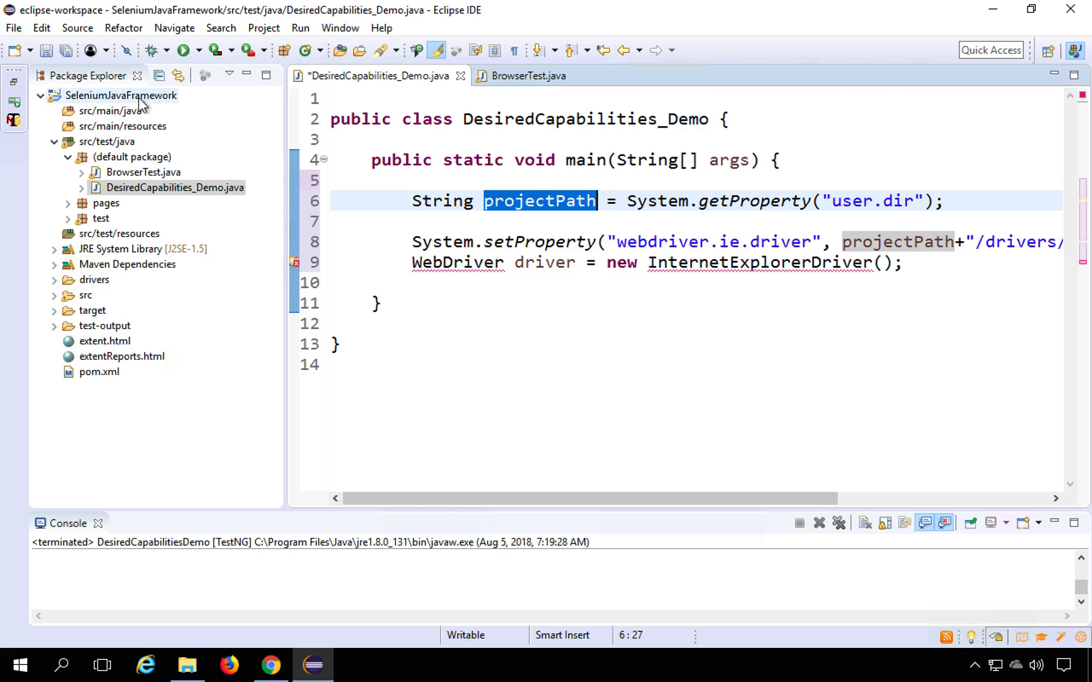
mouse_move(718, 175)
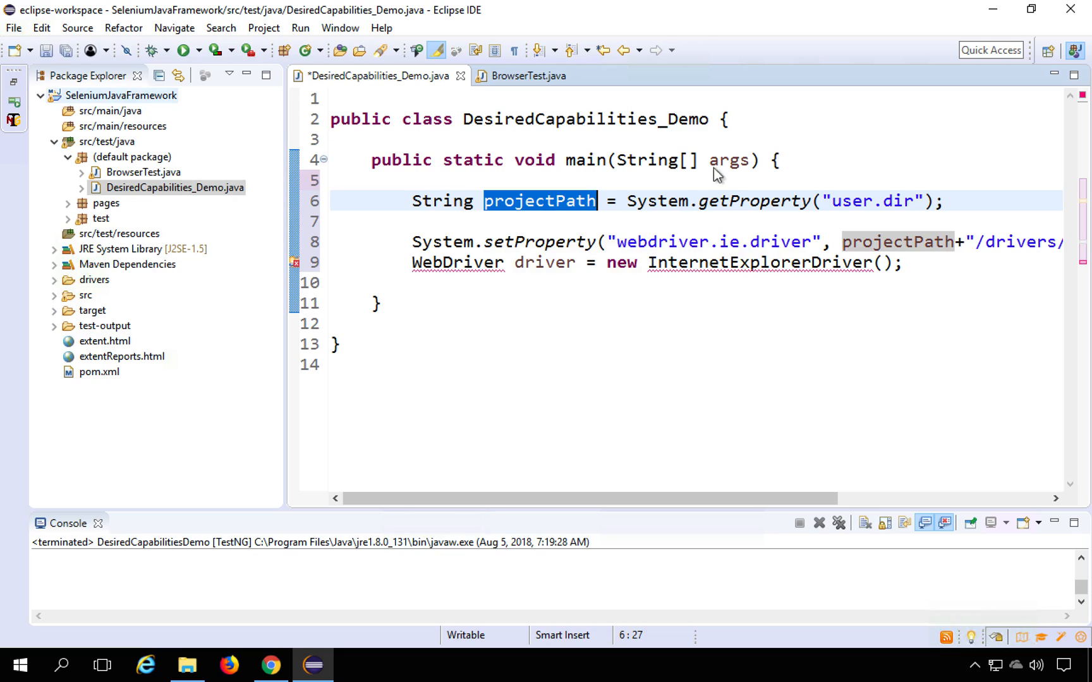
mouse_move(762, 508)
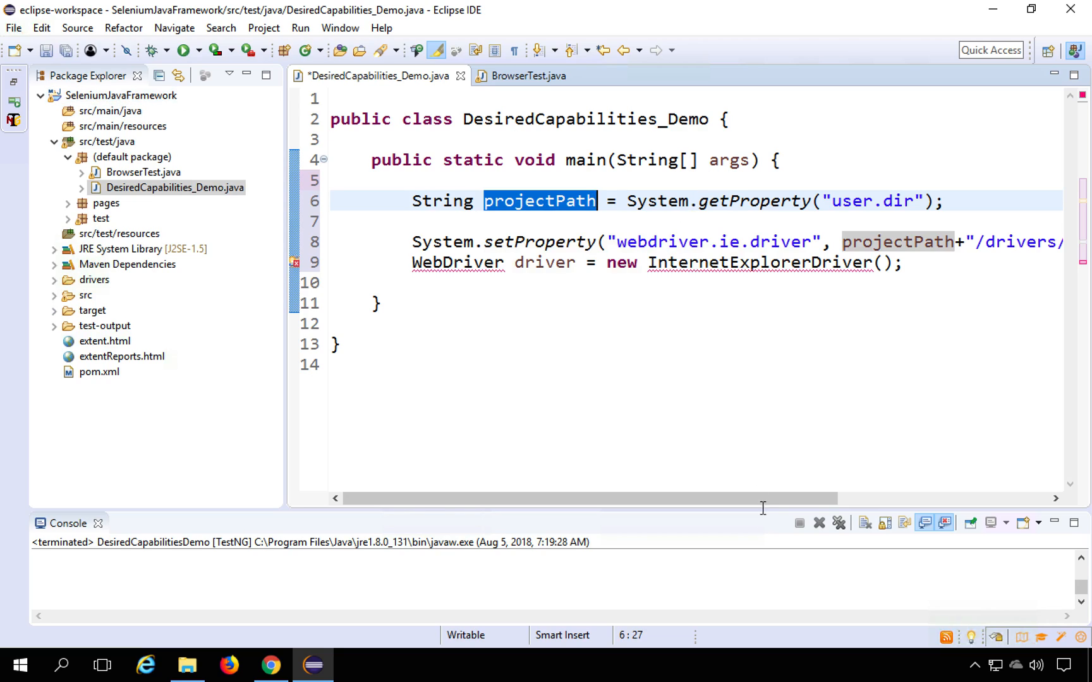
mouse_move(773, 242)
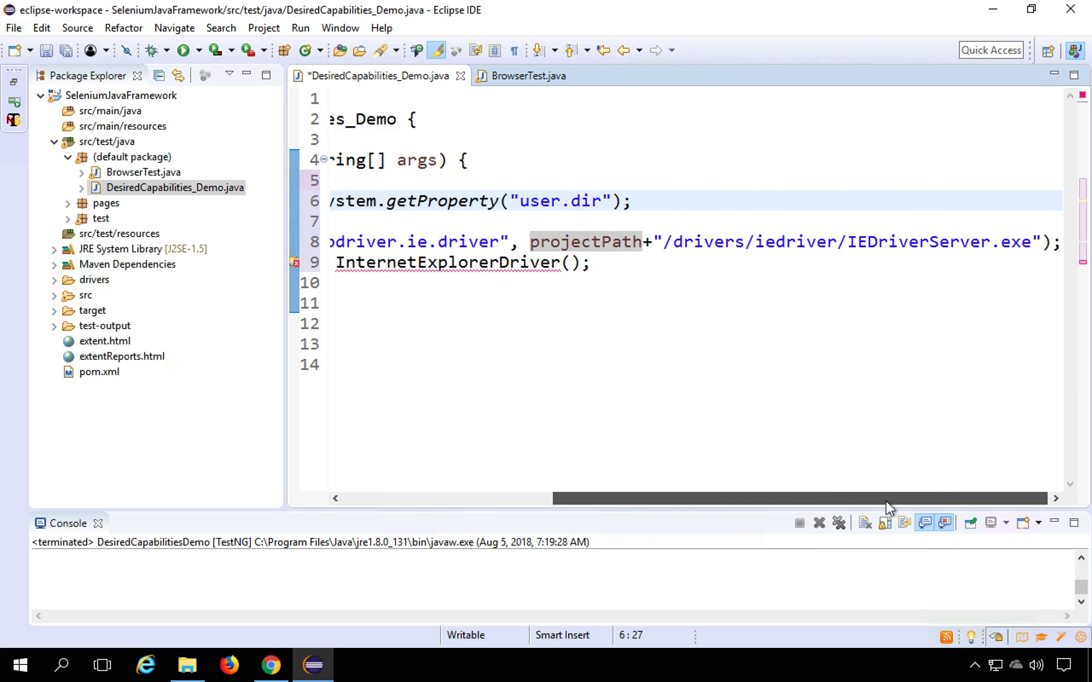
- Expand drivers > iedriver in Package Explorer to reveal IEDriverServer.exe
click(95, 280)
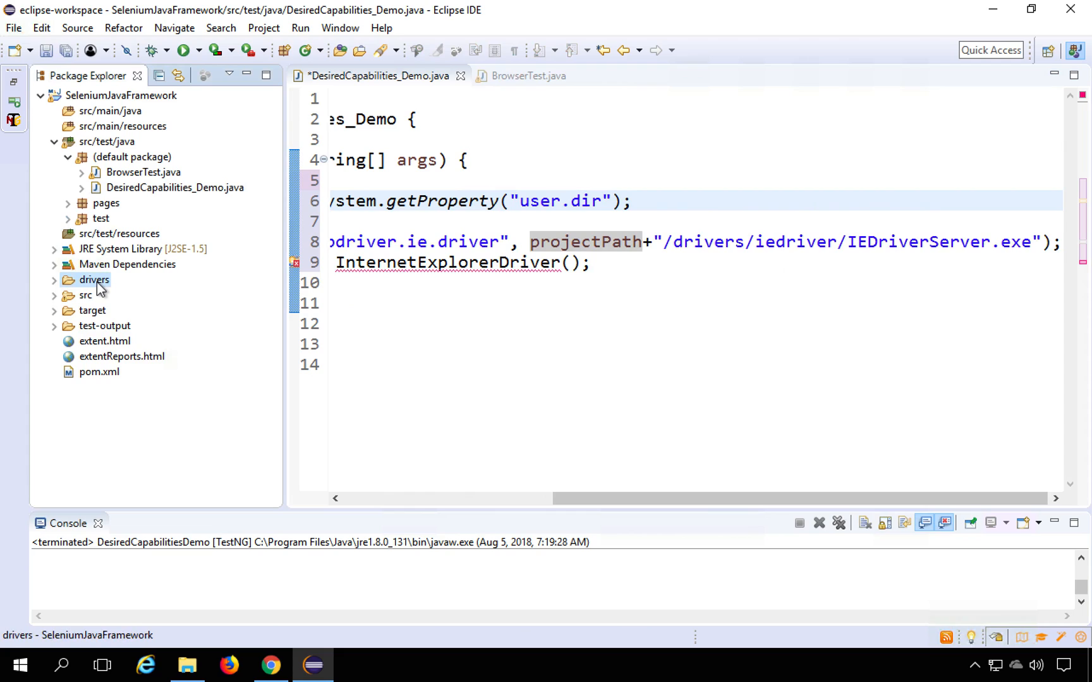
click(53, 280)
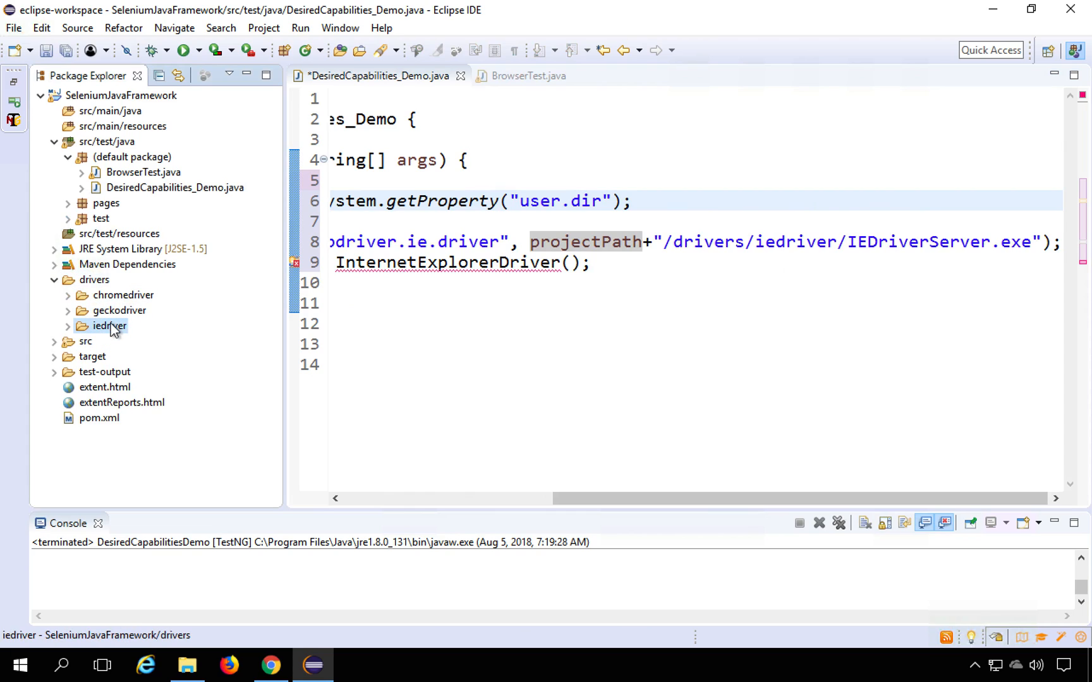
click(68, 326)
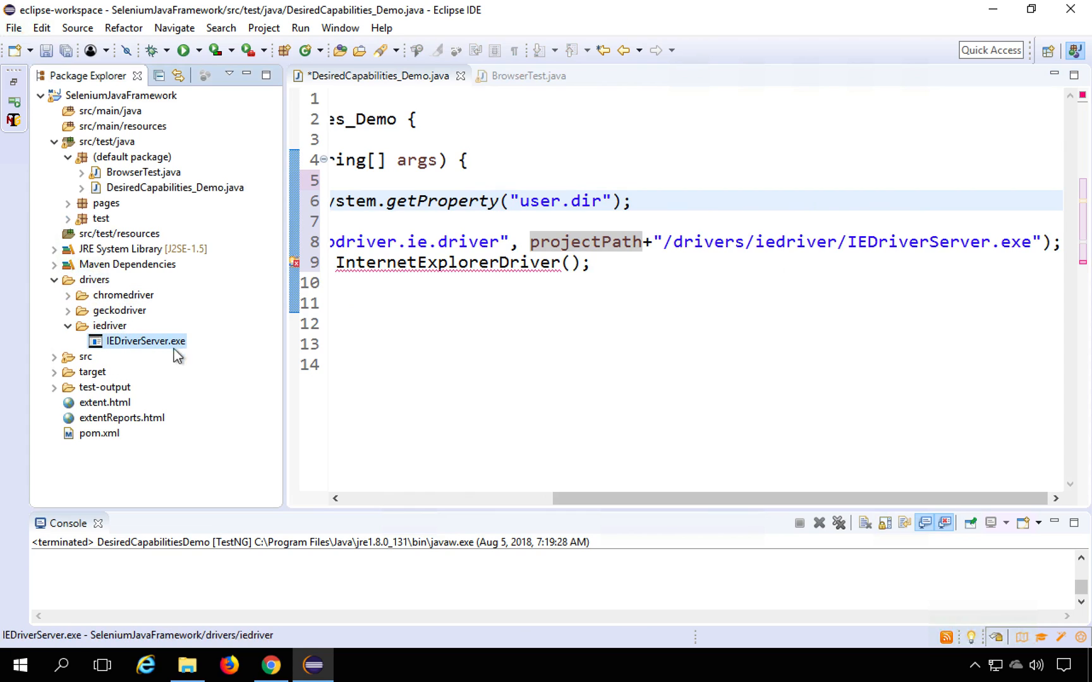
mouse_move(136, 349)
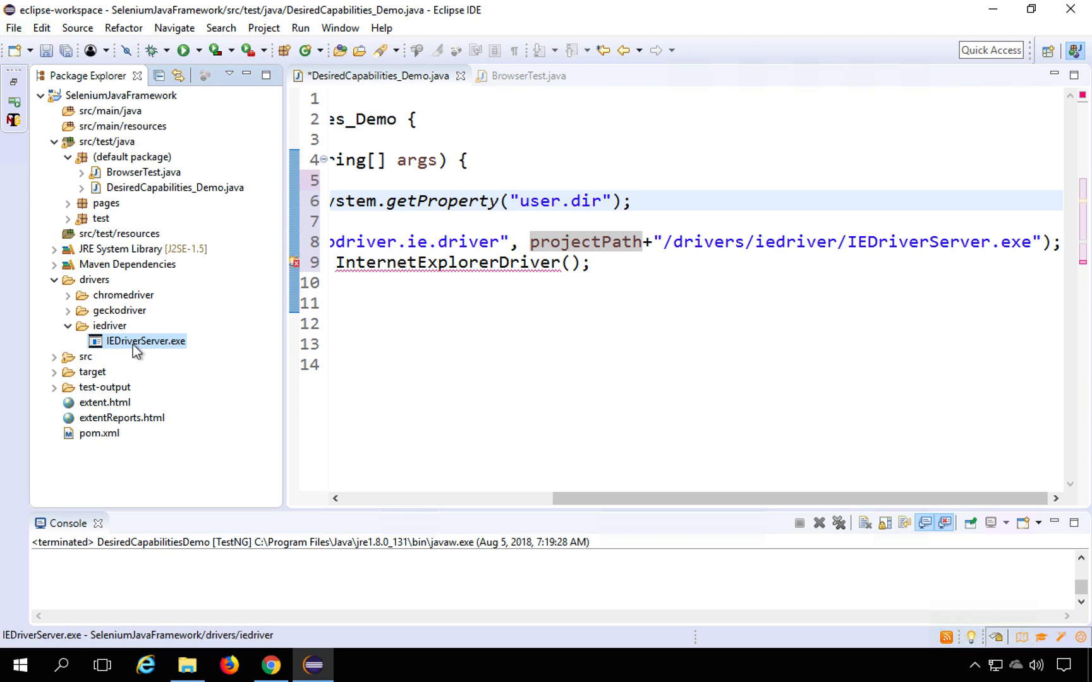
mouse_move(583, 499)
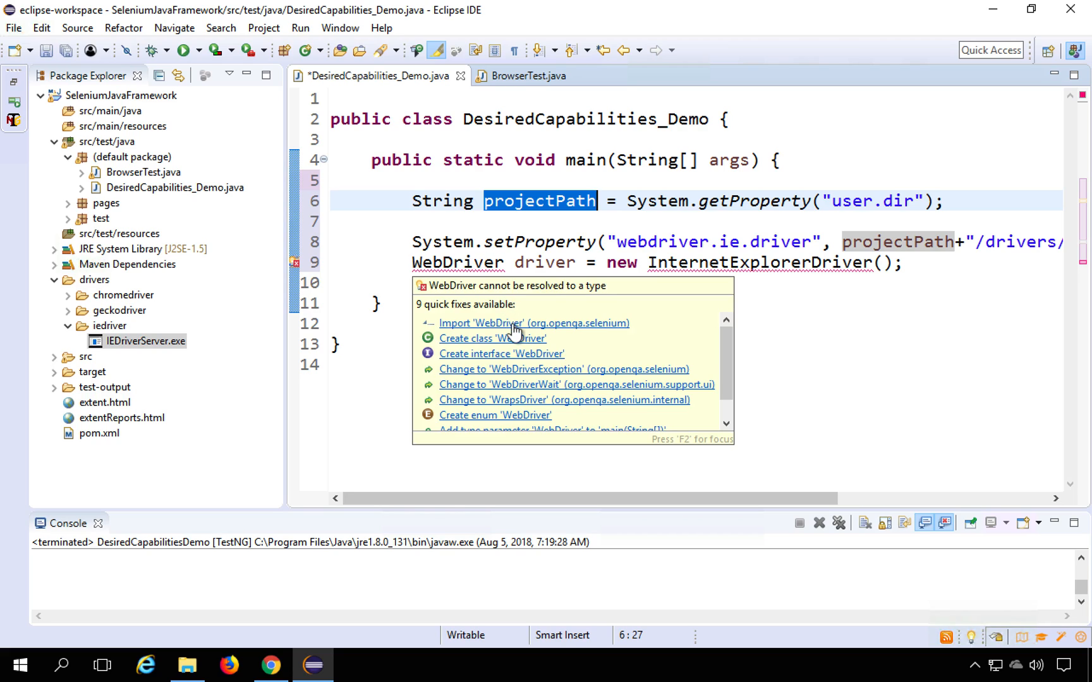
click(534, 323)
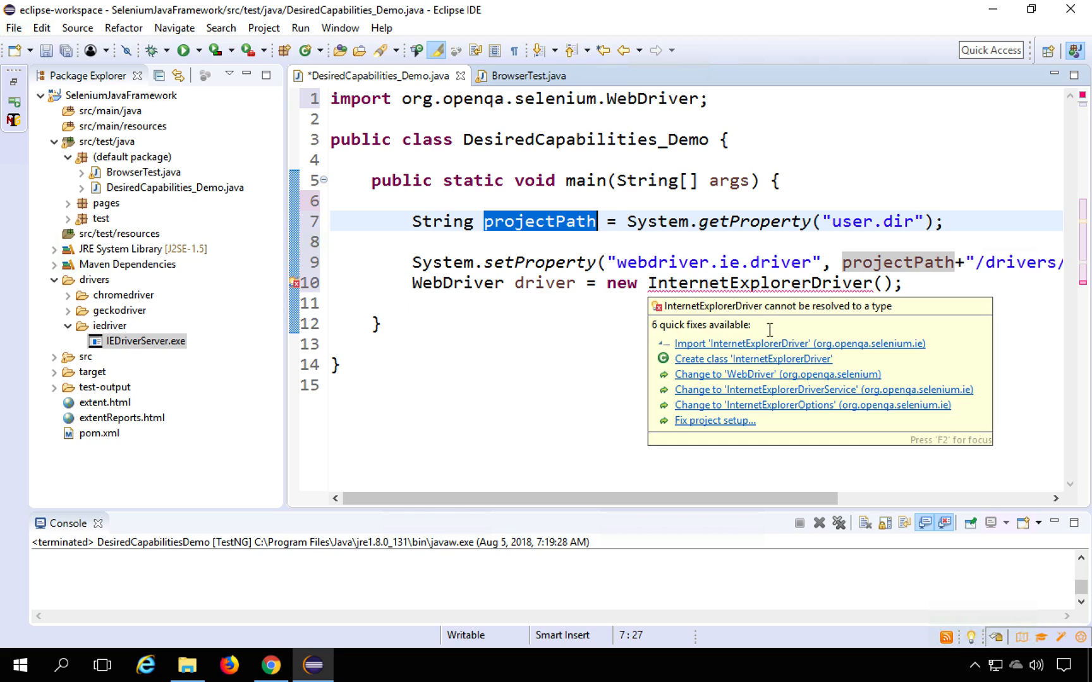
mouse_move(777, 343)
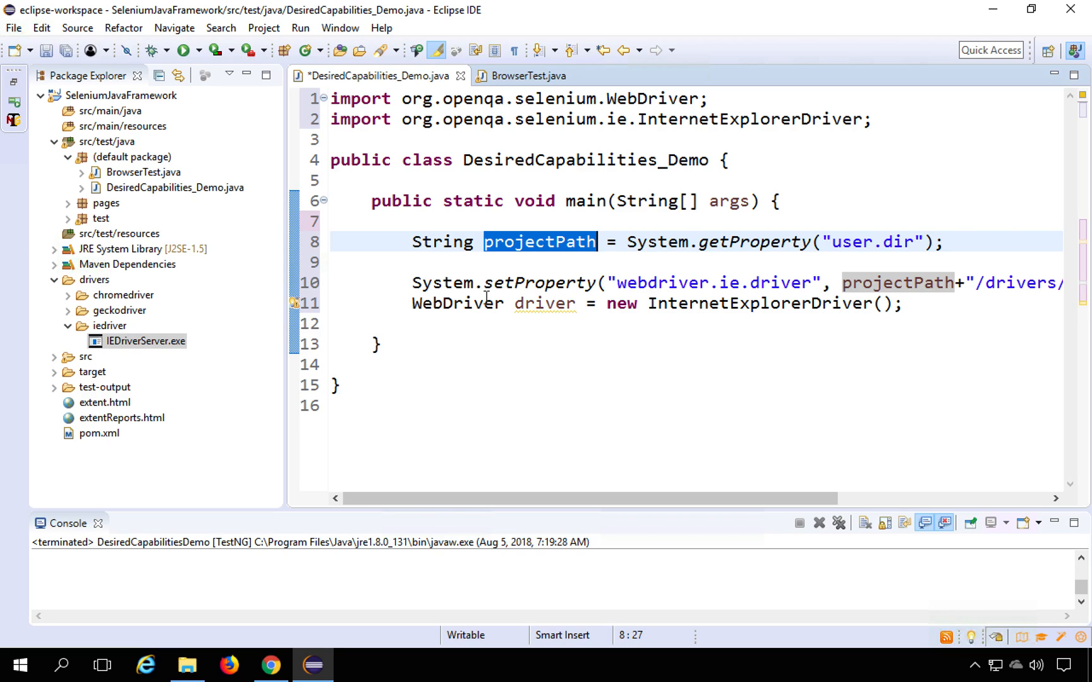
click(903, 303)
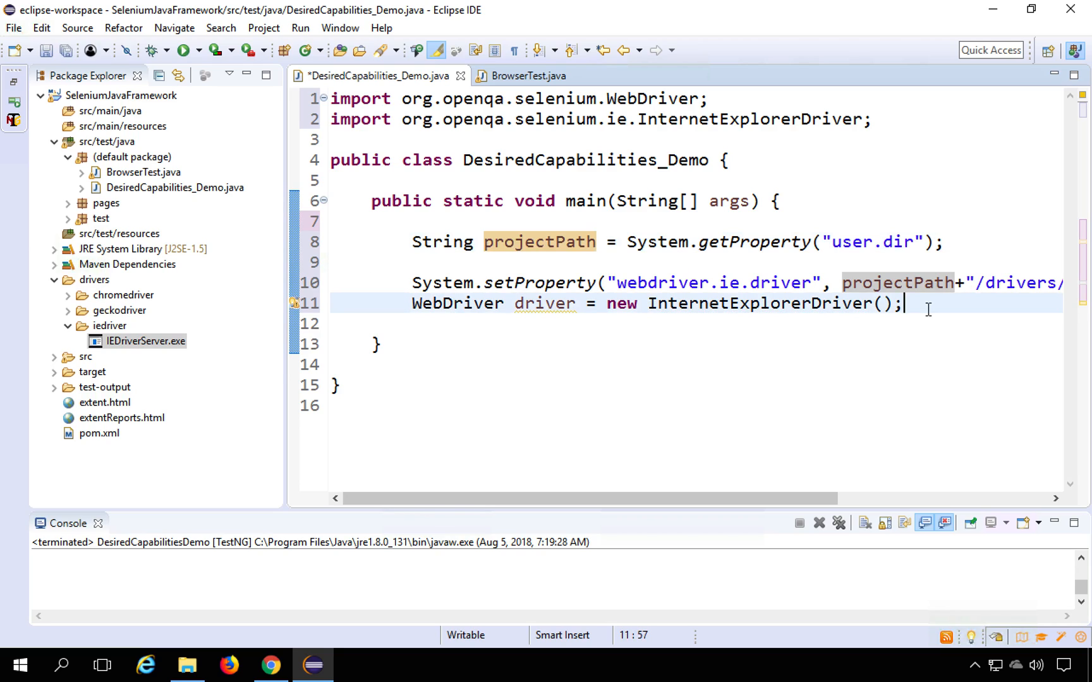
key(Return)
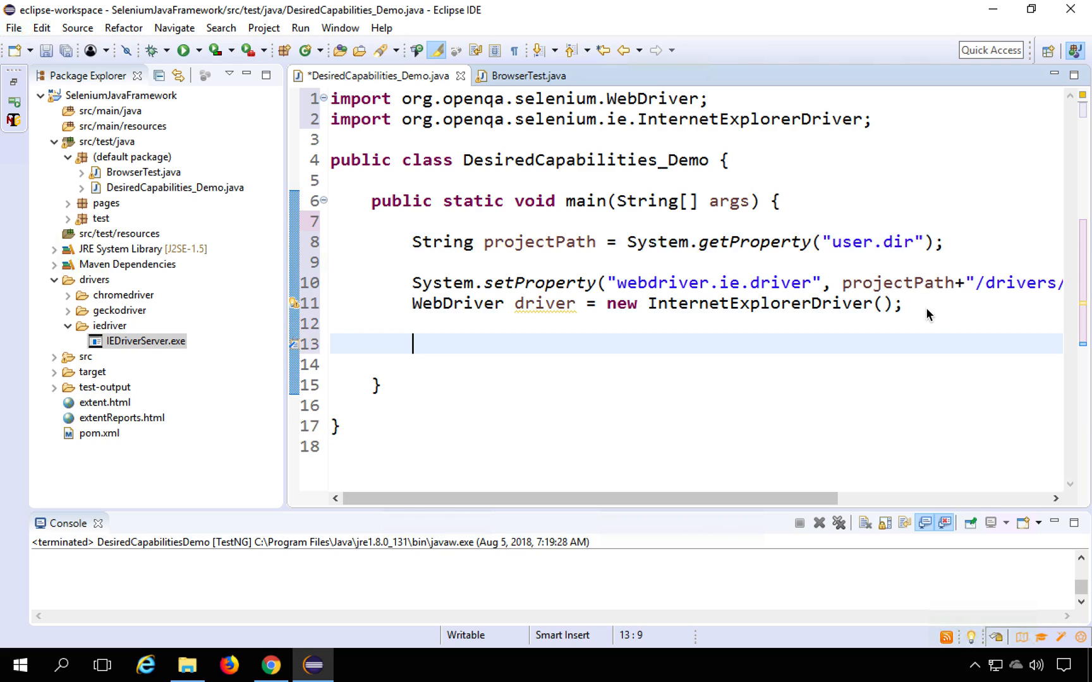
text(driver.get("");)
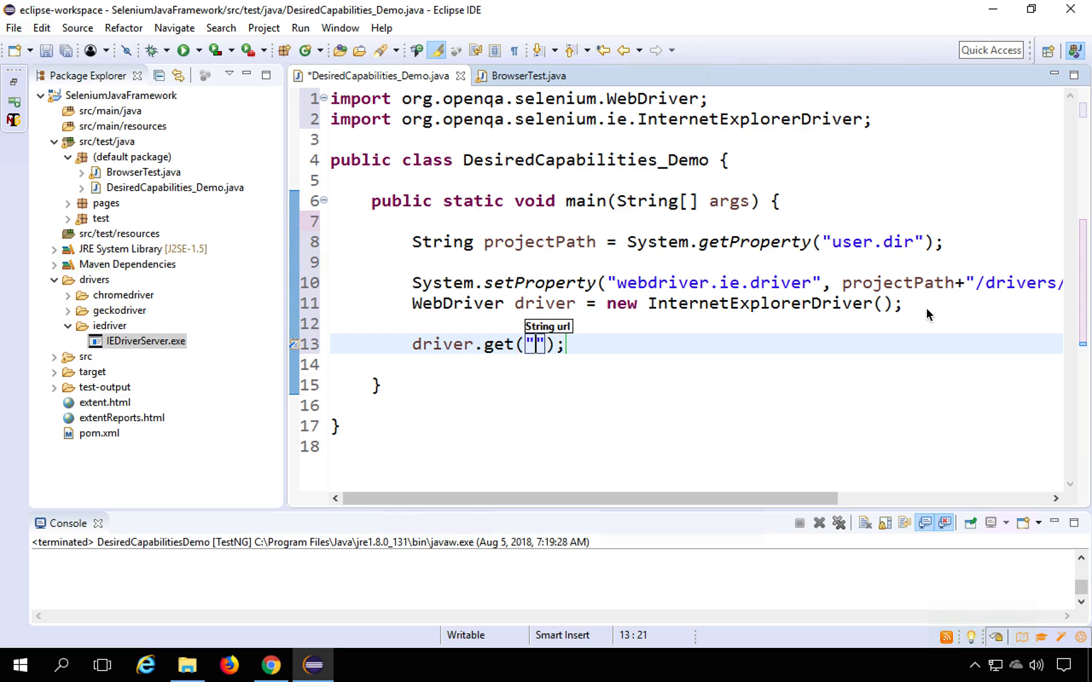
text(https:/)
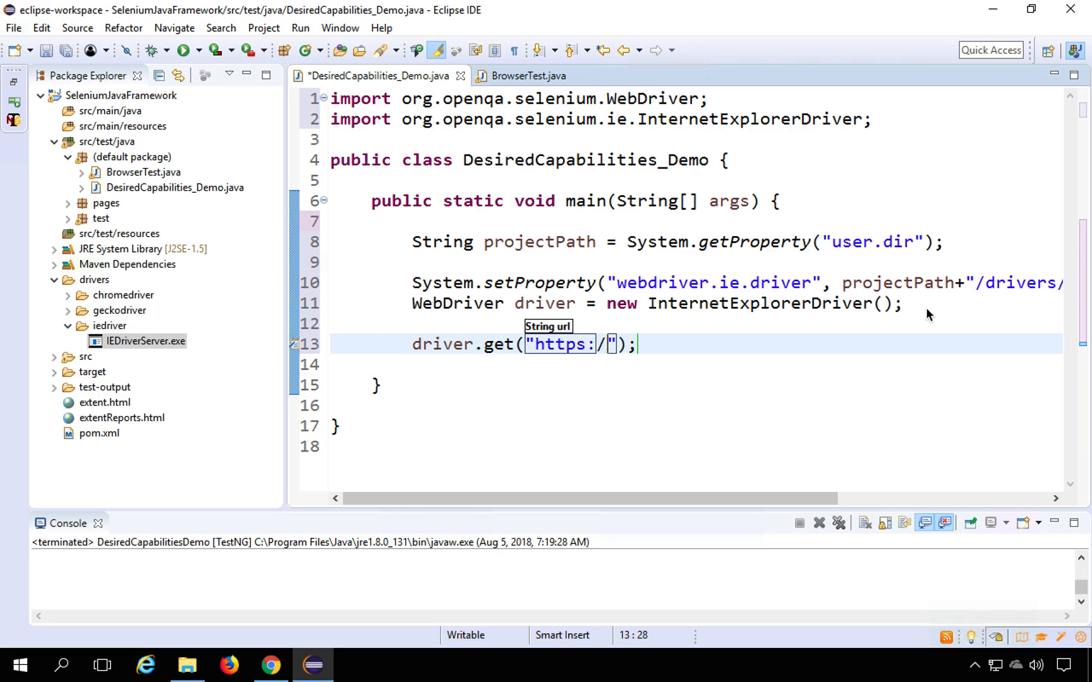
text(/google.com)
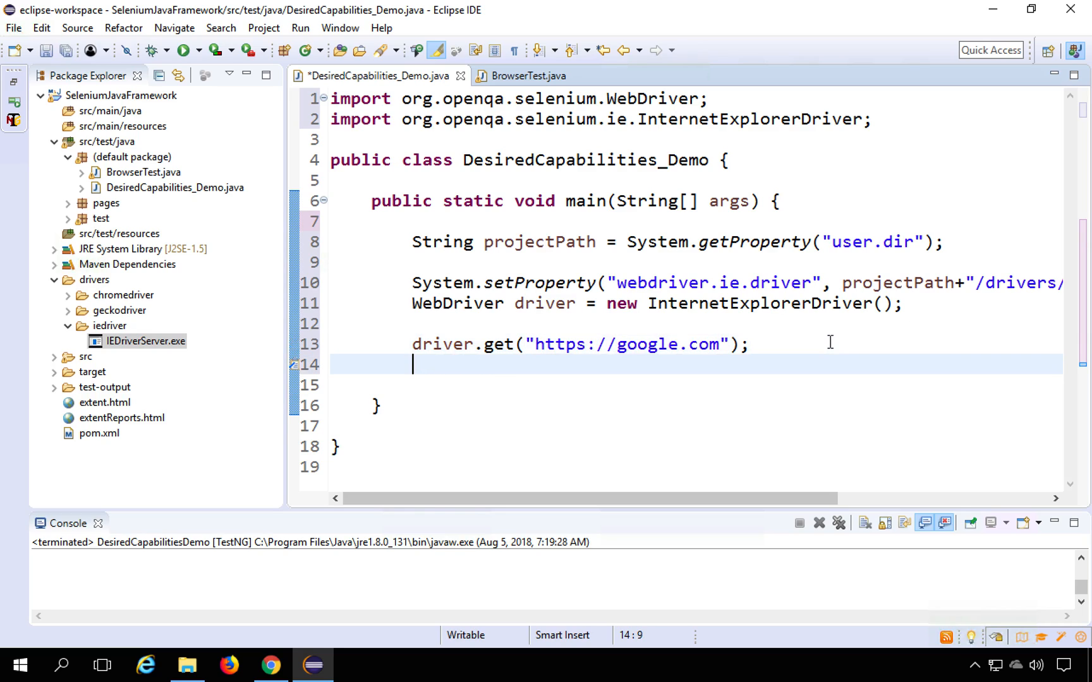
- Start a driver.findElement(By.name("q")) line, importing By
key(Return)
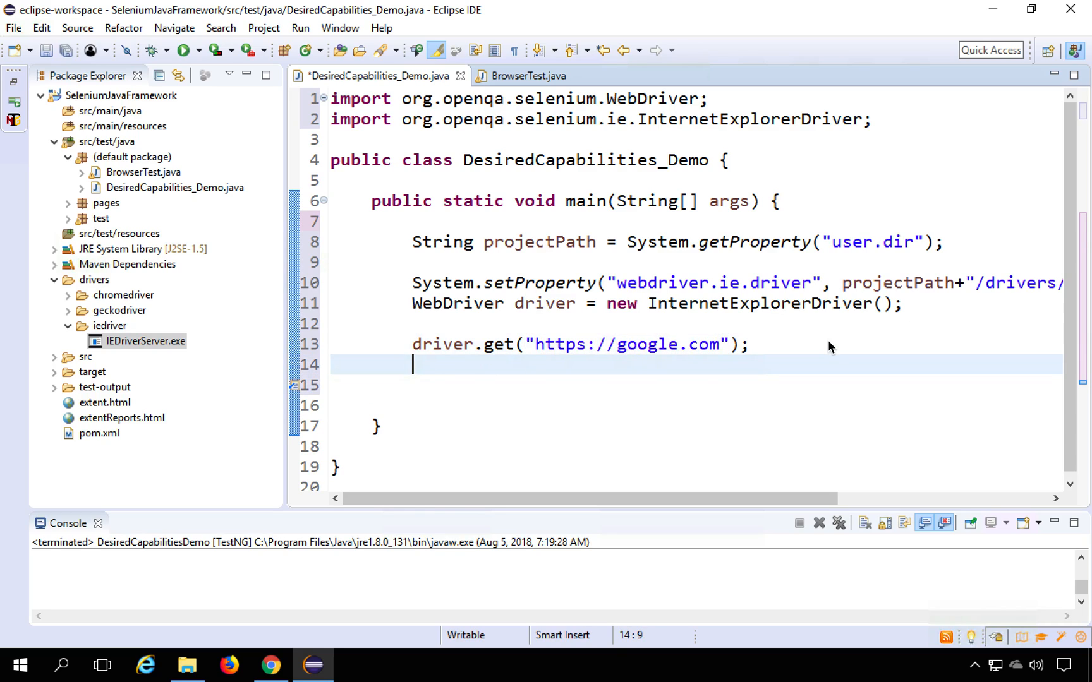
text(driver.findElement(by)
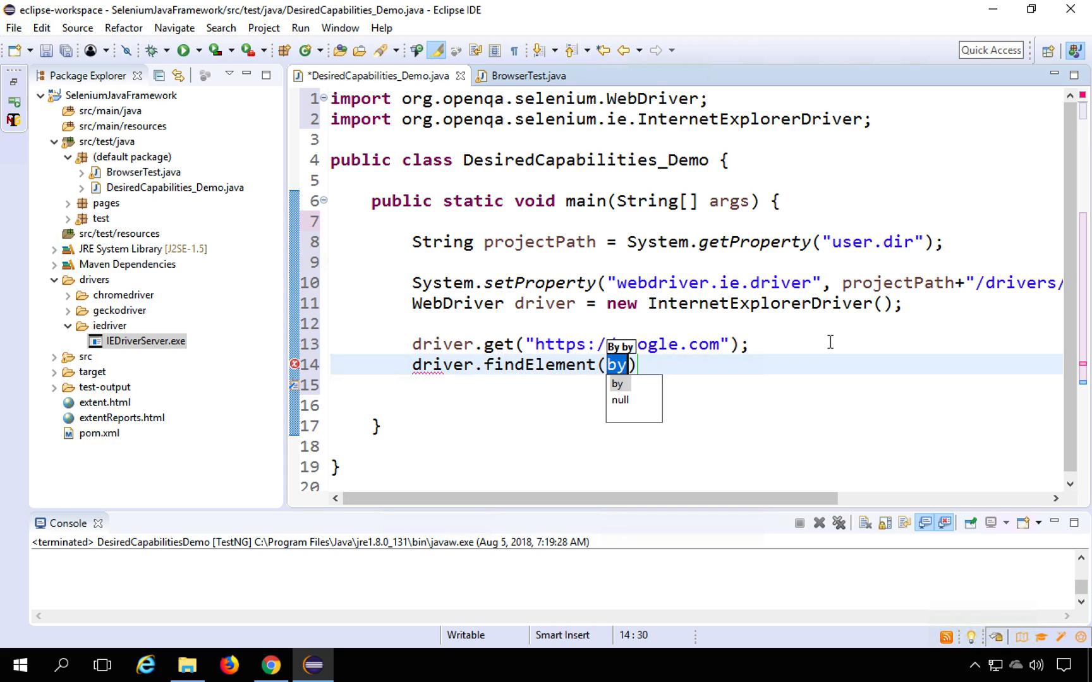
text(By.name(")
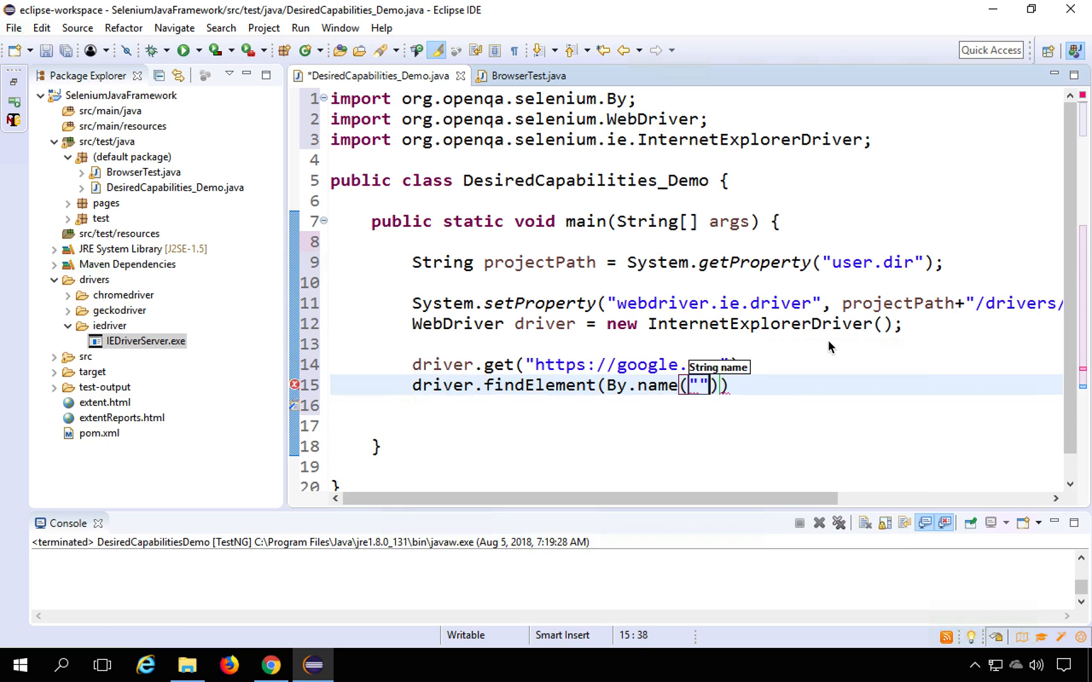
text(q)
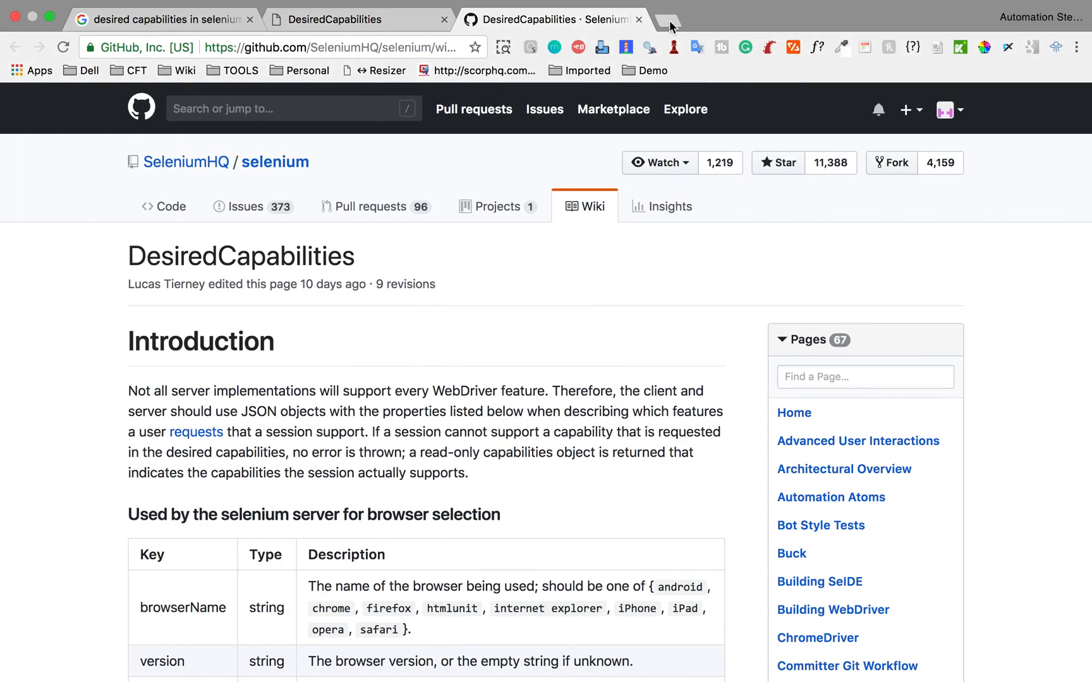
- Open google.com in a new tab and inspect the search box with F12
click(667, 19)
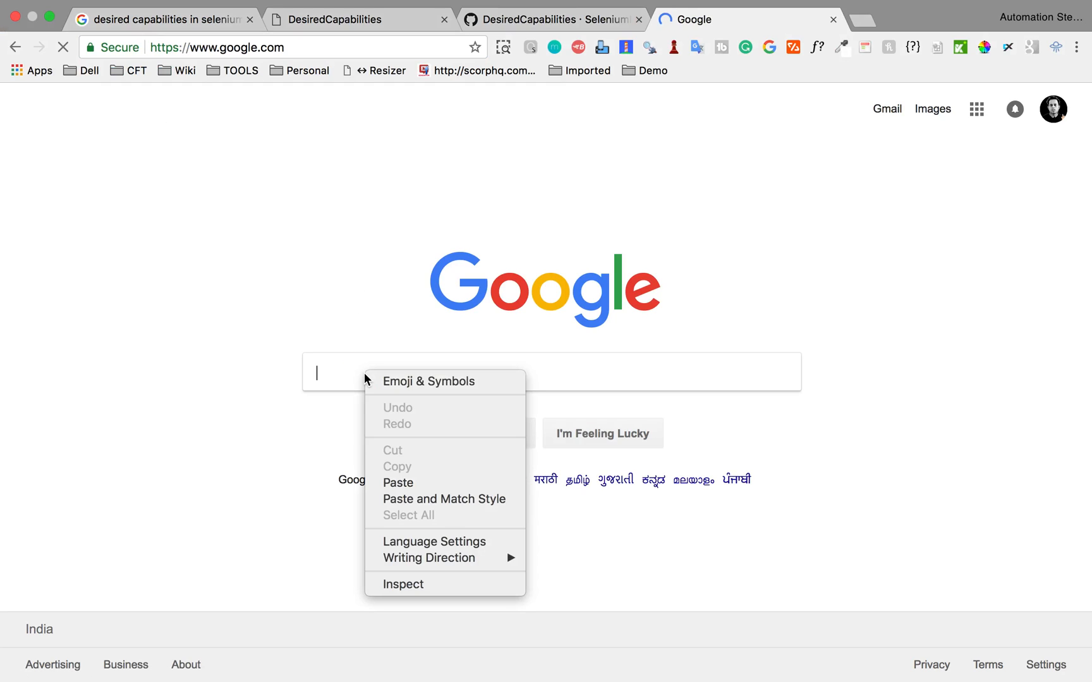
click(392, 585)
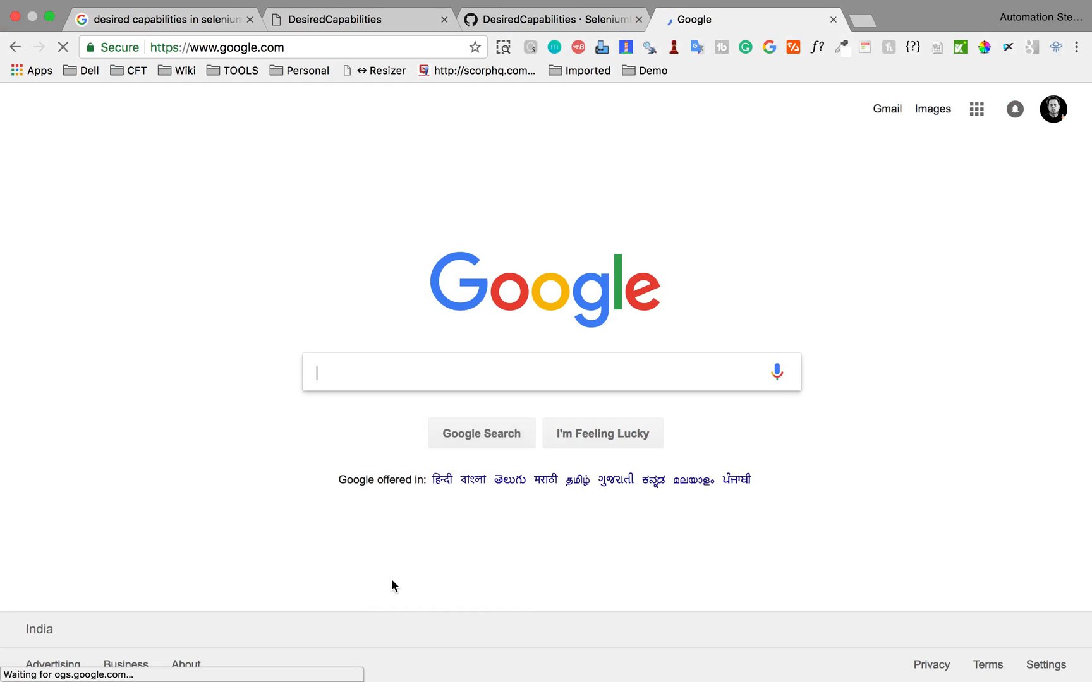
key(F12)
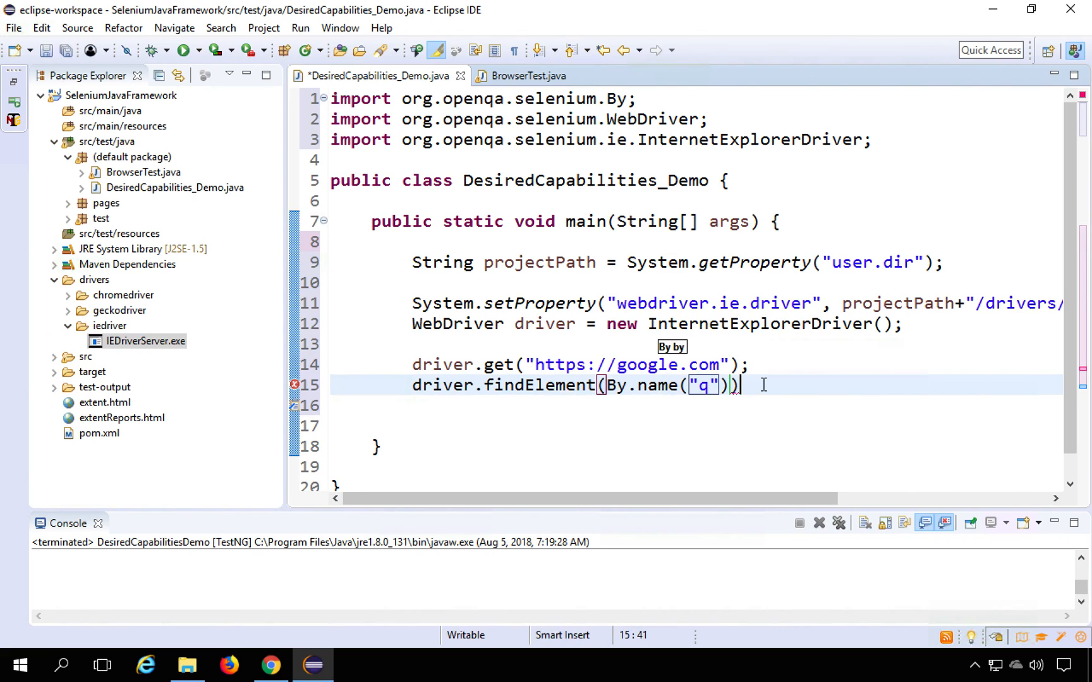
- Send "ABCD" to the q element and Keys.RETURN to the btnK element, importing Keys
text(.sendKeys("");)
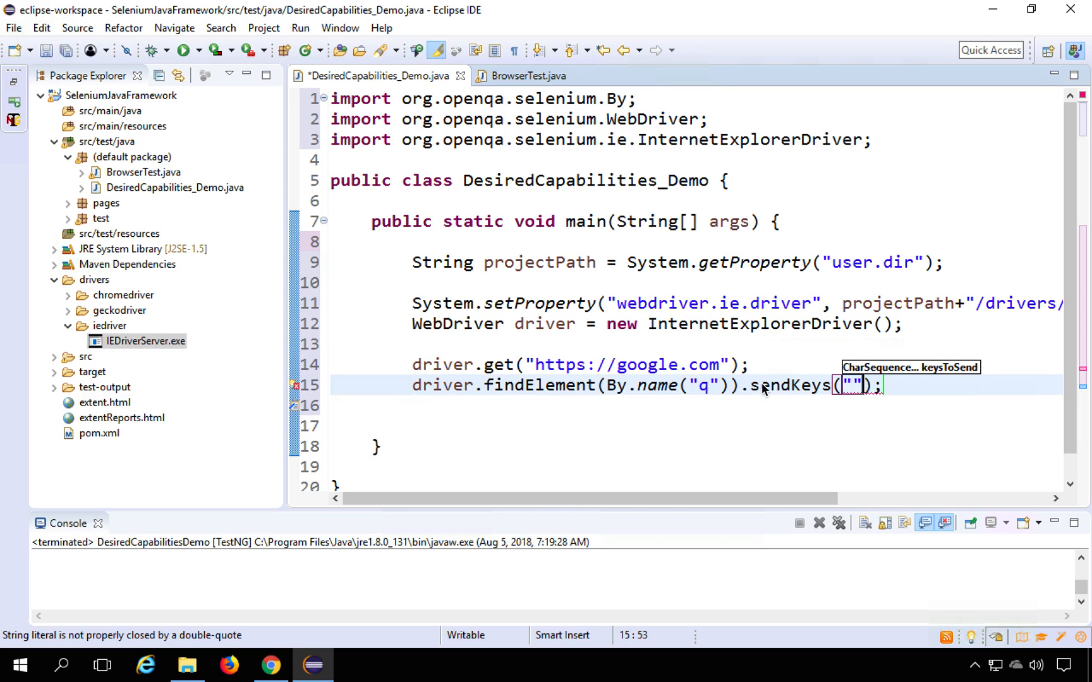
text(ABCD)
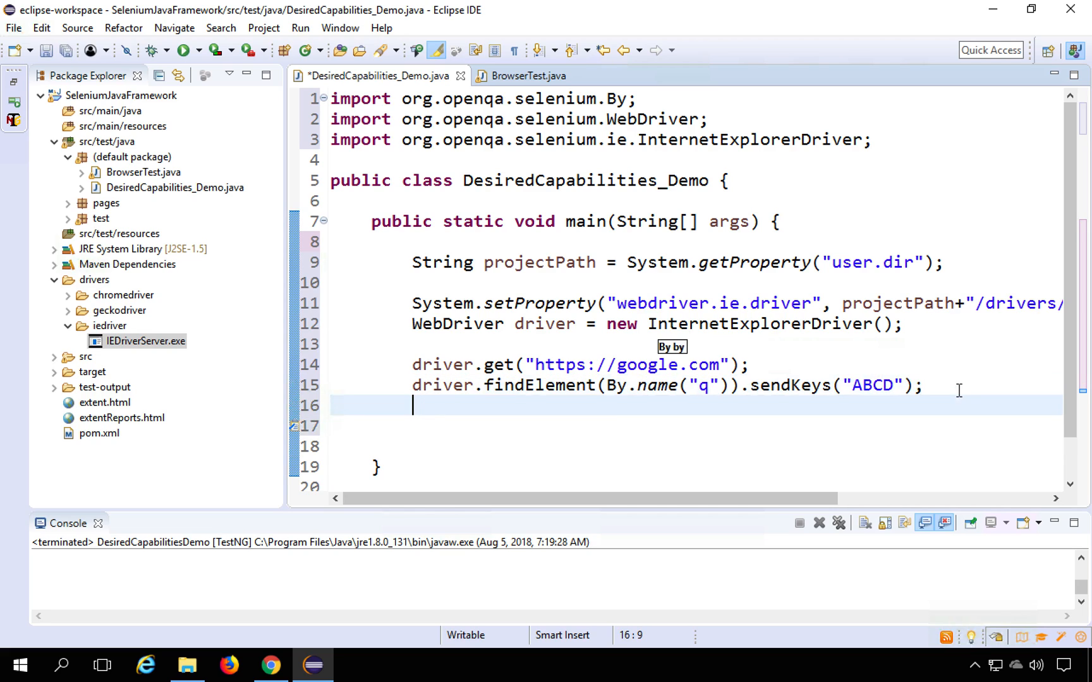
text(DRIVE)
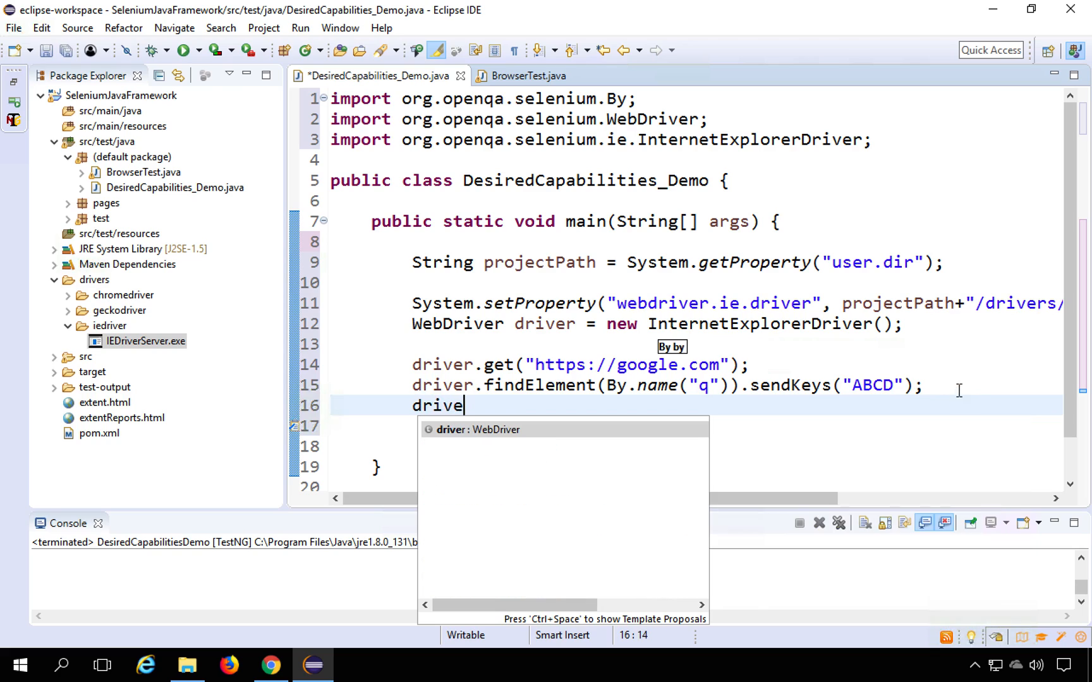
text(.findElement(by)
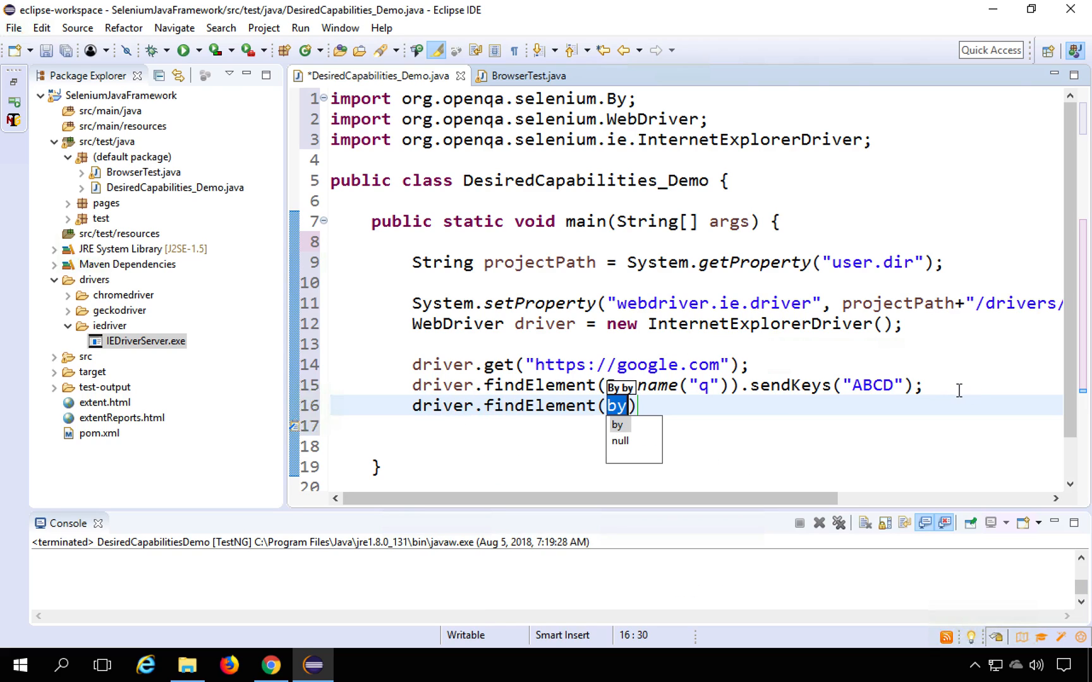
text(By.na)
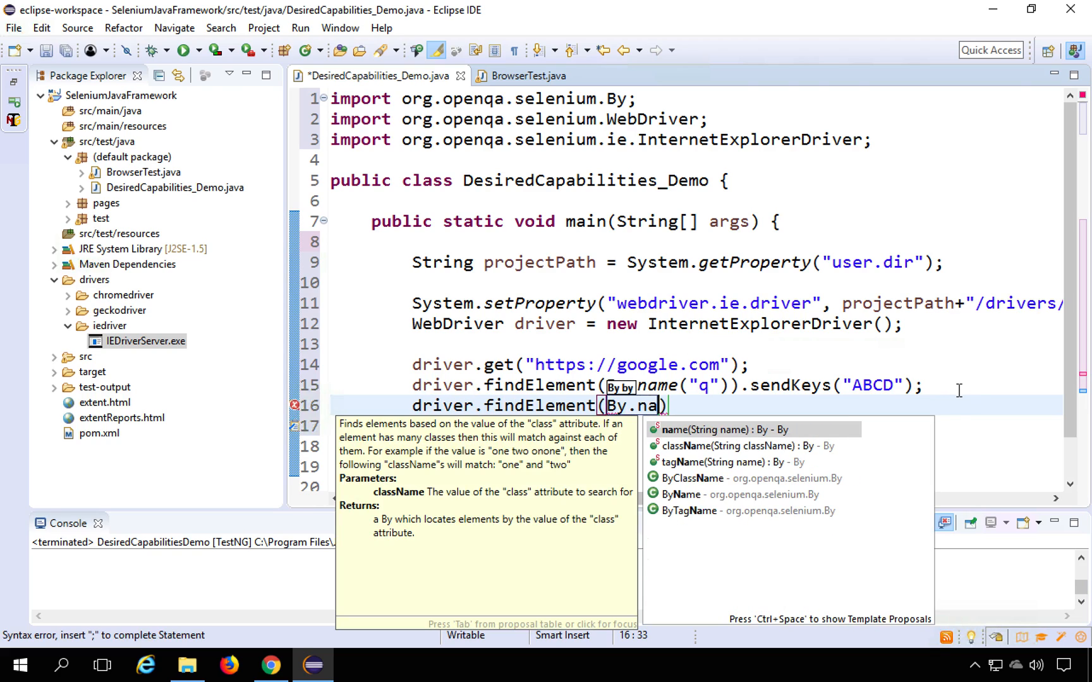
click(703, 429)
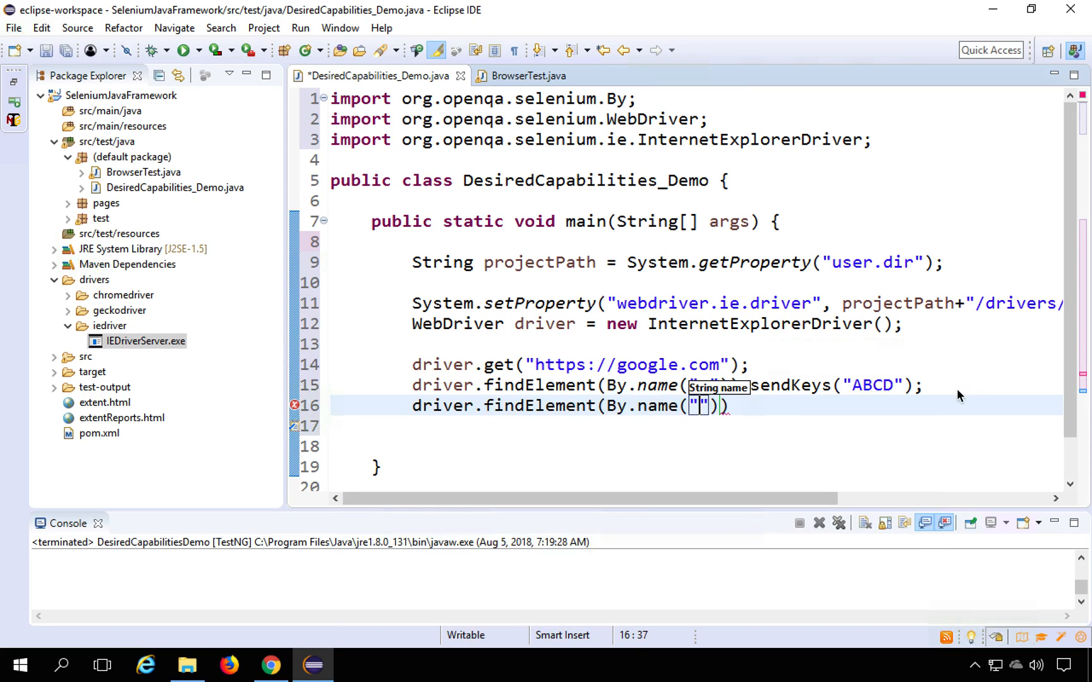
text(bt)
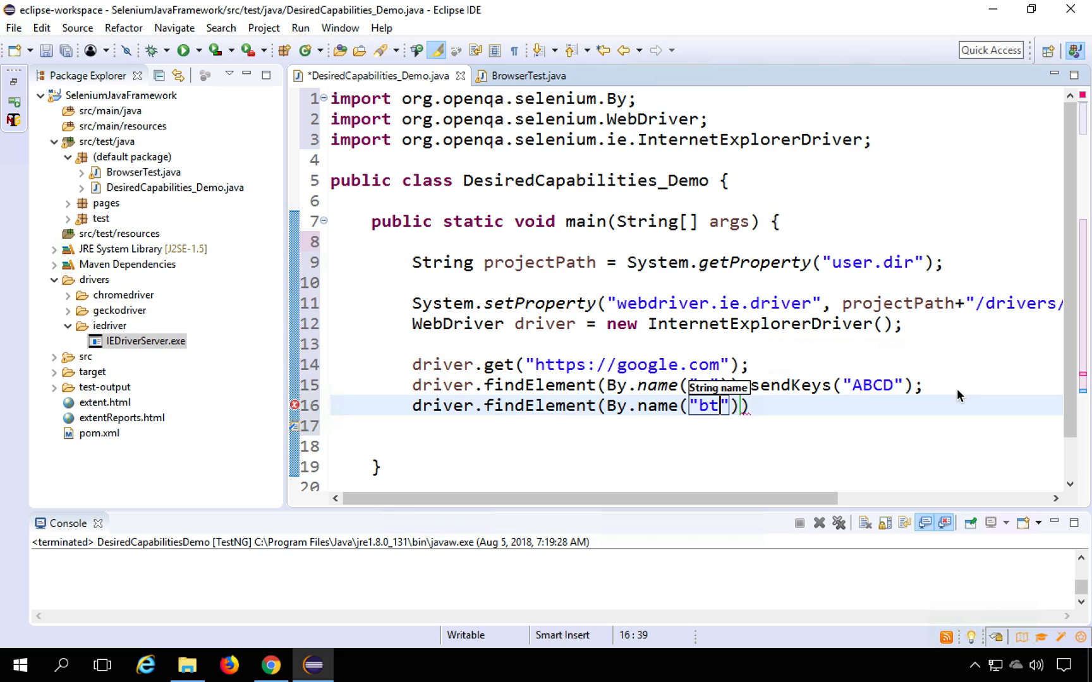
text(nK)
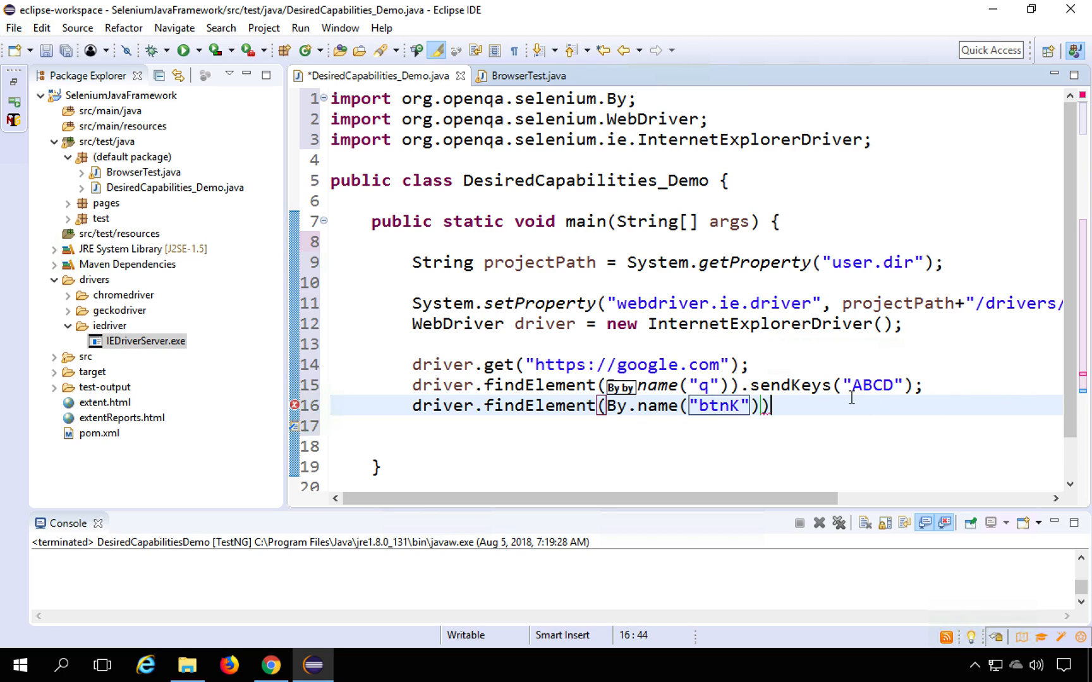
text(.cli)
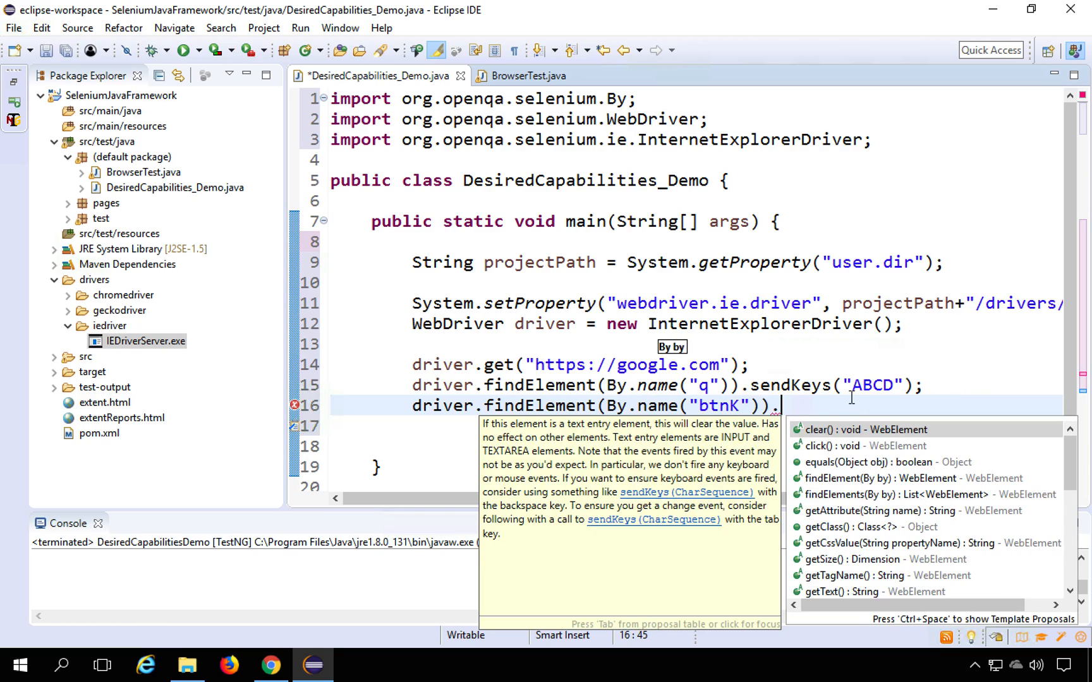
mouse_move(879, 446)
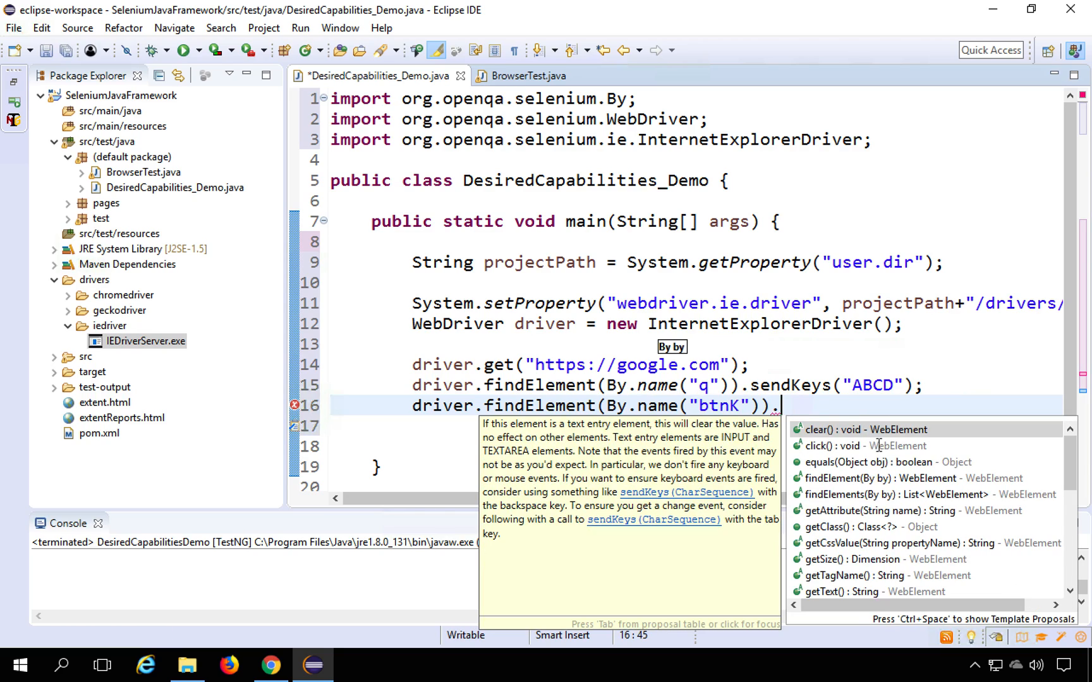
mouse_move(812, 407)
text(send)
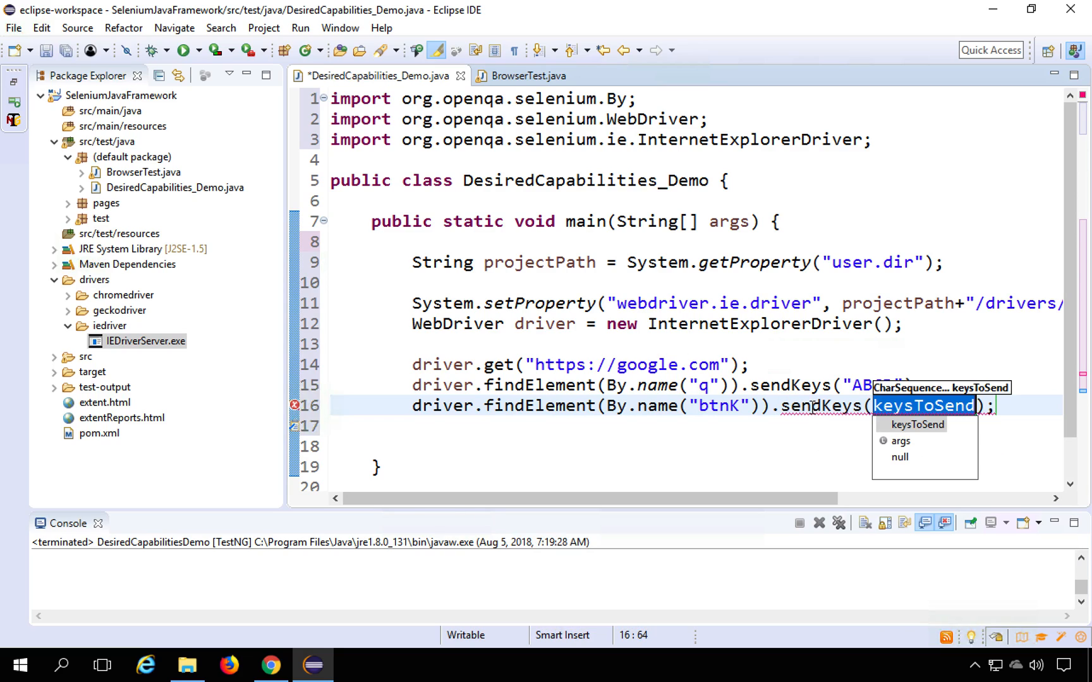
text(Keys.RETURN)
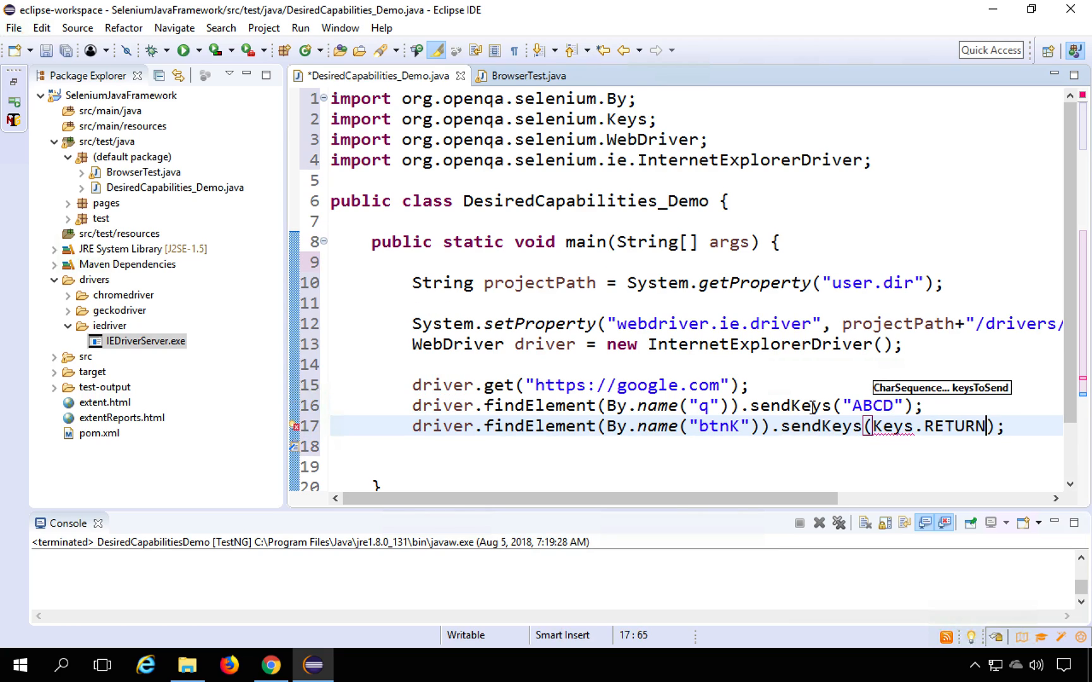
double_click(953, 426)
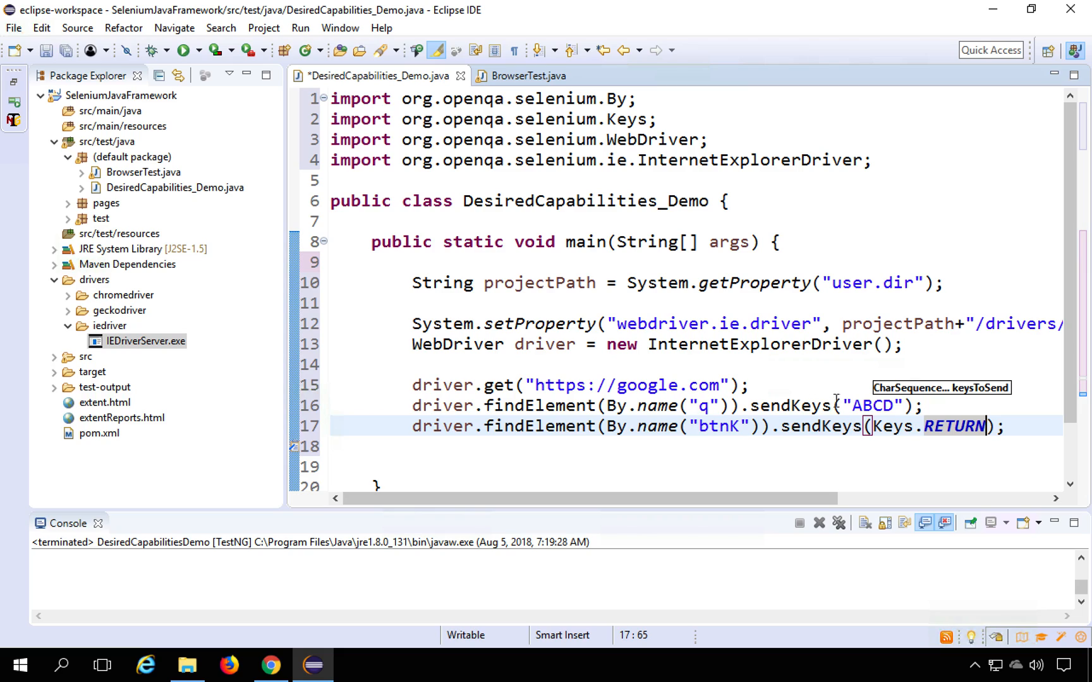
scroll(down, 3)
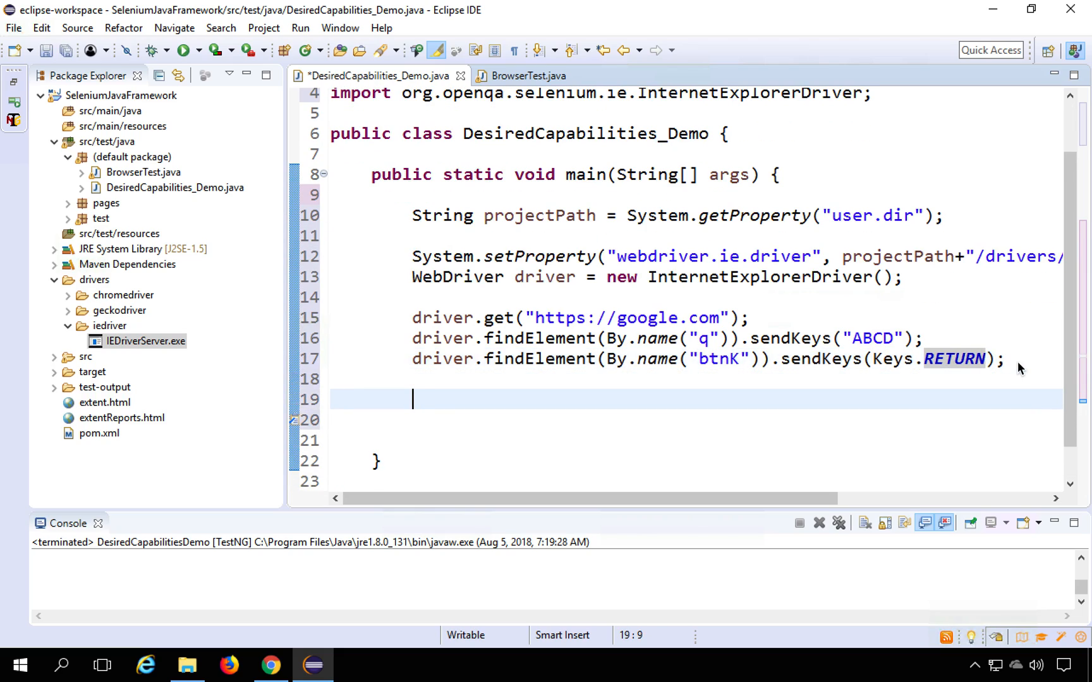
- End main with driver.close(); and driver.quit(); and save the class
text(driver.close();)
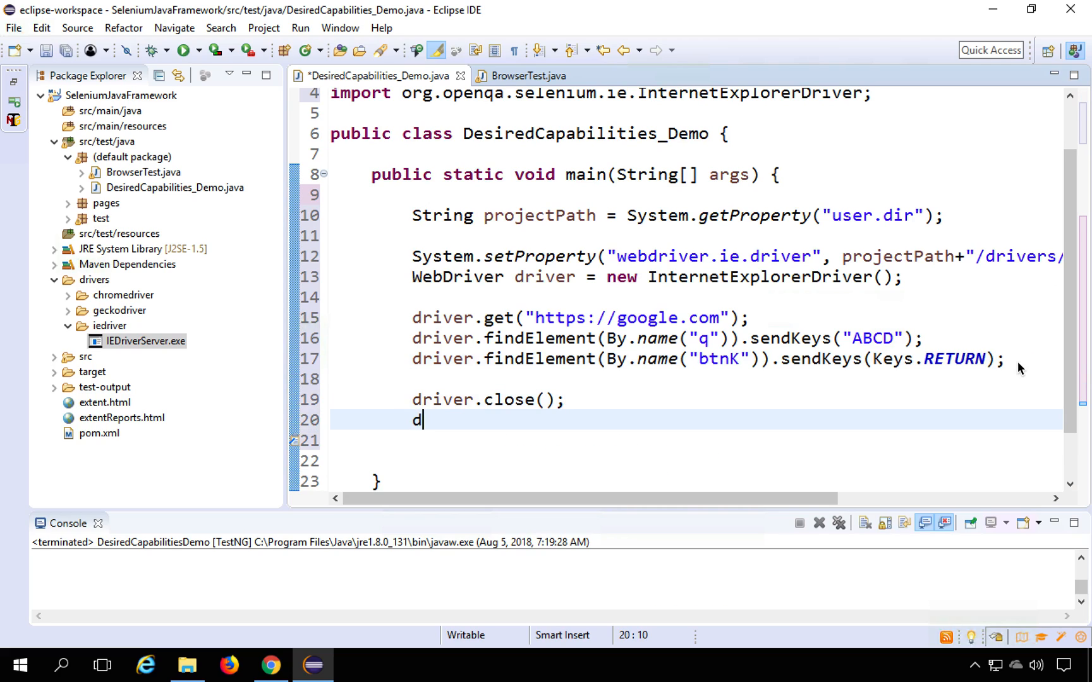
text(river.quit();)
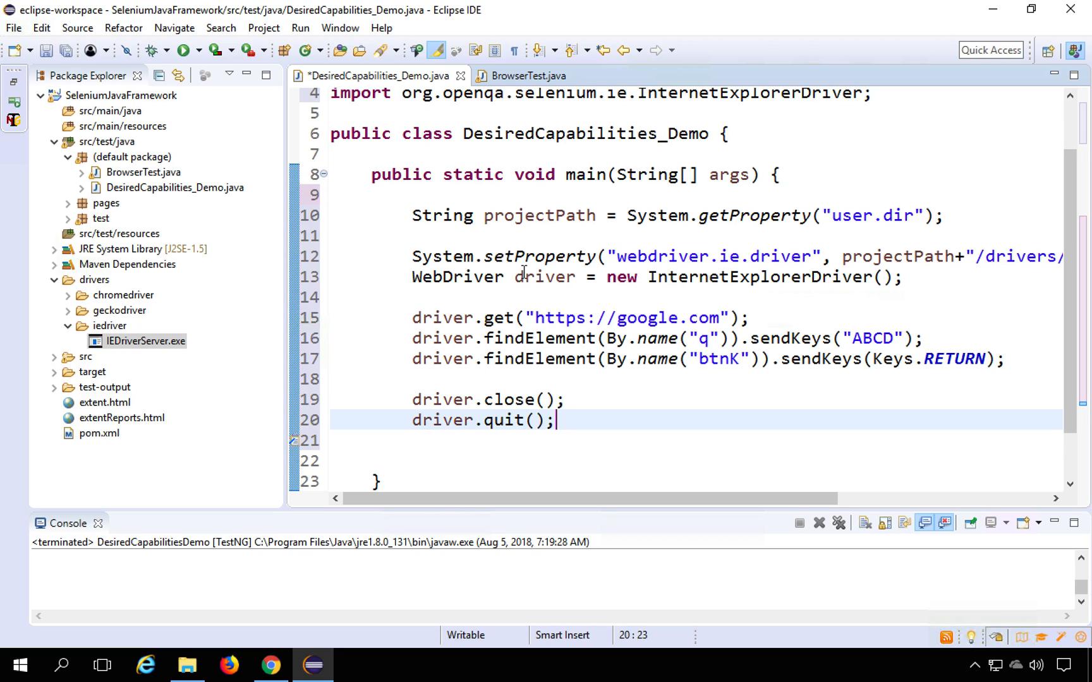
key(ctrl+s)
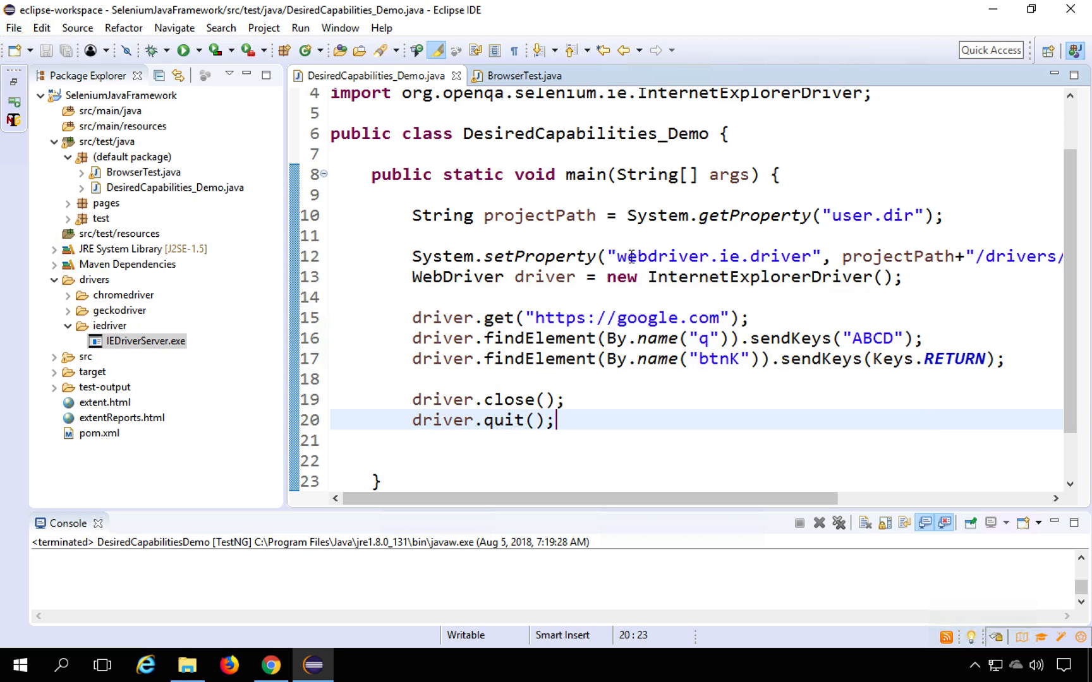
- Run DesiredCapabilities_Demo as a Java Application
click(589, 256)
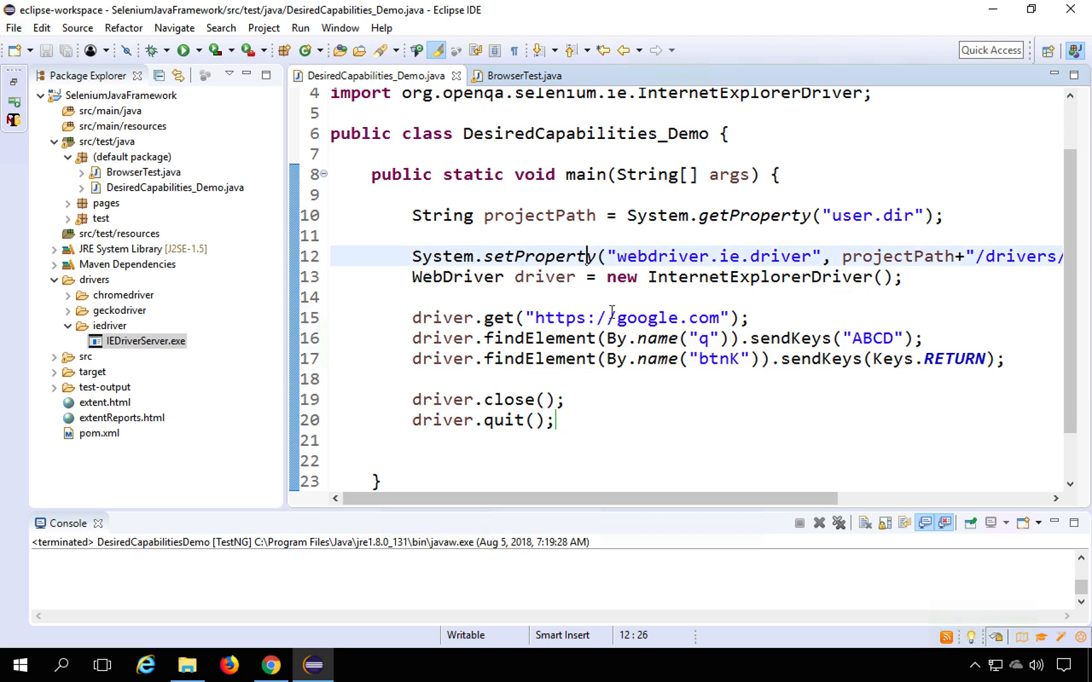
mouse_move(642, 341)
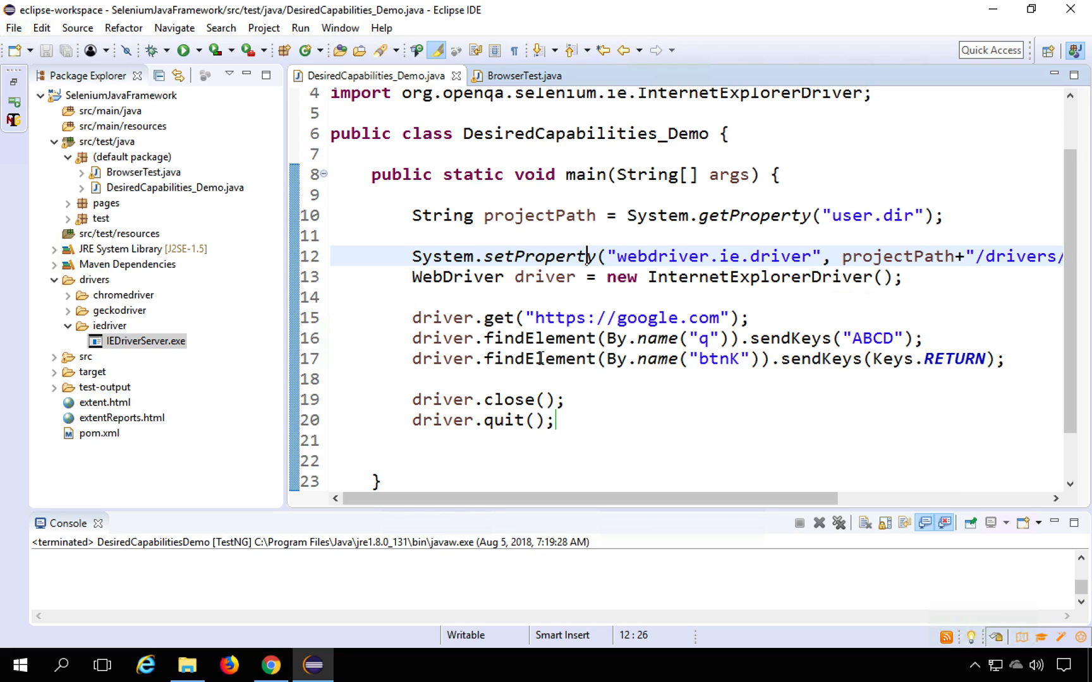
right_click(589, 257)
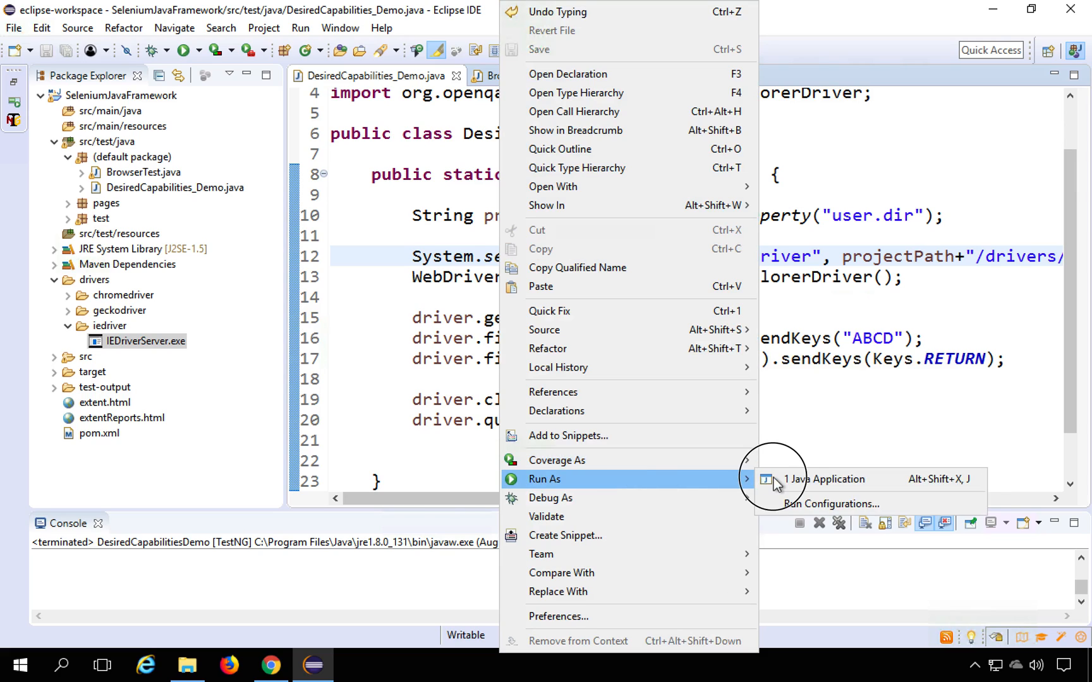
click(825, 479)
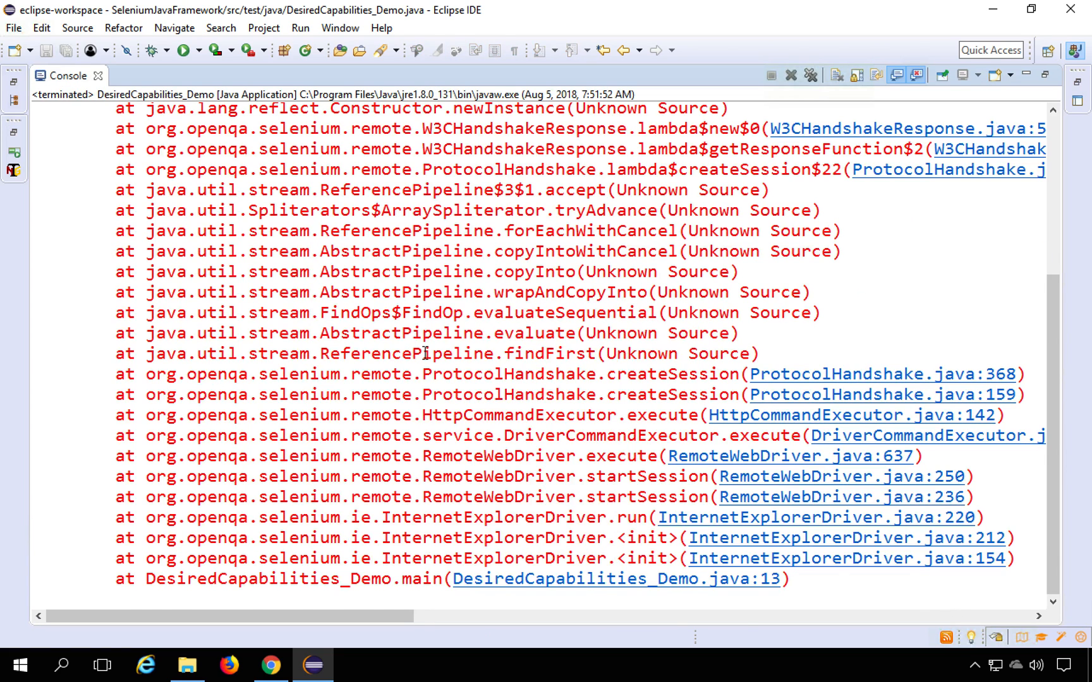
- Scroll the console stack trace from creating InternetExplorerDriver at line 13
scroll(up, 3)
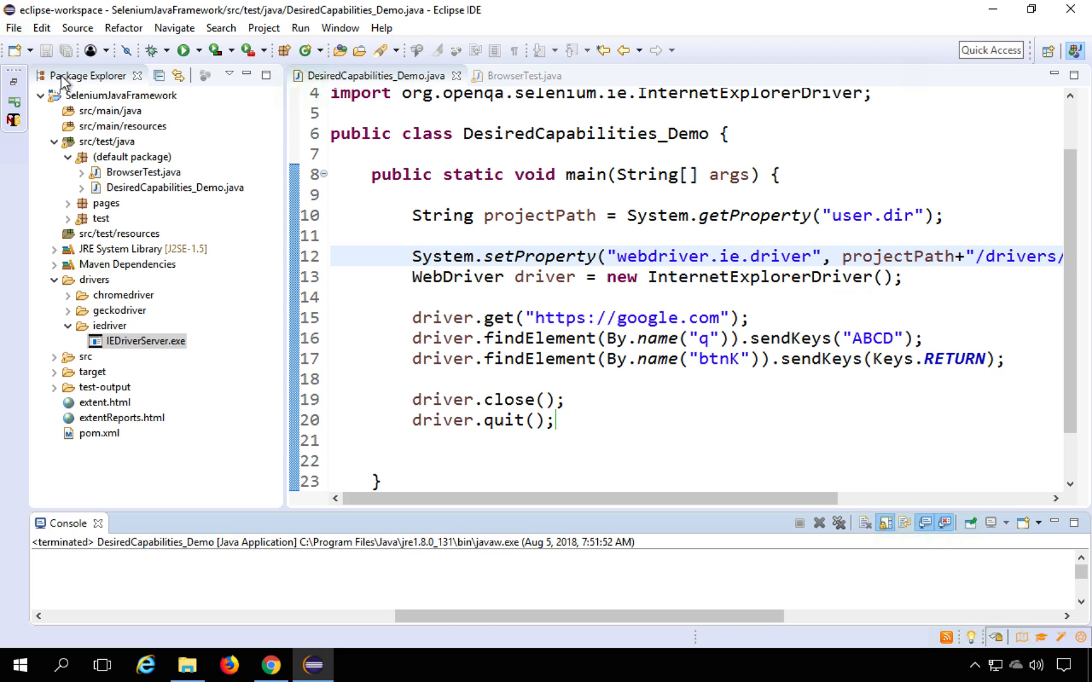
mouse_move(571, 325)
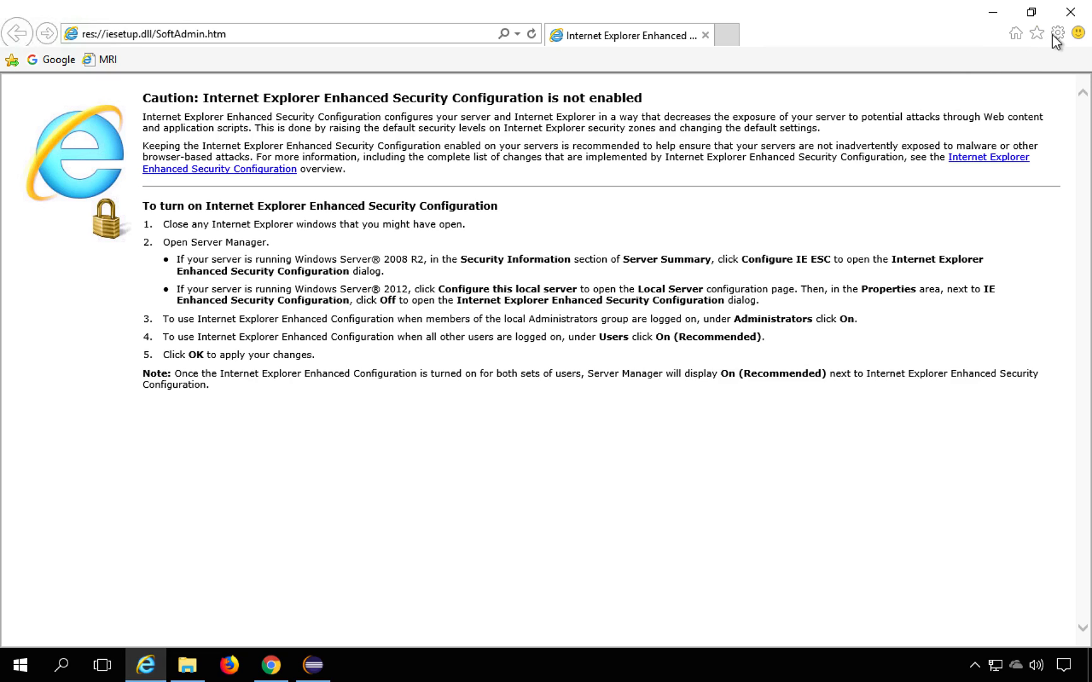
click(1058, 32)
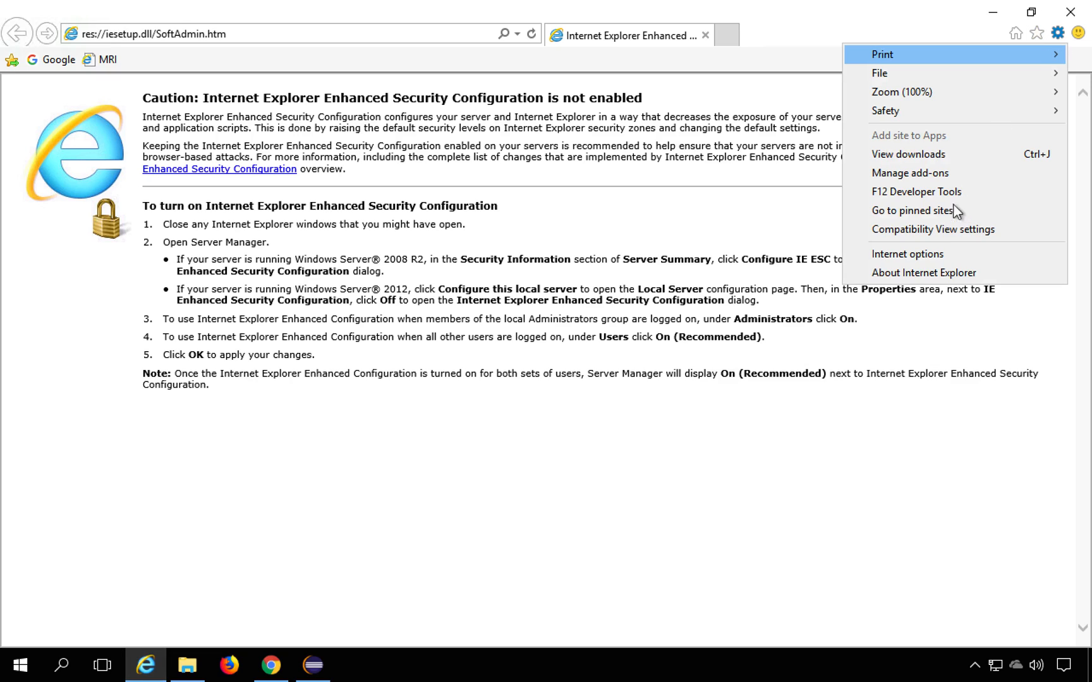
click(908, 258)
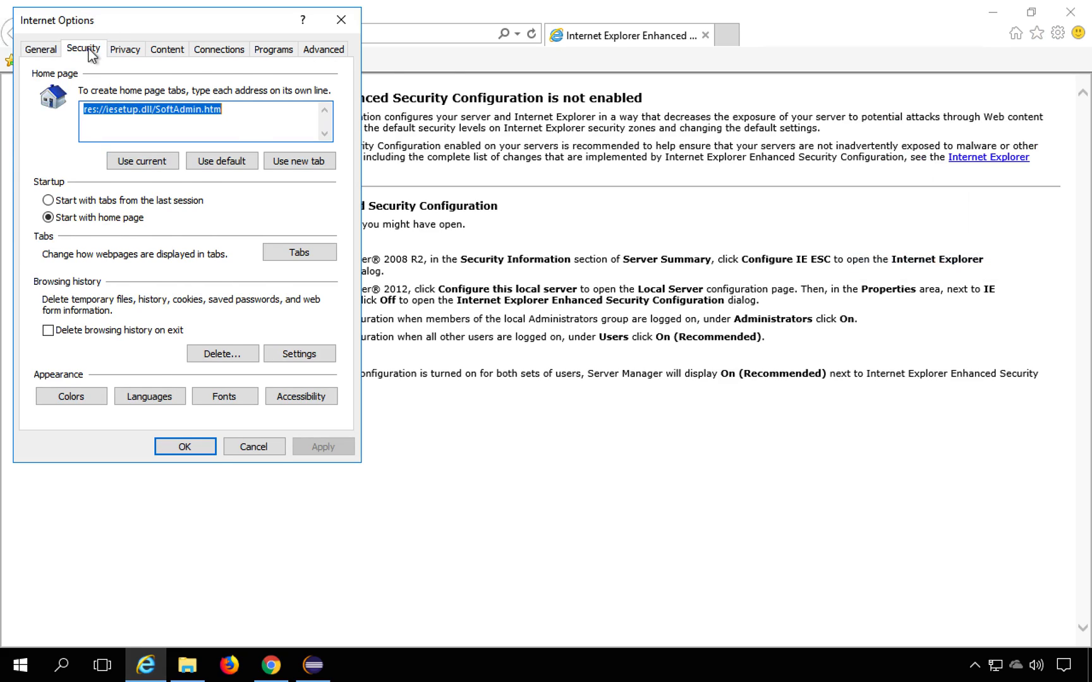
click(83, 48)
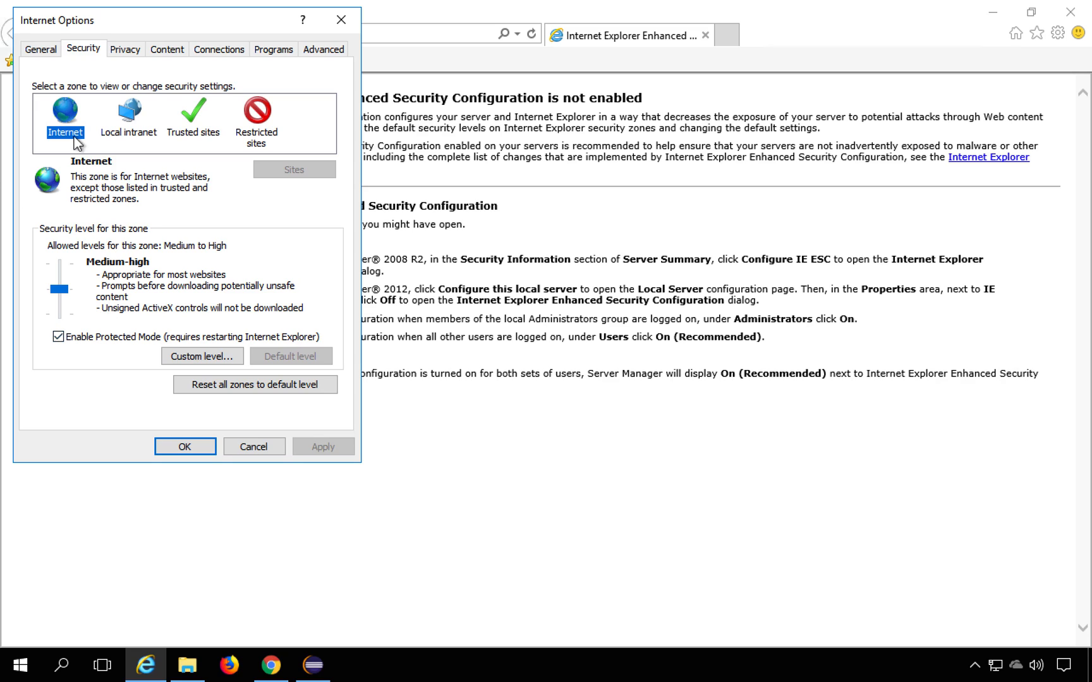
click(129, 115)
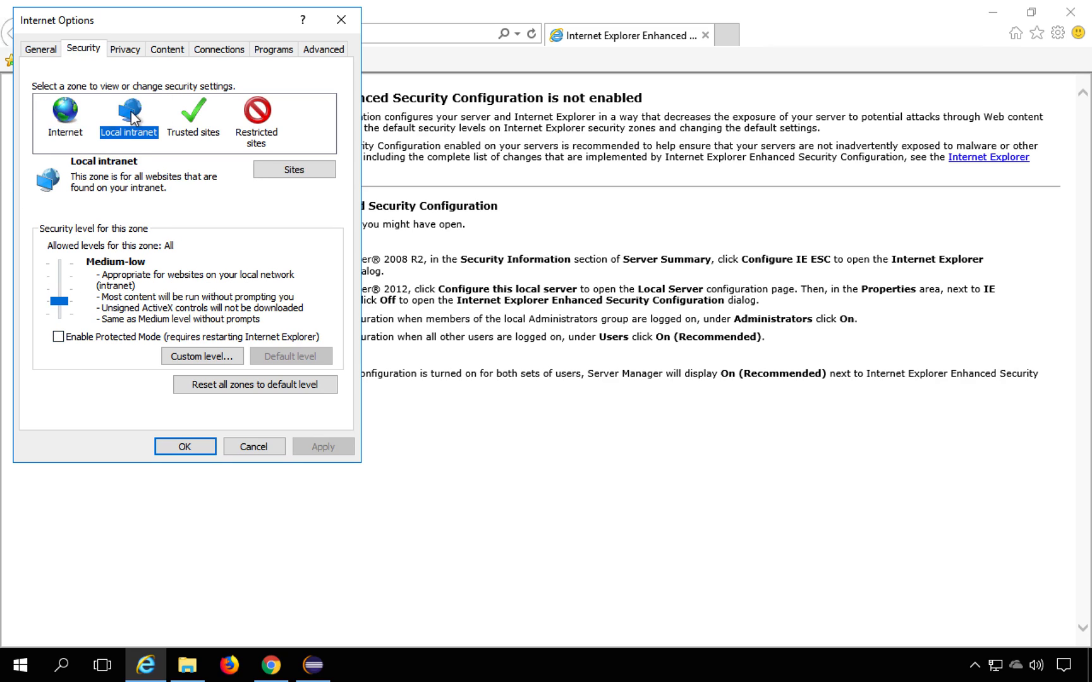
click(193, 118)
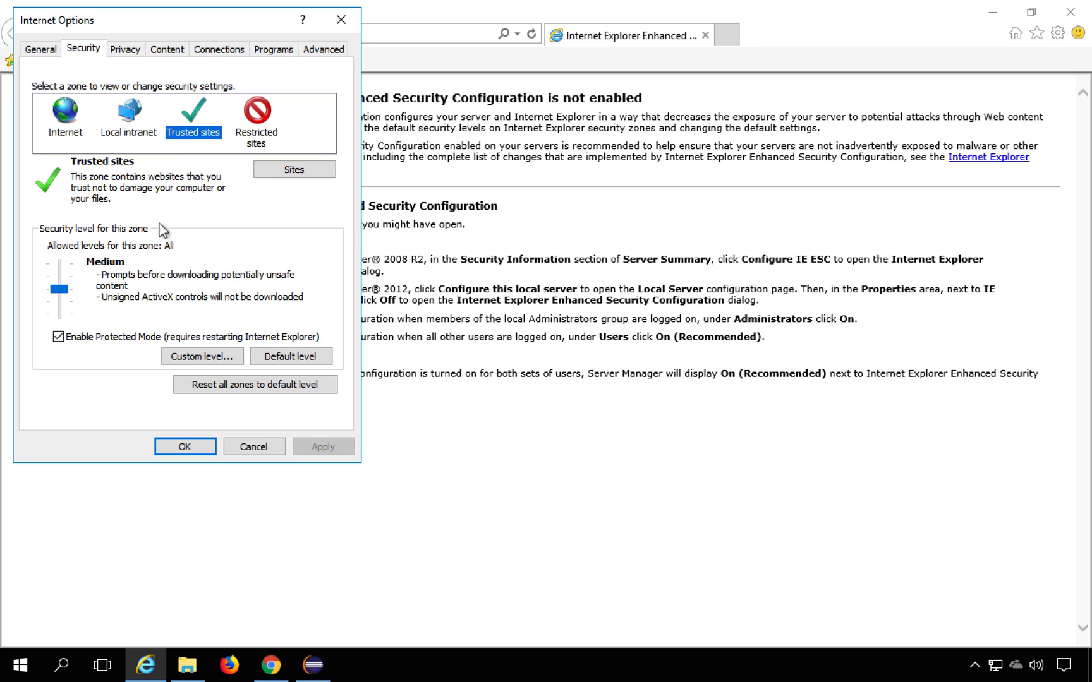
mouse_move(169, 344)
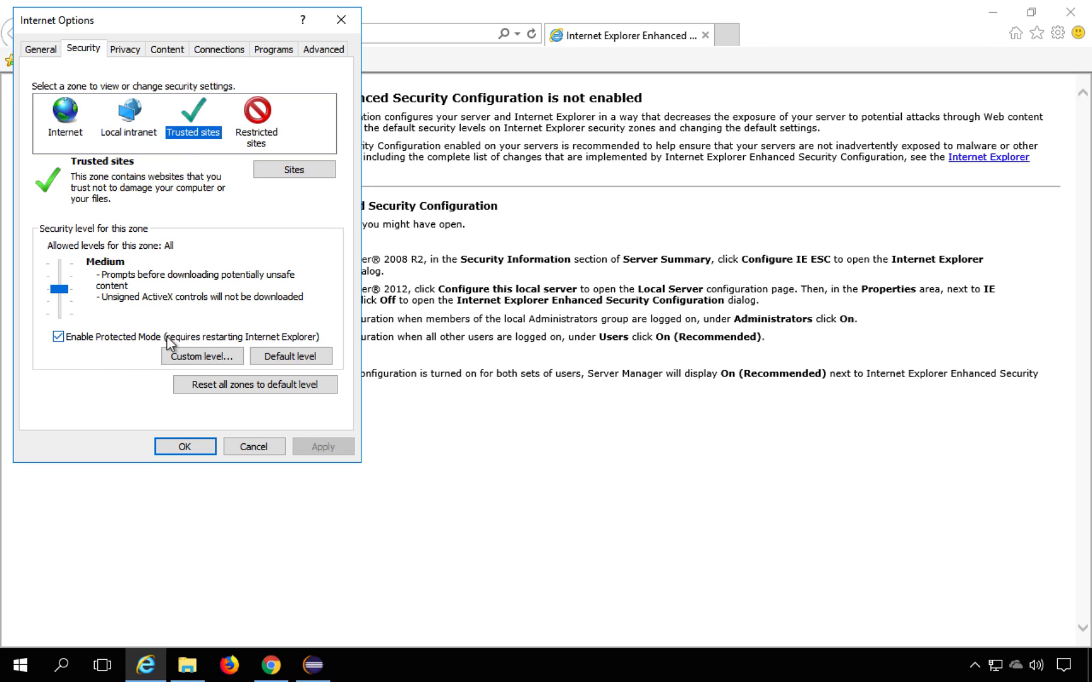
click(184, 446)
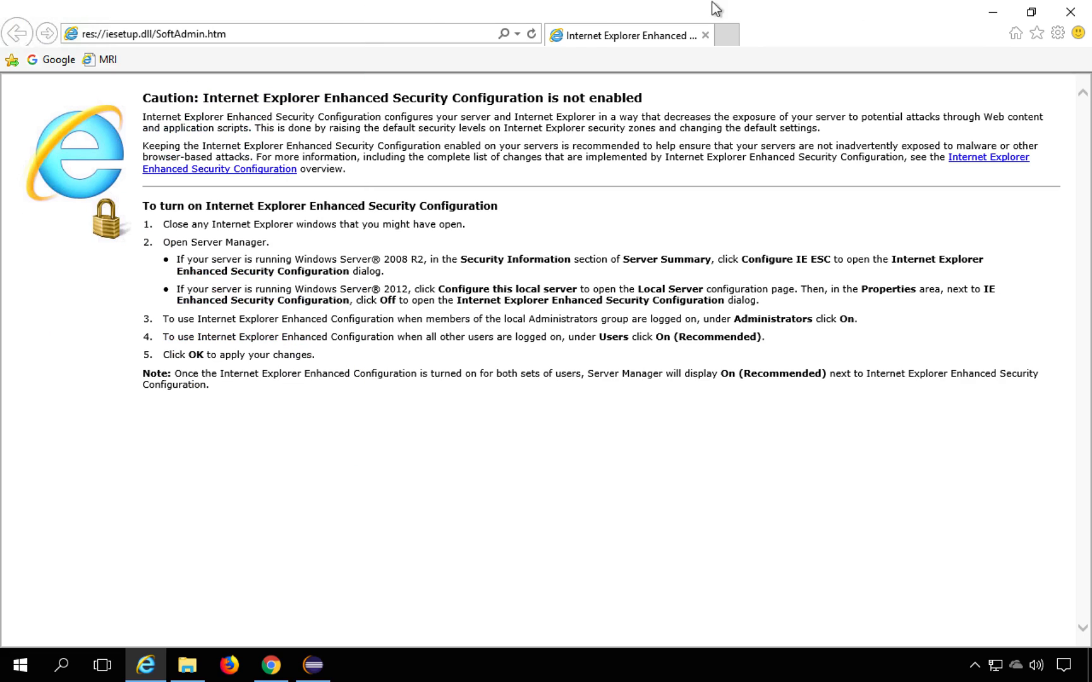
click(313, 664)
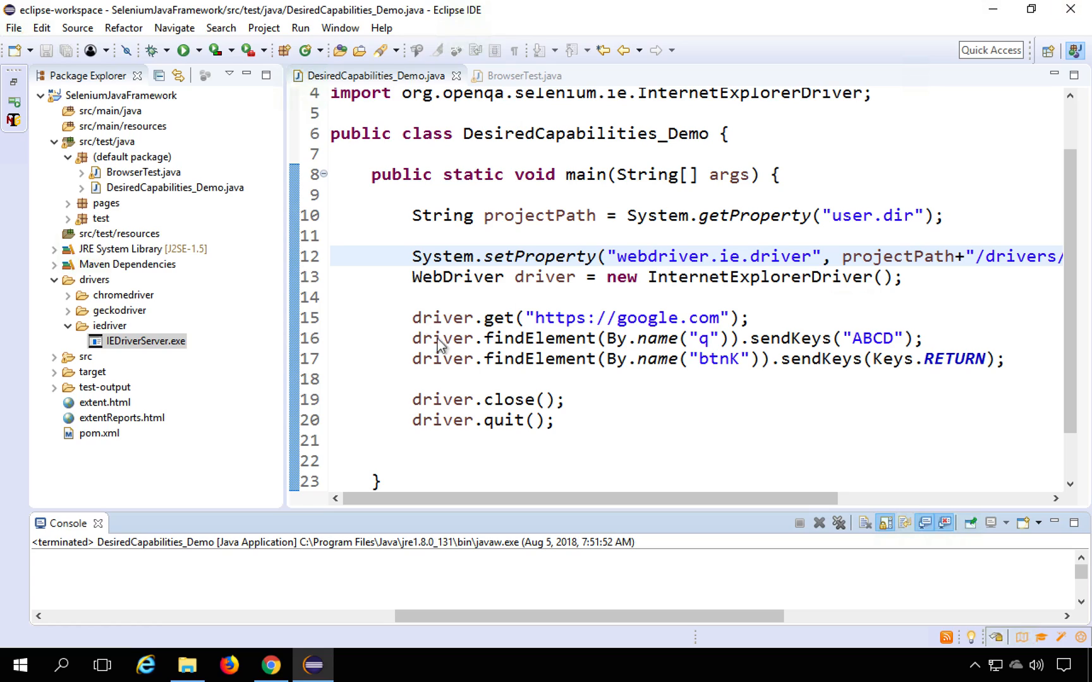
- Add 'DesiredCapabilities caps = new DesiredCapabilities();' and import DesiredCapabilities from org.openqa.selenium.remote
click(412, 257)
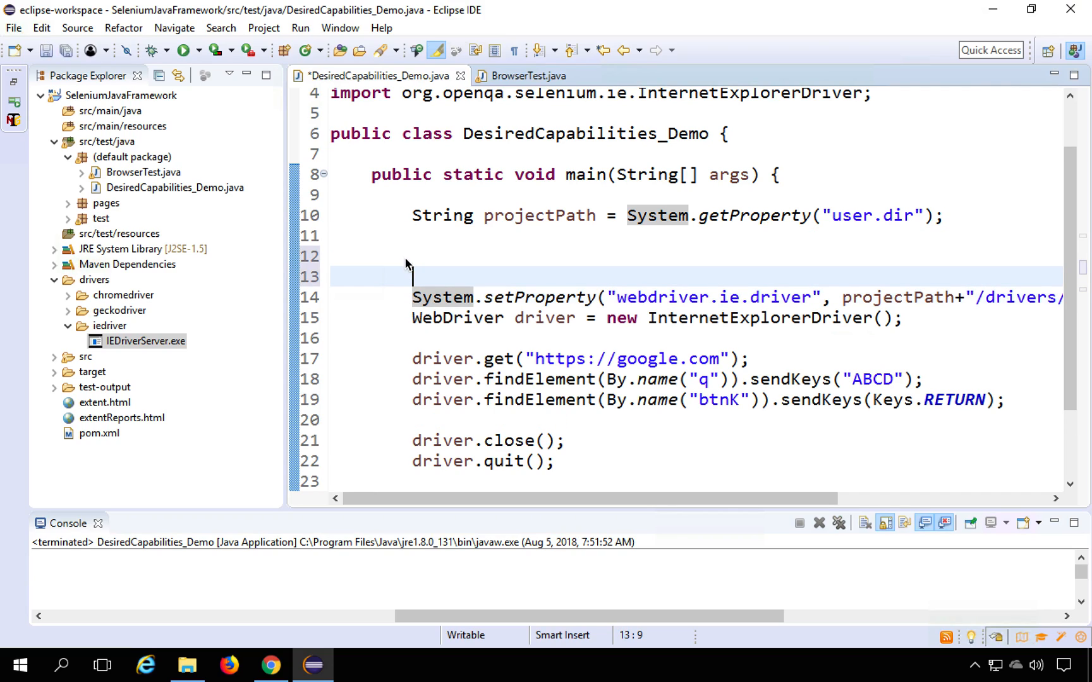
text(De)
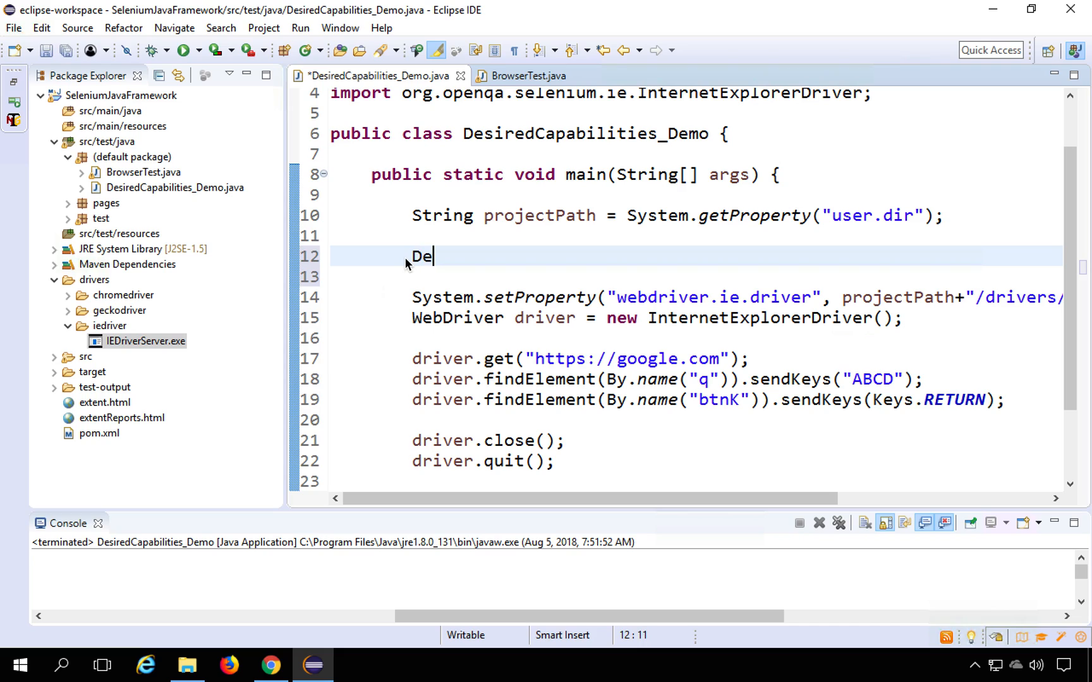
text(sired)
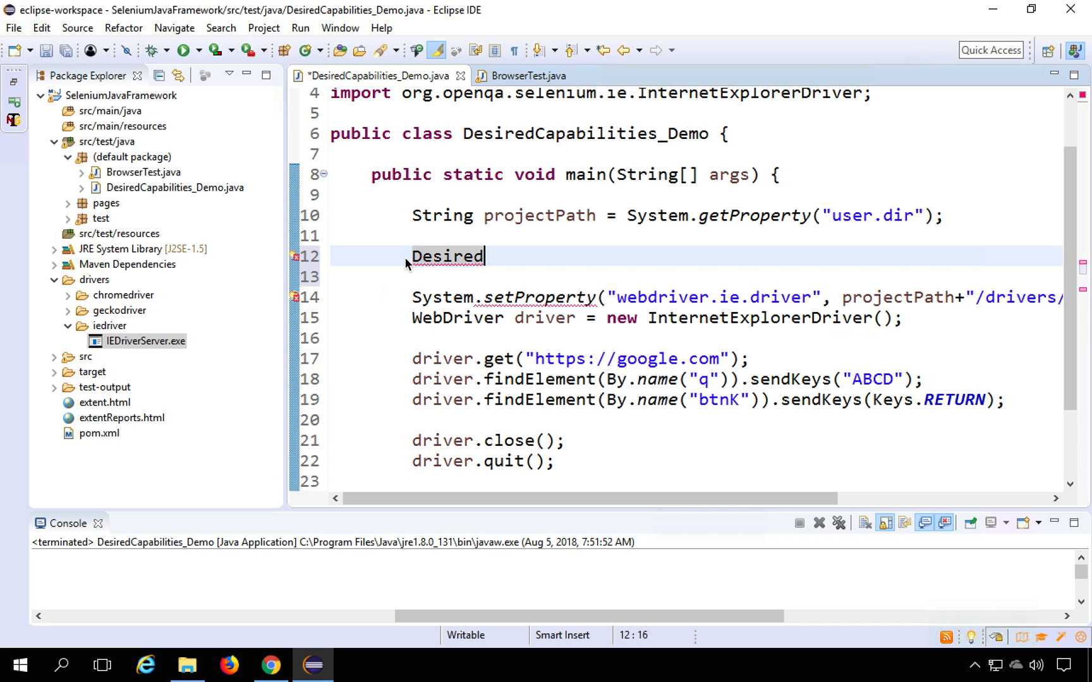
text(Capabili)
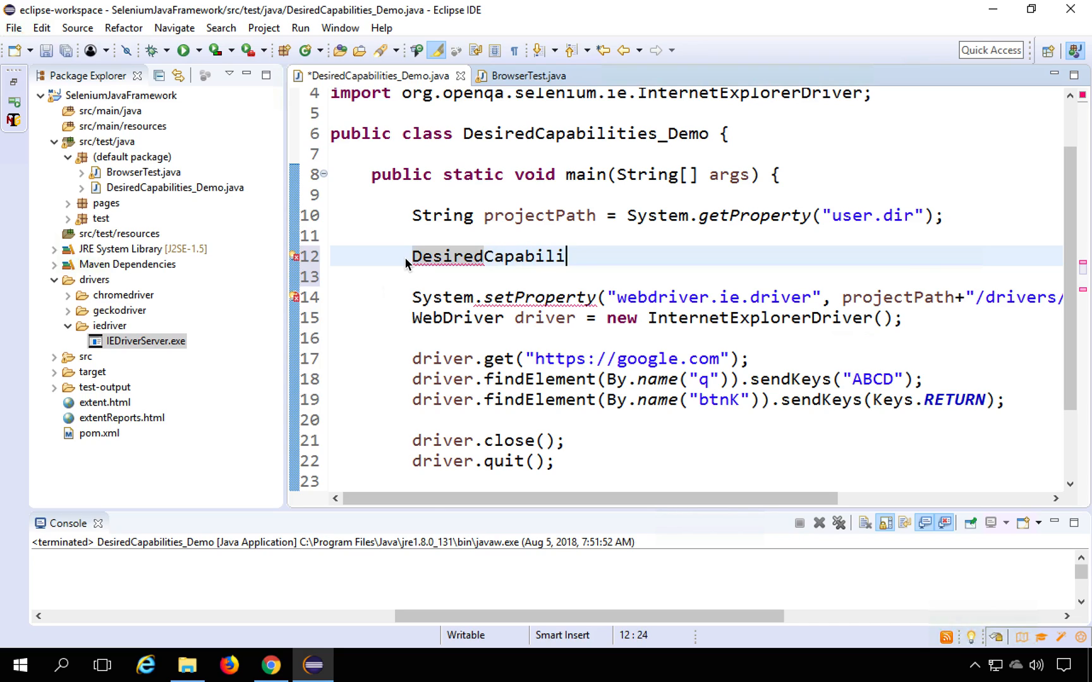
text(ties caps)
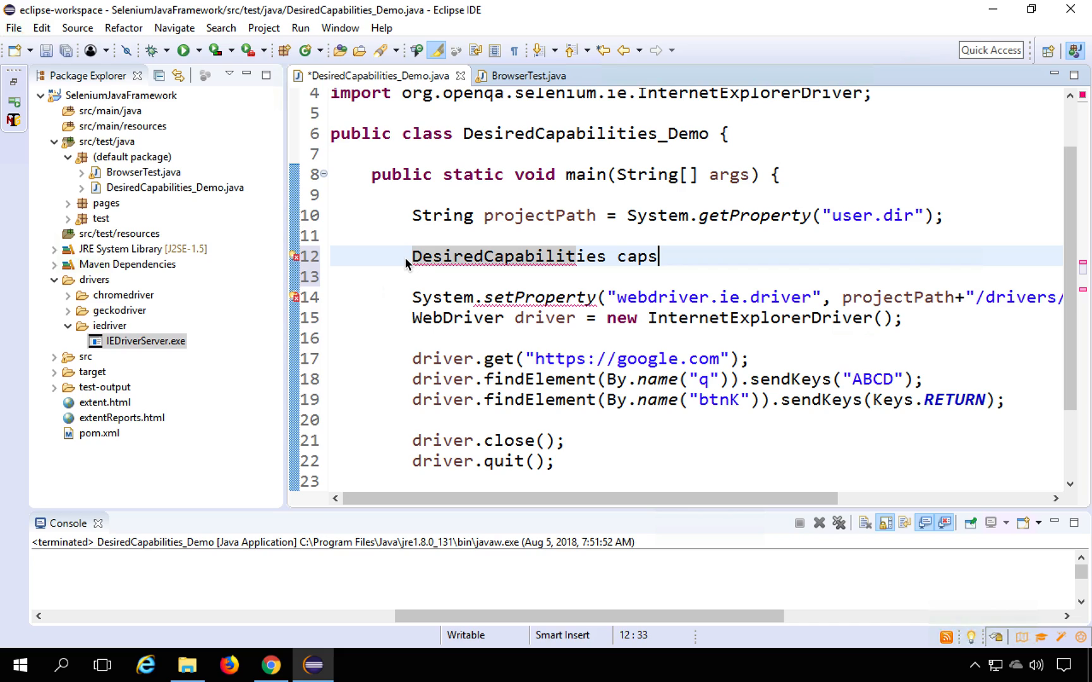
text(= n)
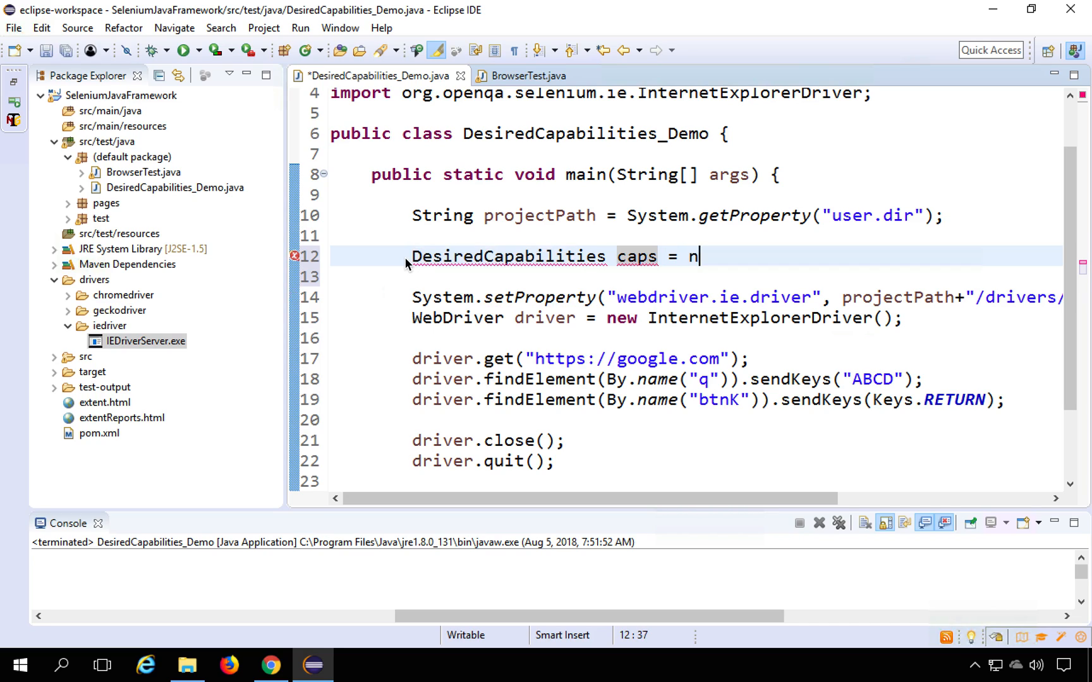
text(ew DesiredCapa)
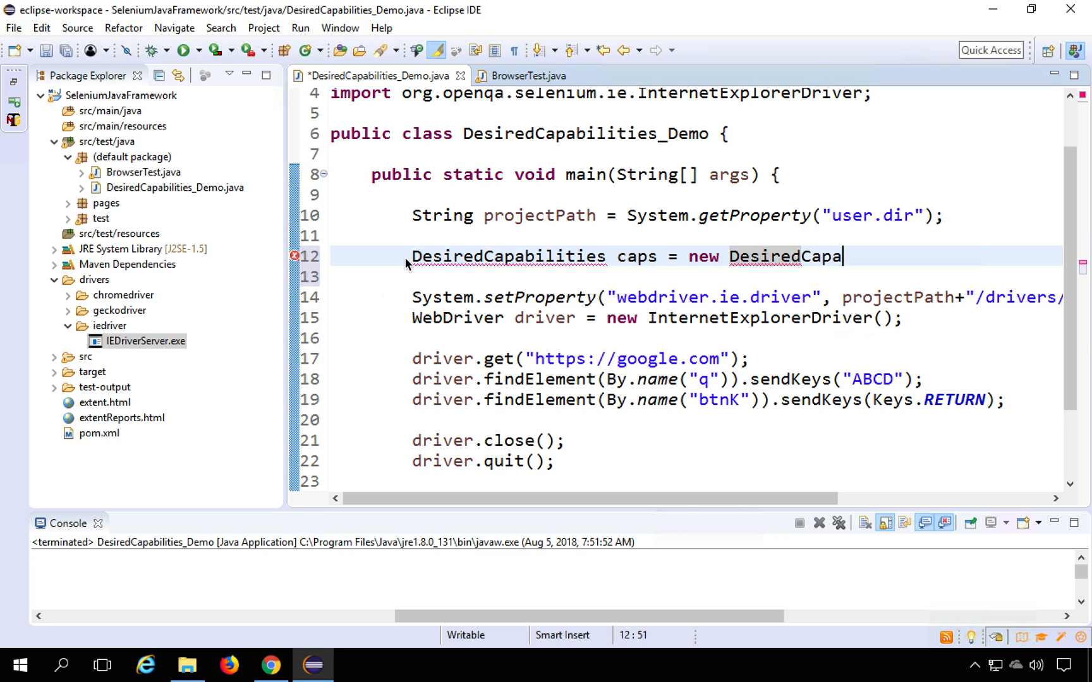
text(bilities)
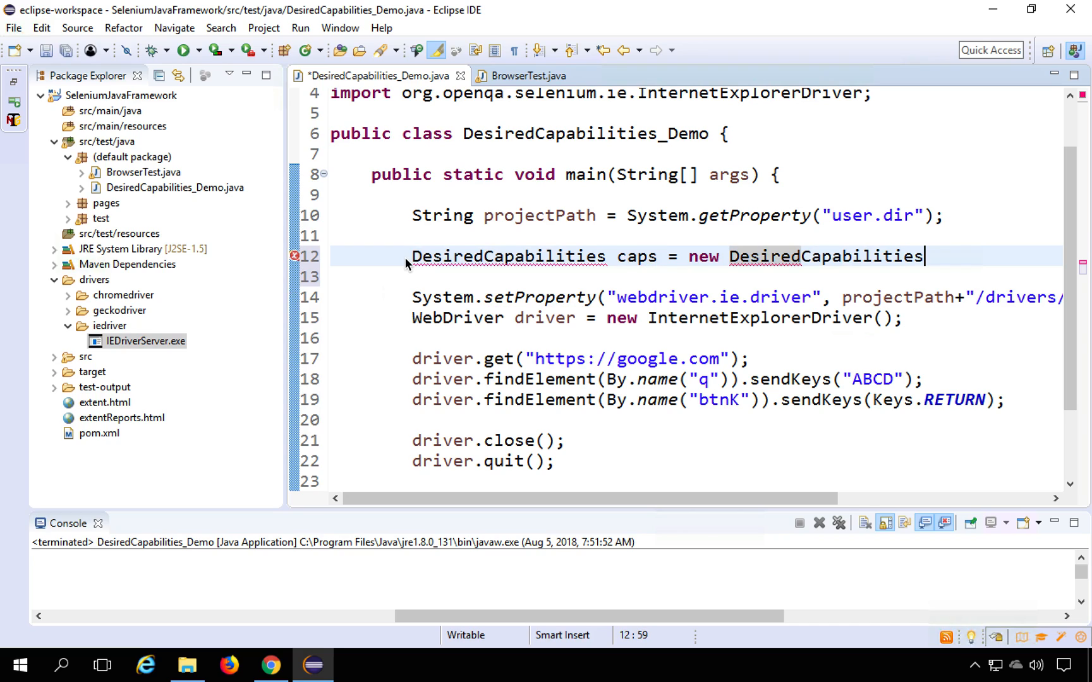
text(();)
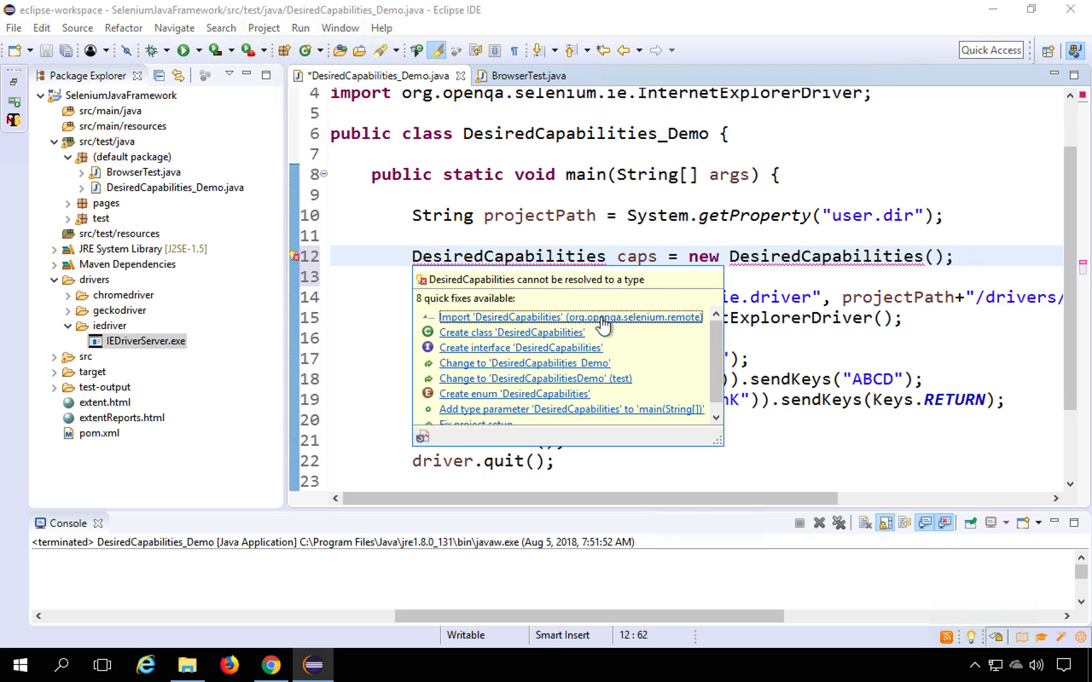
click(571, 317)
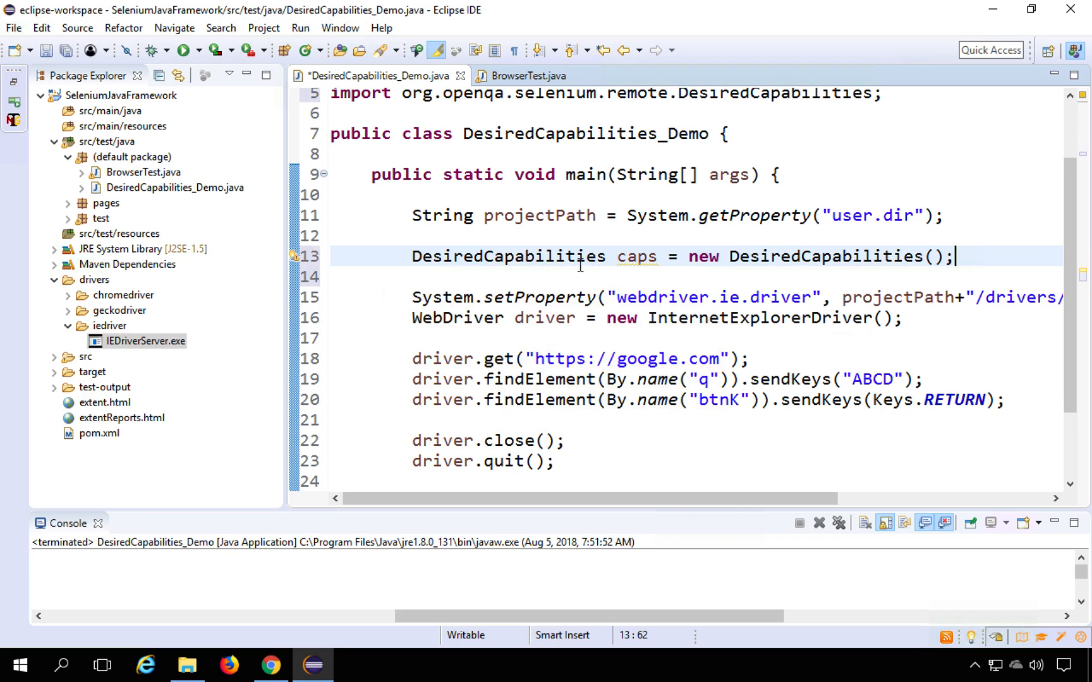
key(Return)
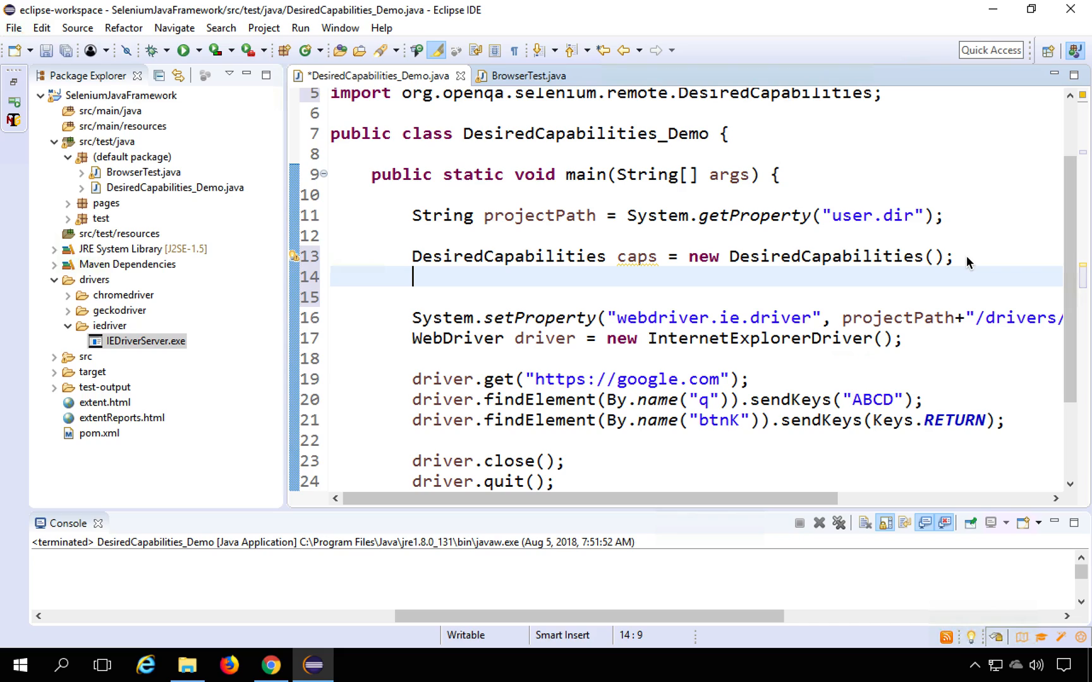
mouse_move(545, 294)
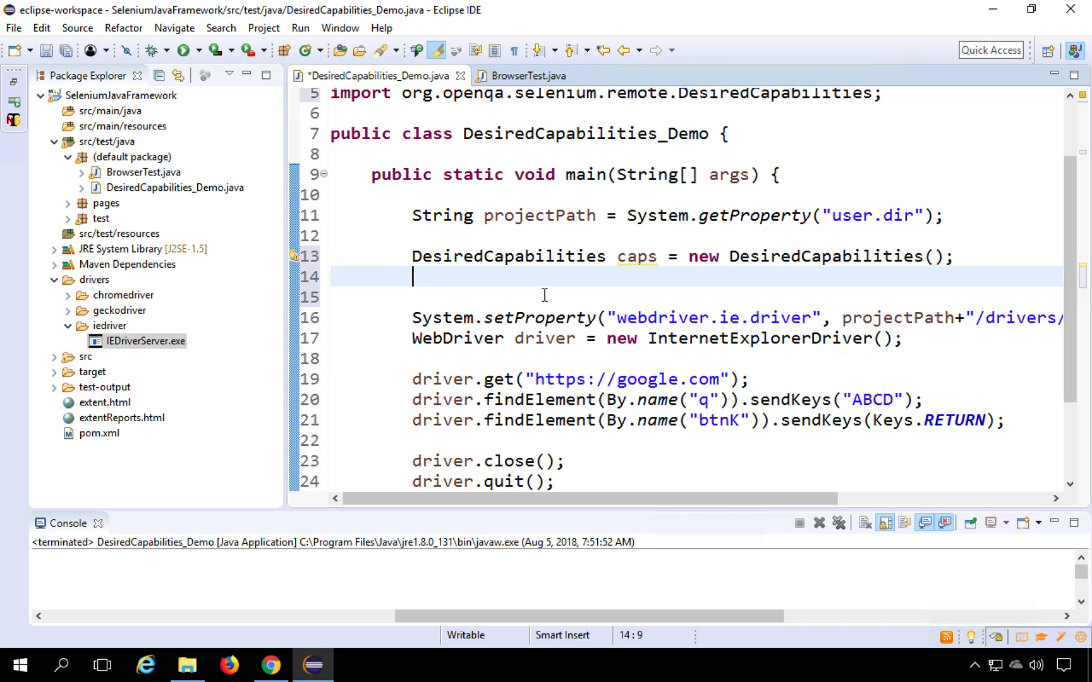
mouse_move(546, 286)
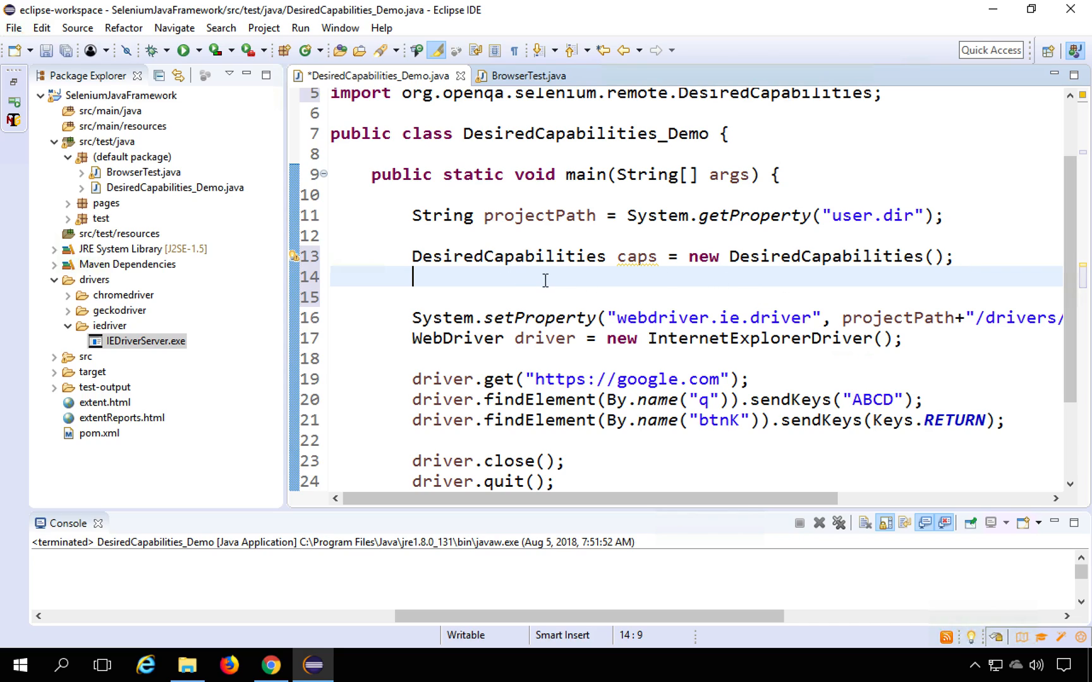
mouse_move(469, 277)
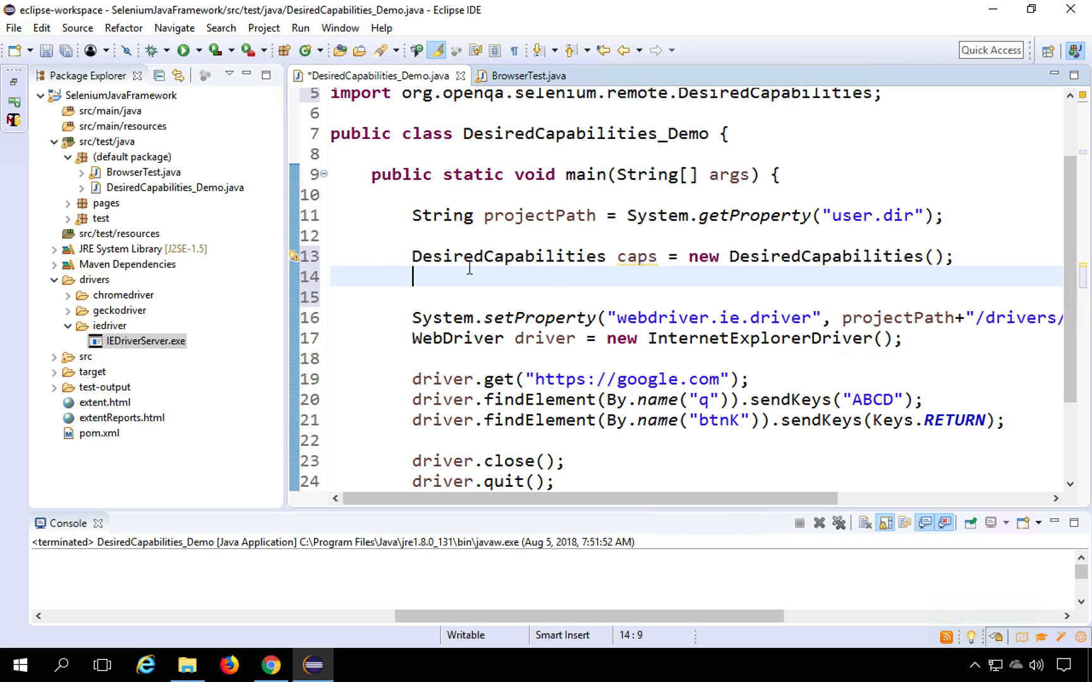
- Type 'caps.set' on the line below the caps declaration
scroll(down, 3)
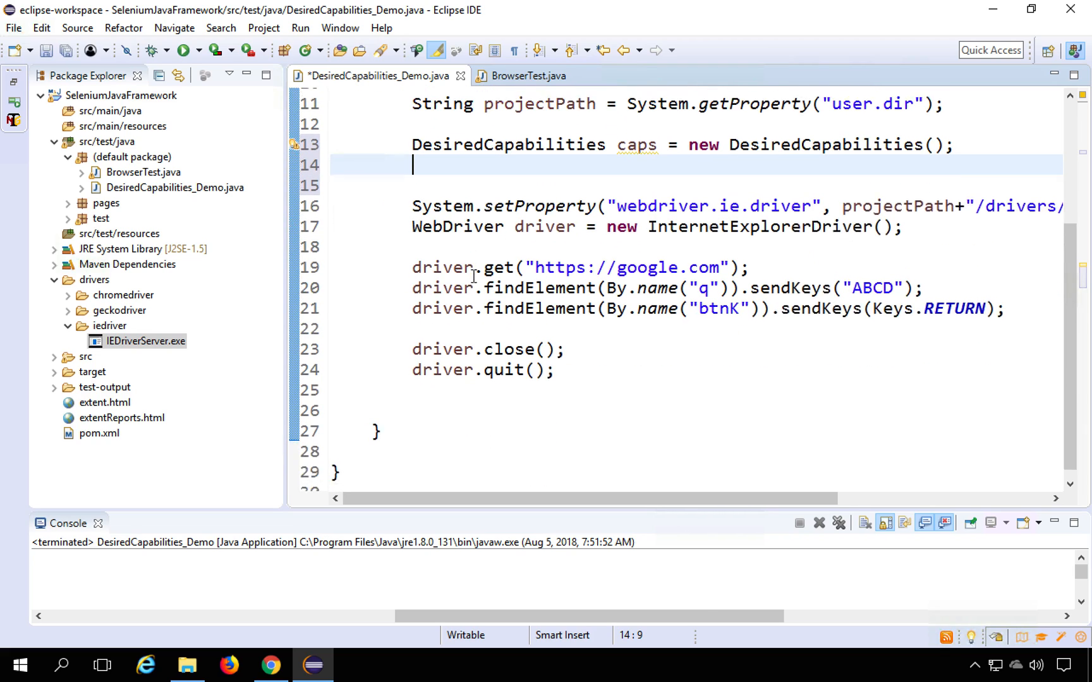
text(cap)
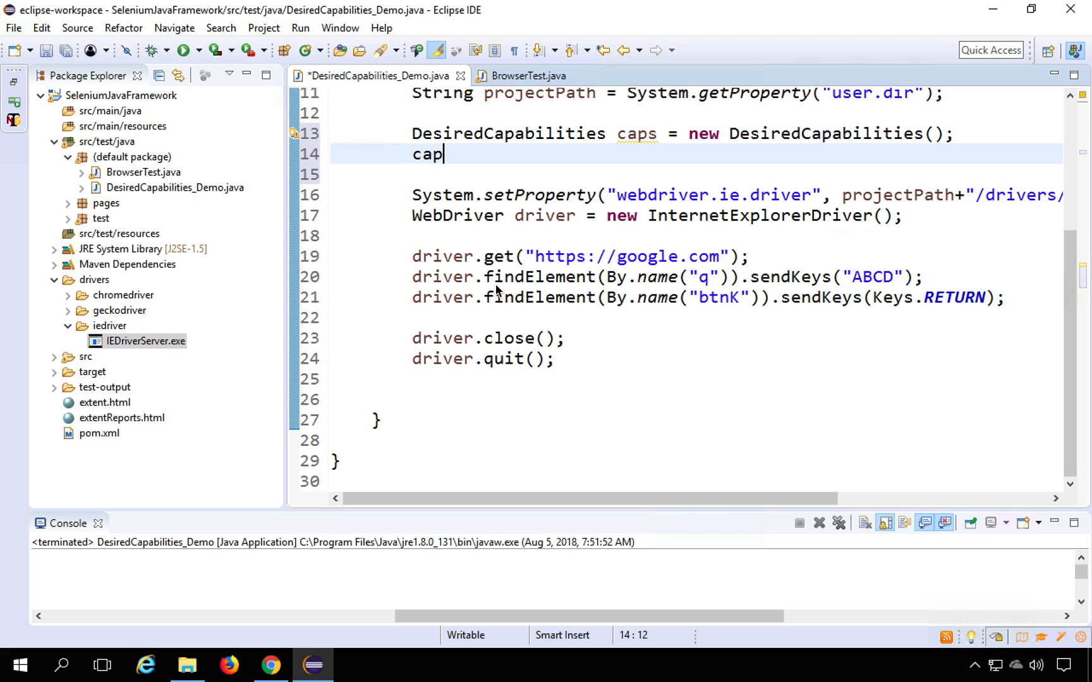
text(s.set)
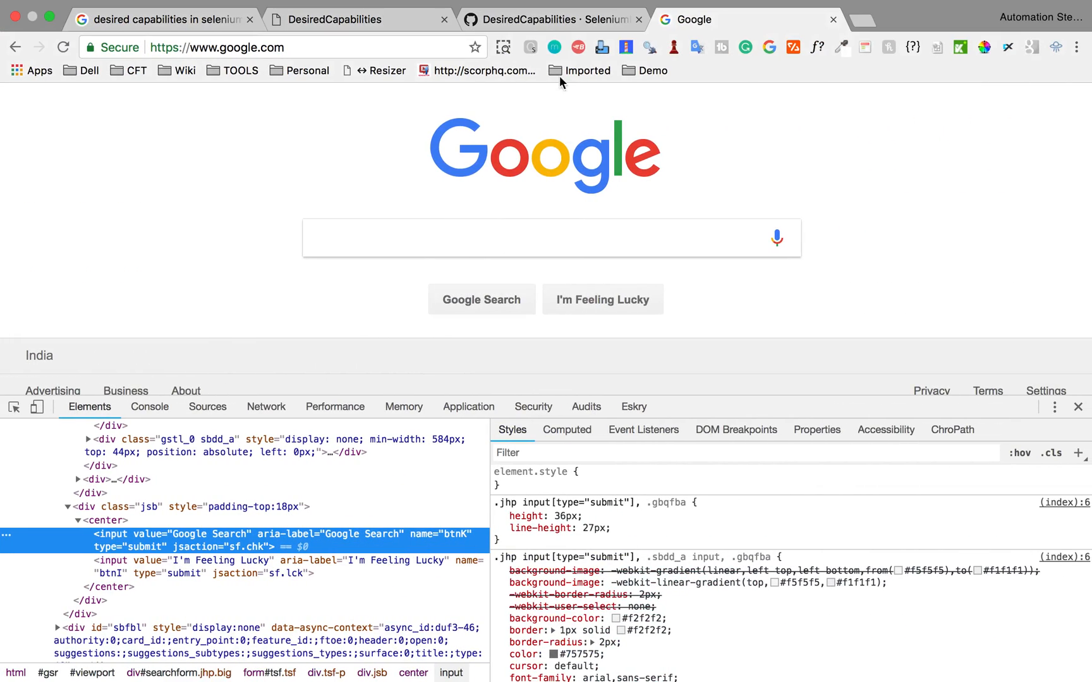
mouse_move(584, 271)
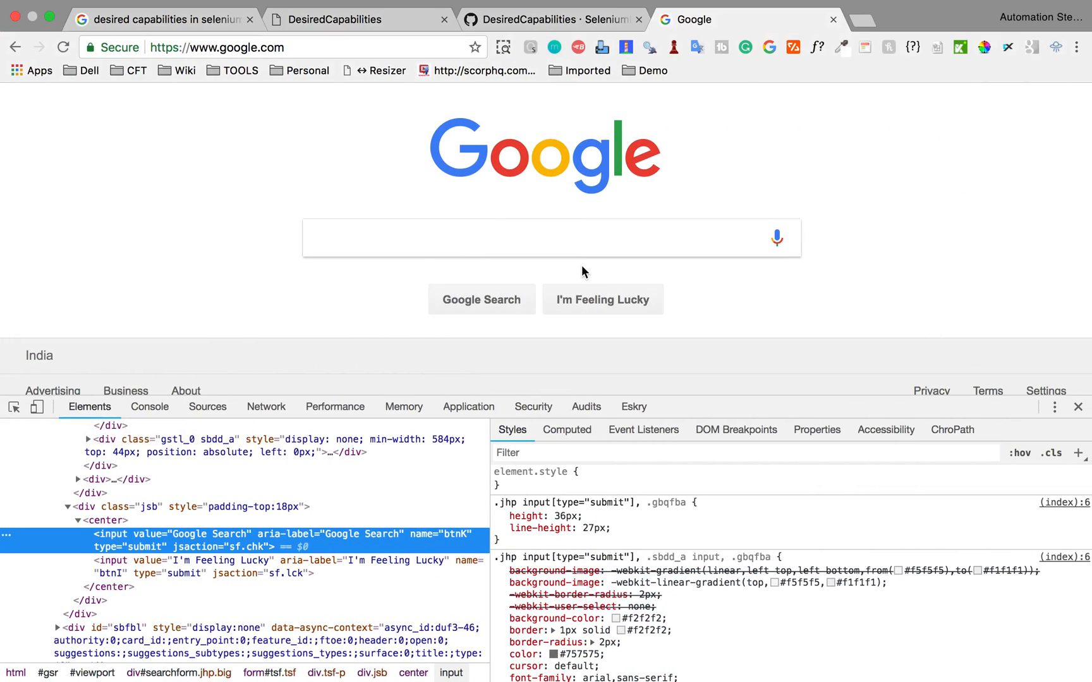
- Scroll the DesiredCapabilities wiki to the IE-specific section and select ignoreProtectedModeSettings
click(1077, 407)
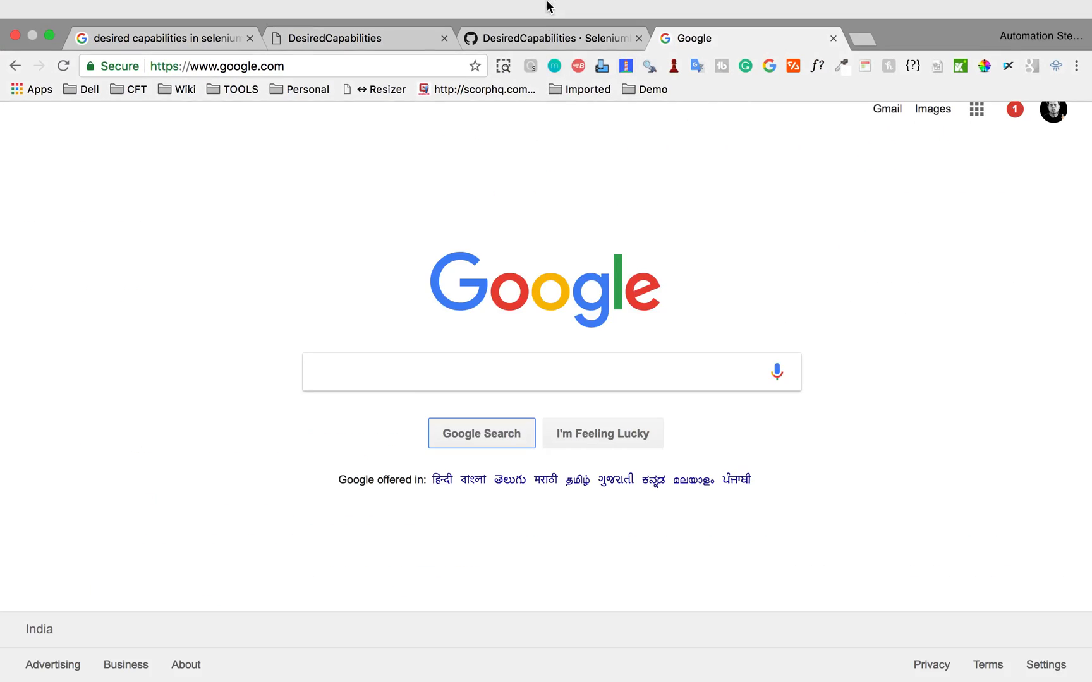
click(553, 39)
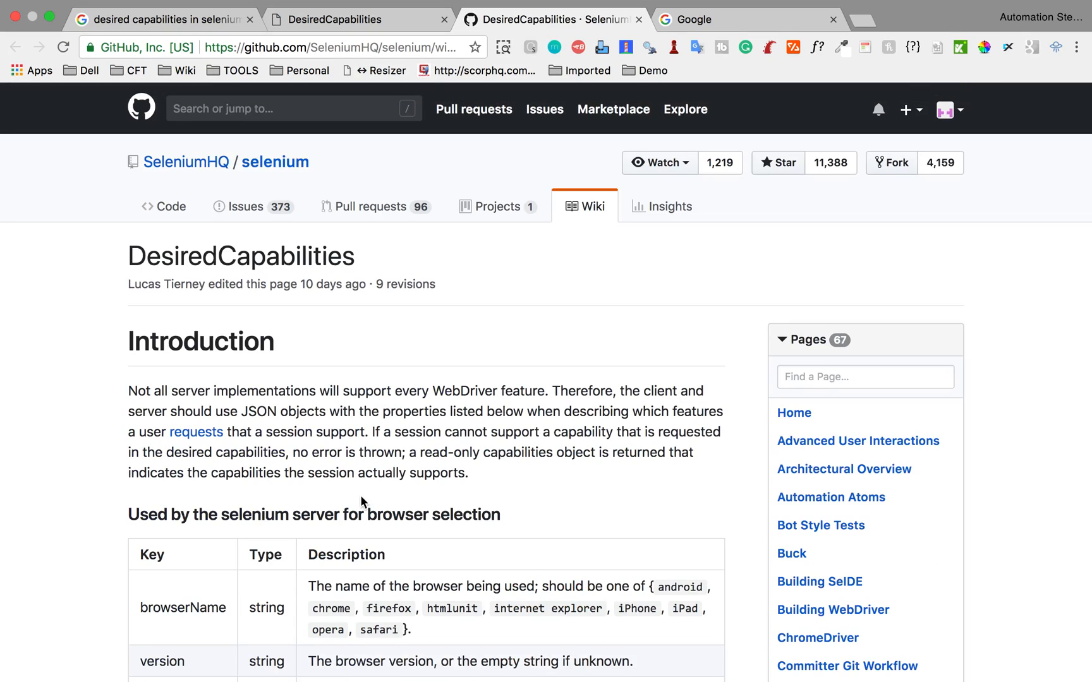
scroll(down, 3)
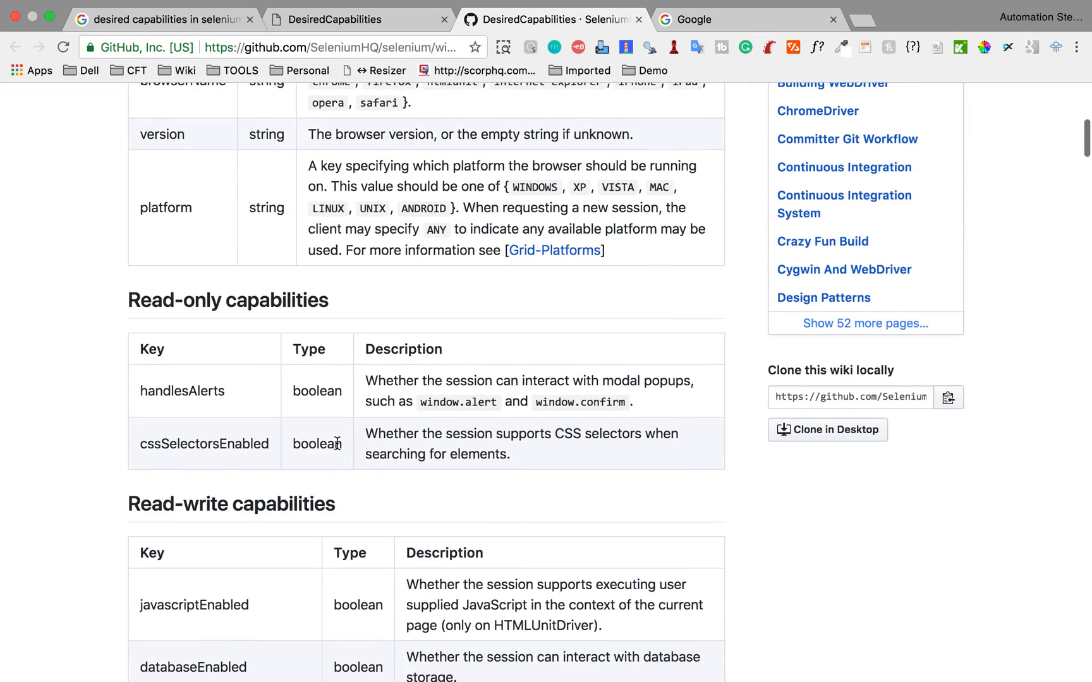
scroll(down, 3)
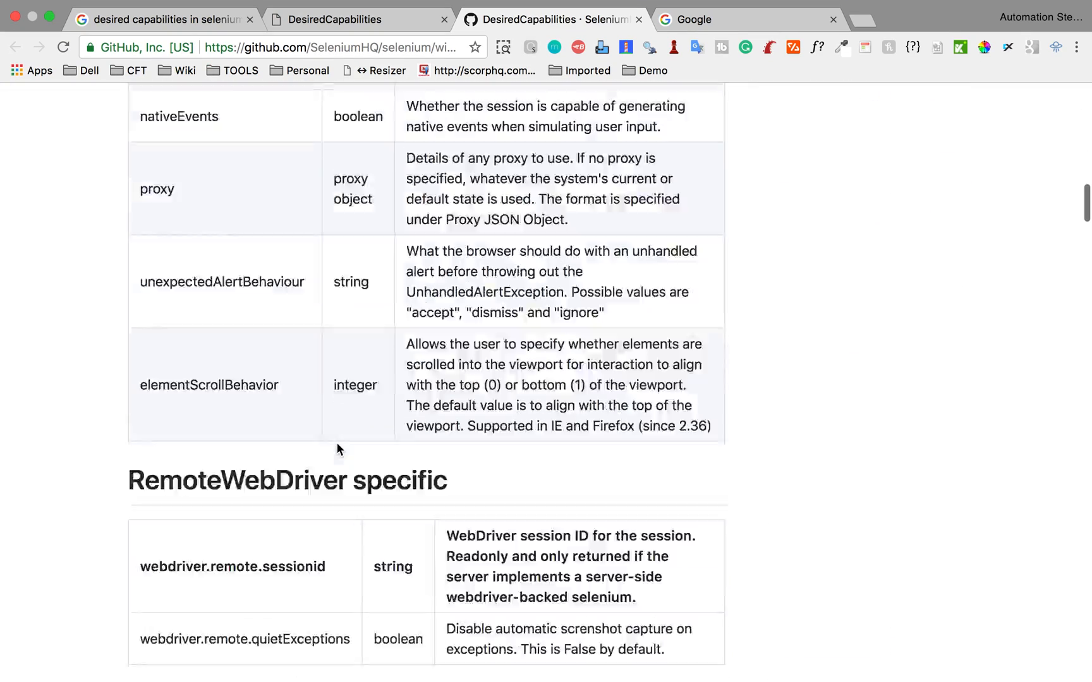
scroll(down, 3)
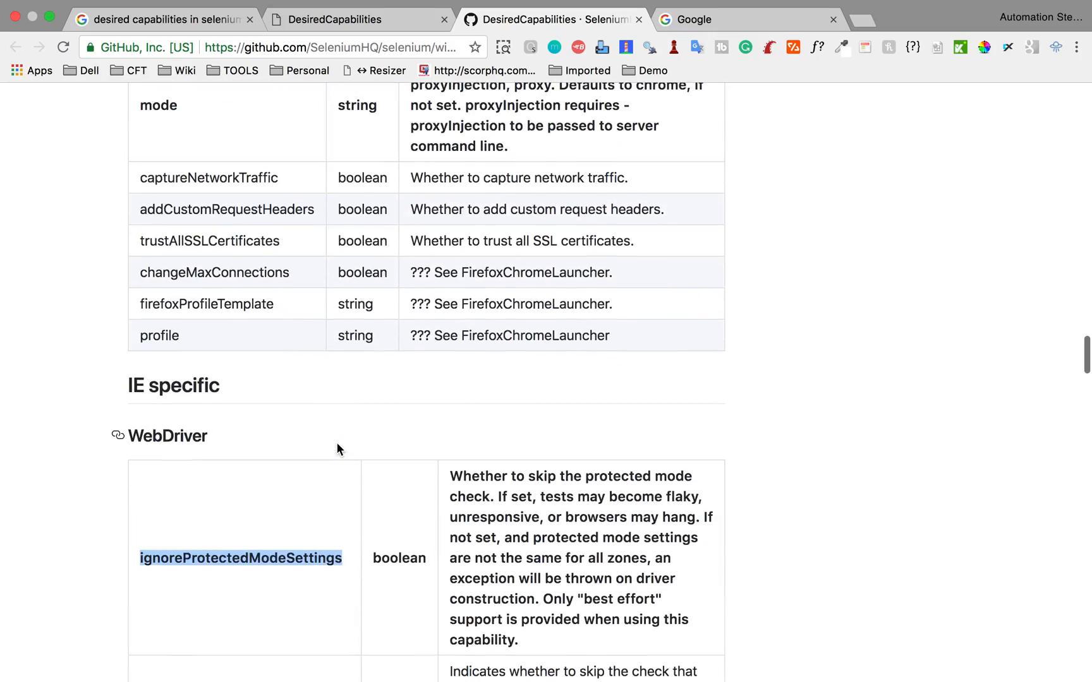
scroll(down, 3)
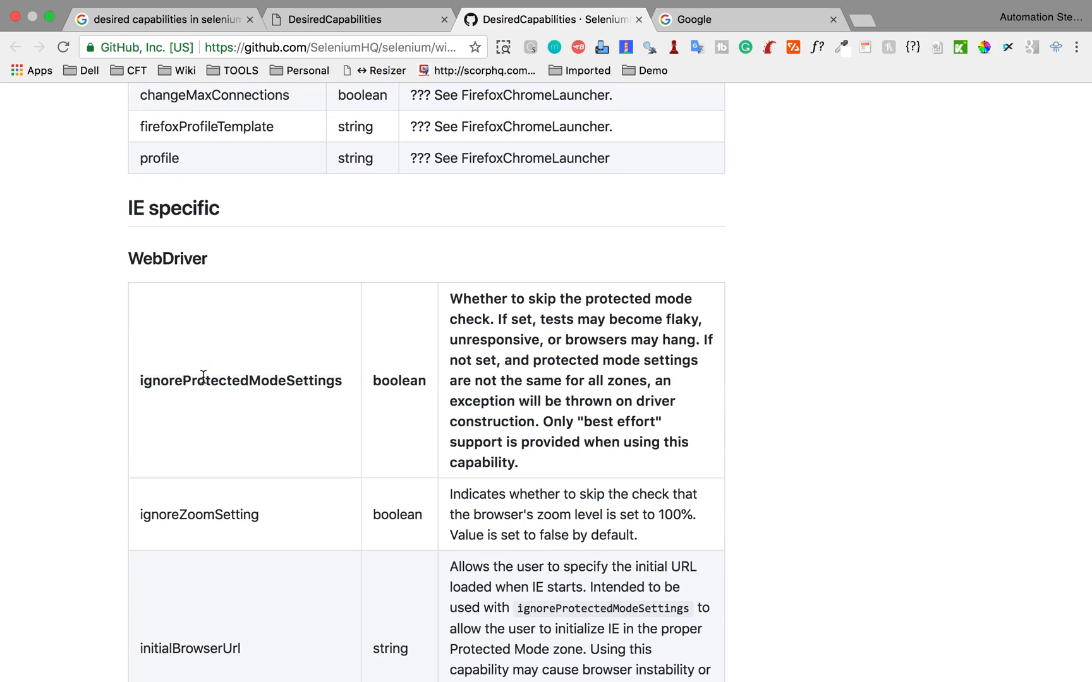
double_click(240, 381)
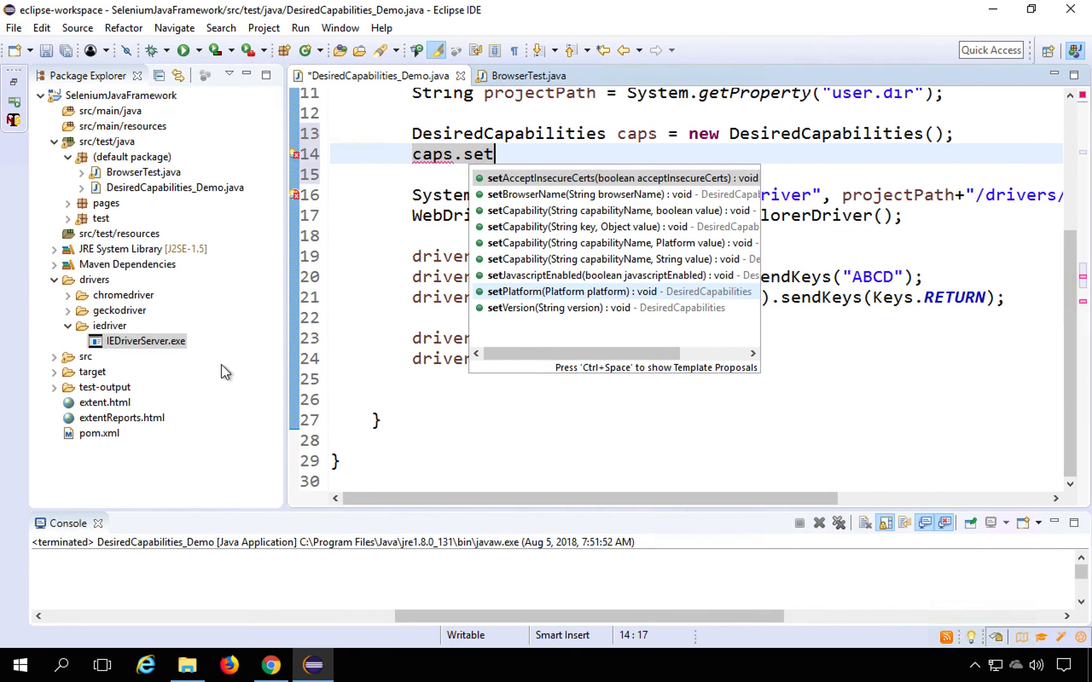
mouse_move(592, 178)
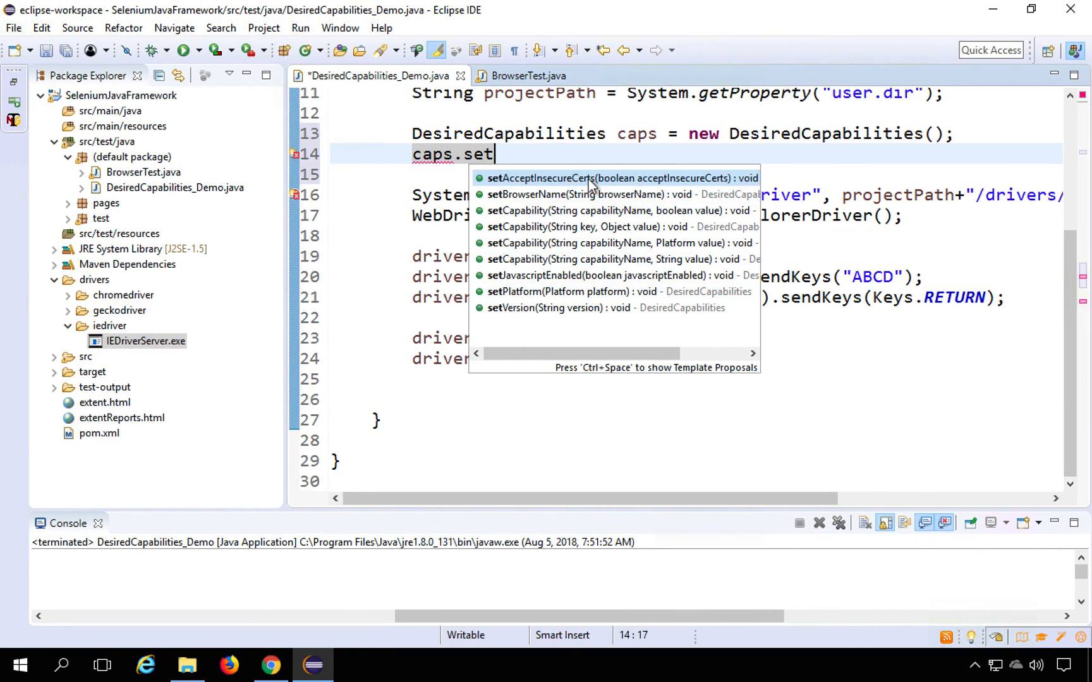
mouse_move(592, 179)
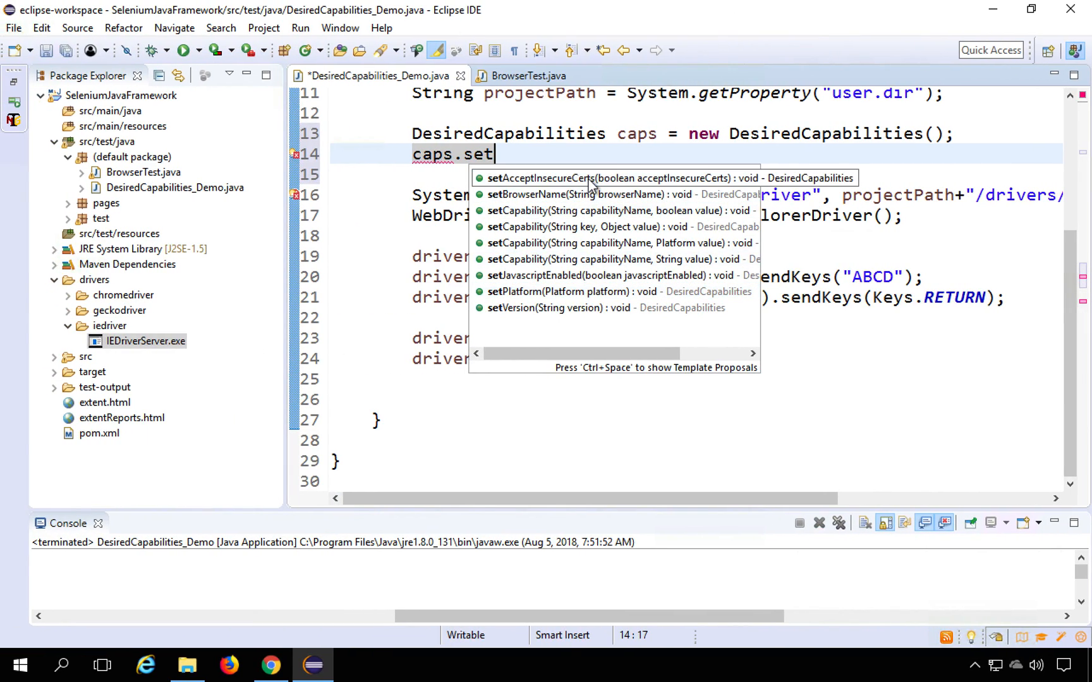
- Complete caps.setCapability("ignoreProtectedModeSettings", true) using the (String, boolean) overload
text(Capability("i", value);)
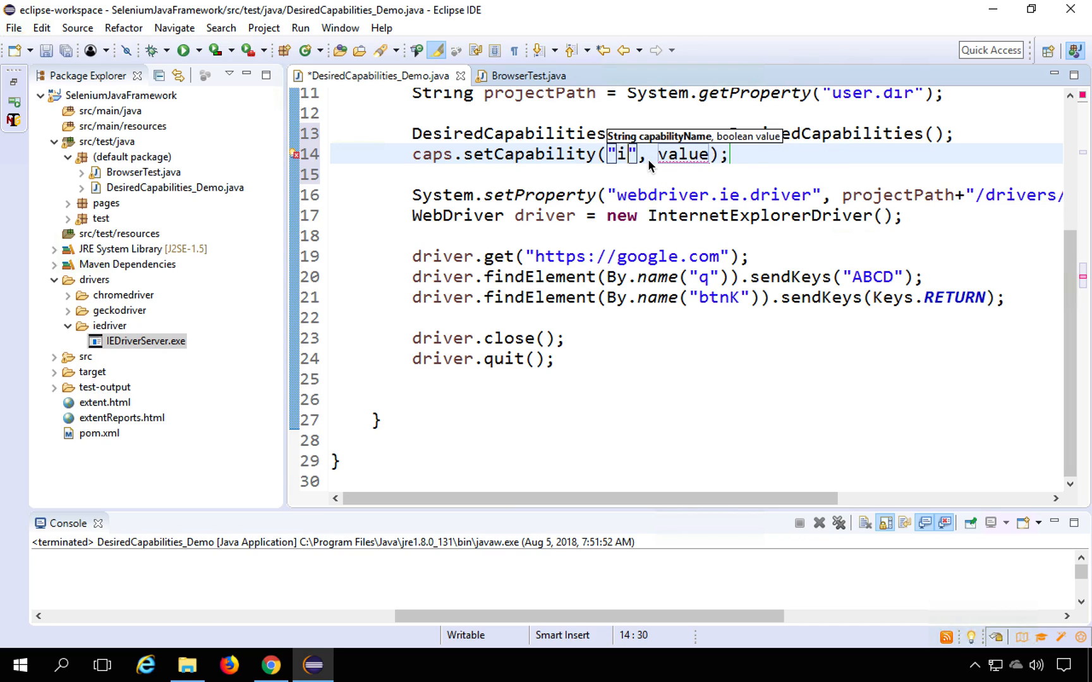
text(gnorePro)
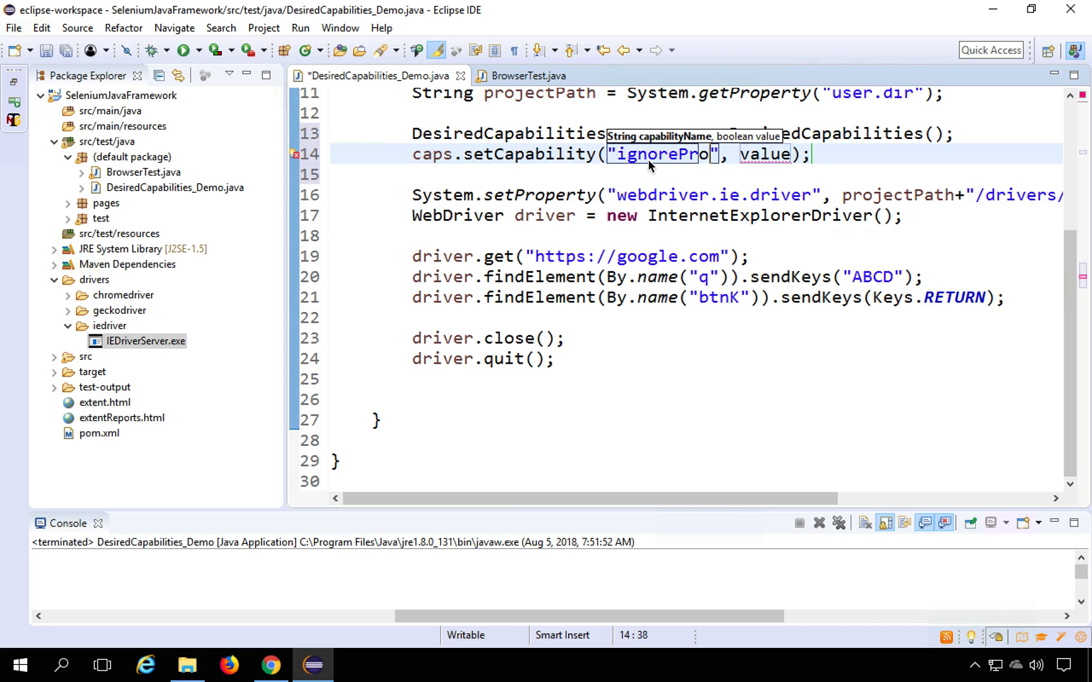
text(tectedMod)
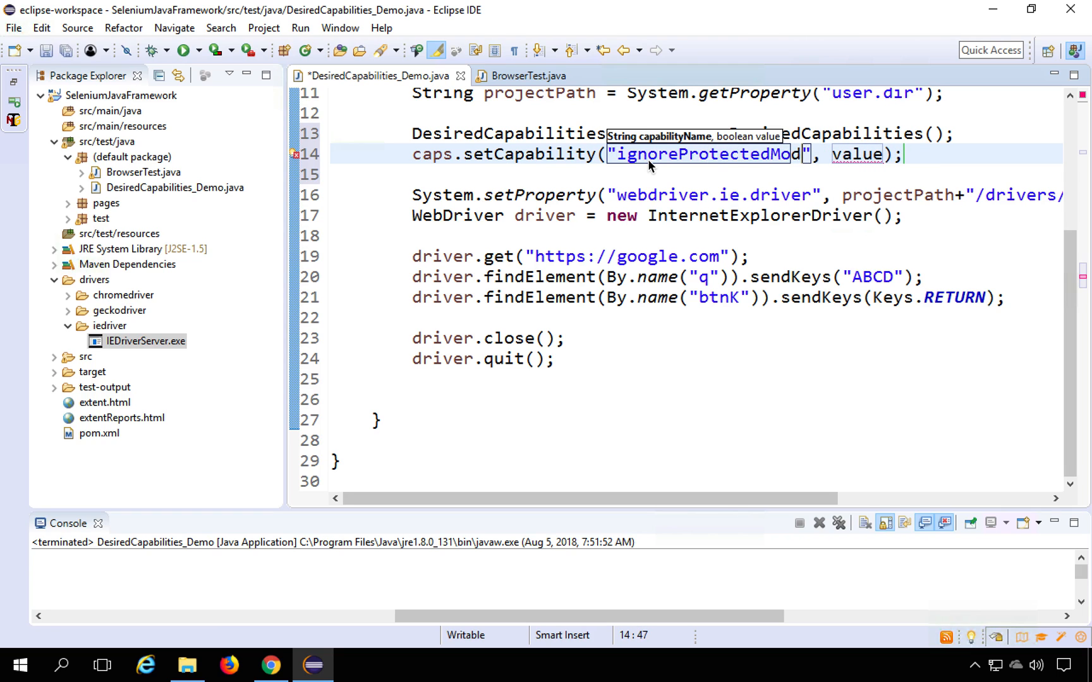
text(eSettings)
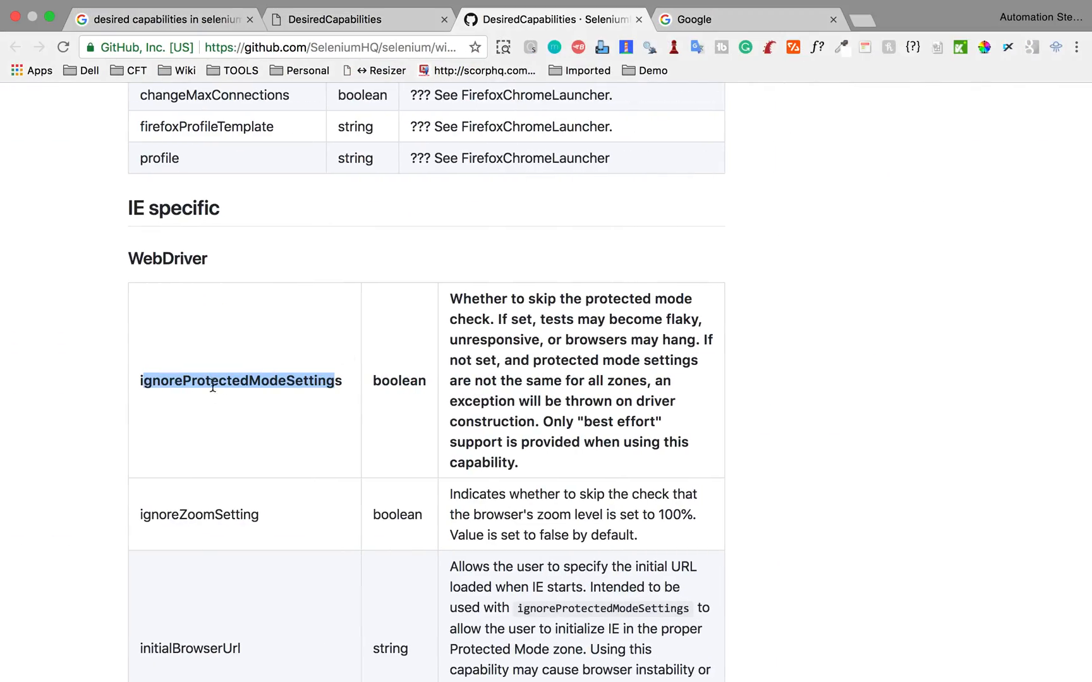
click(312, 665)
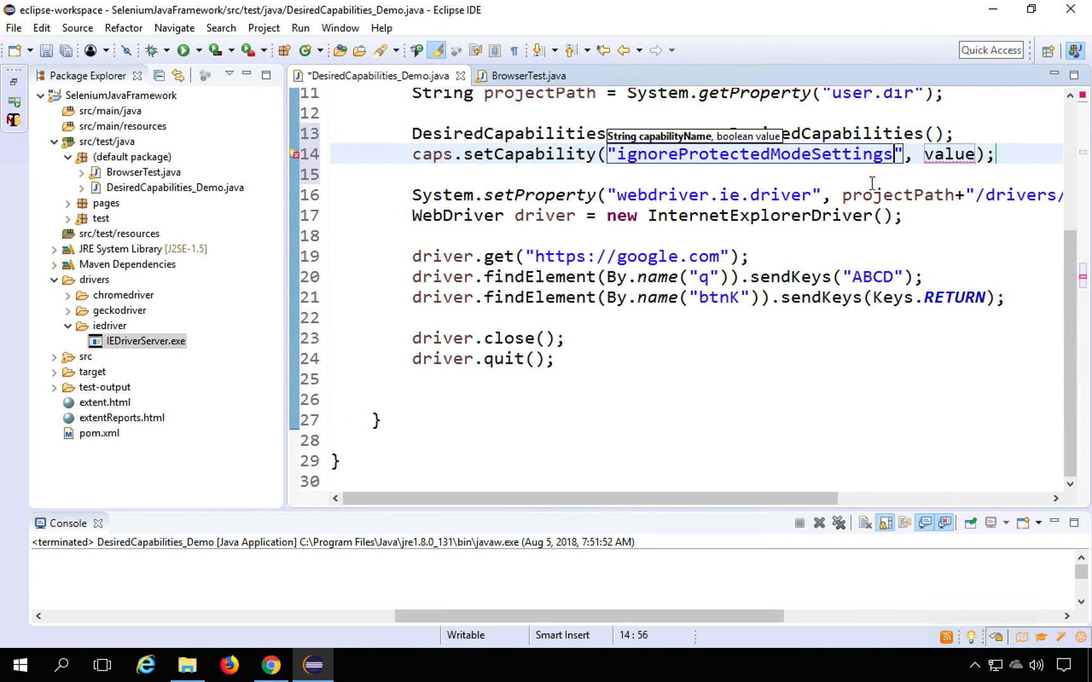
double_click(950, 154)
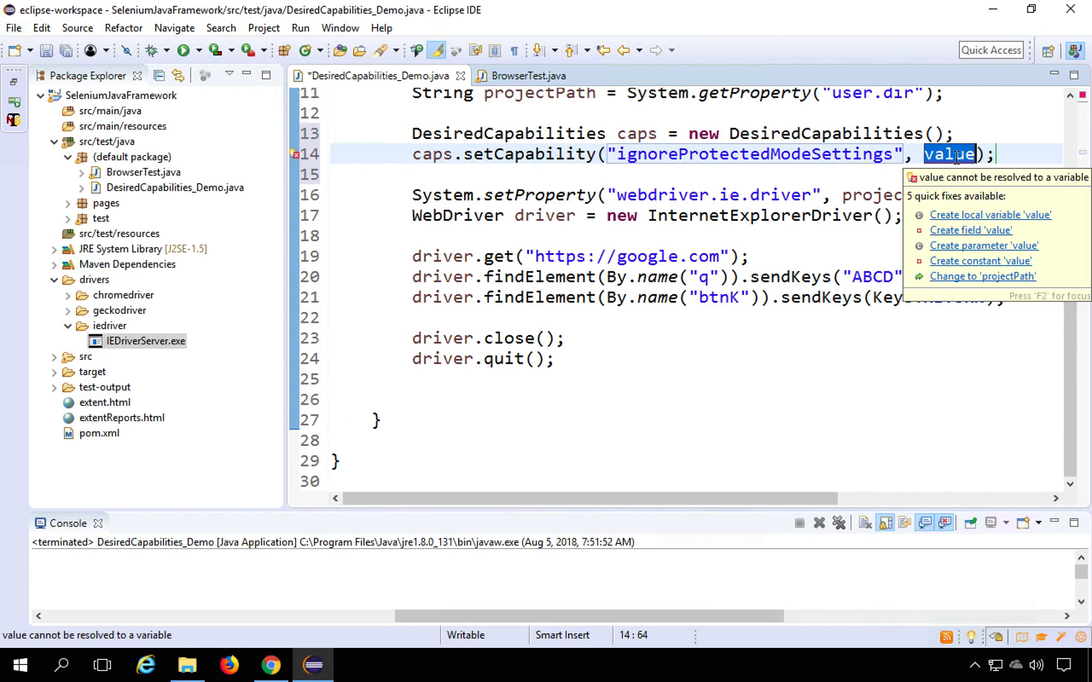
text(true)
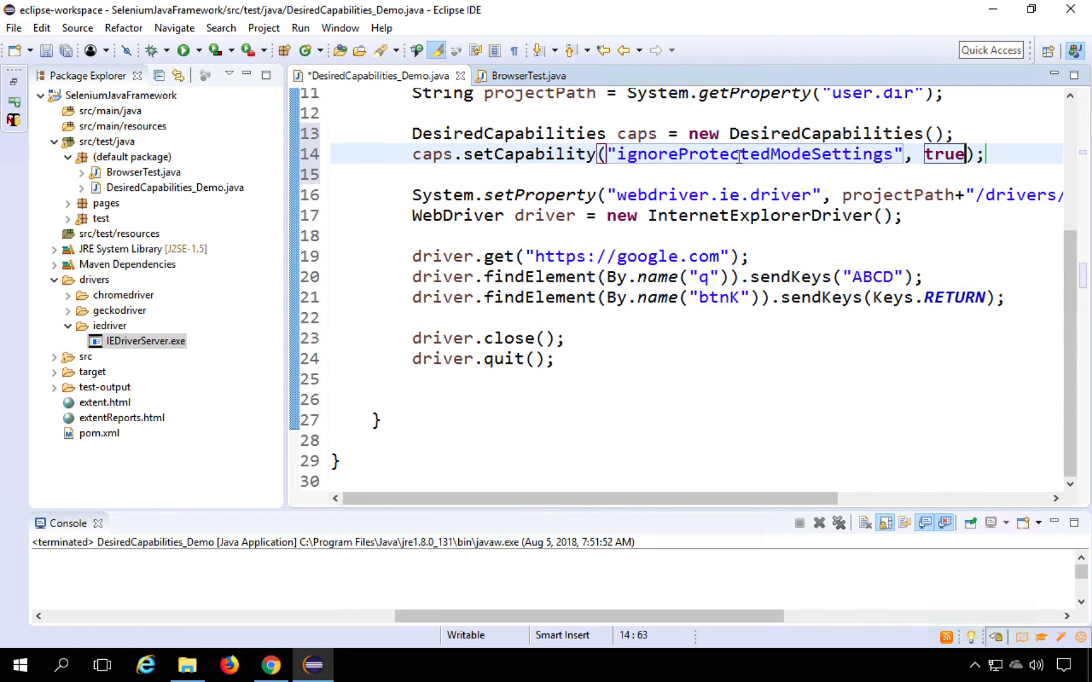
mouse_move(536, 196)
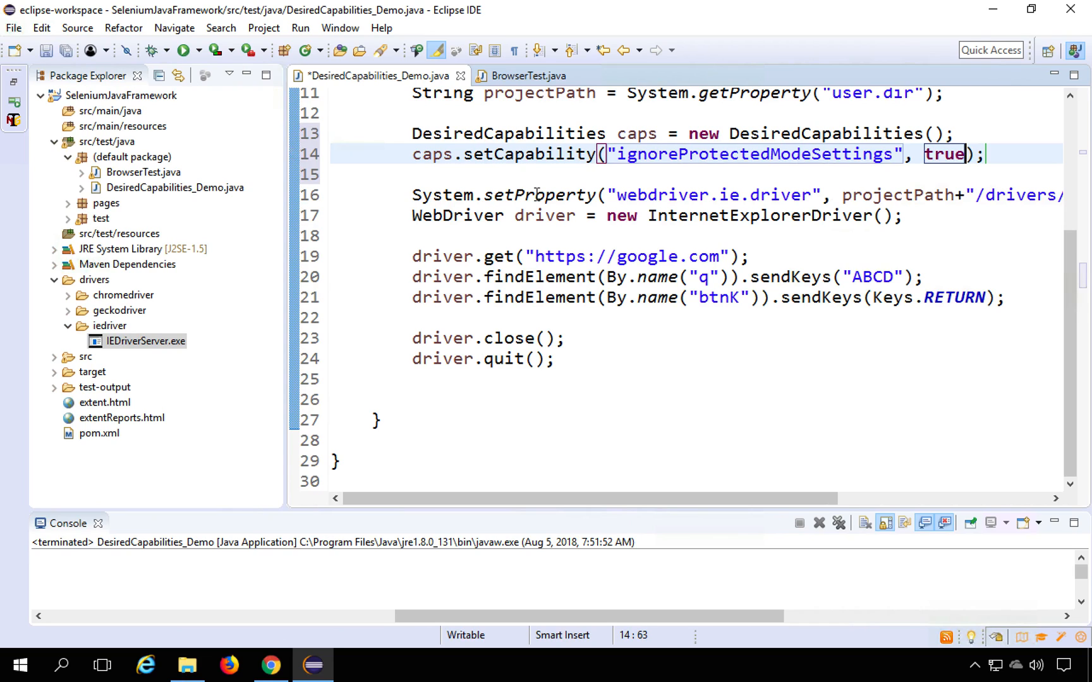
mouse_move(488, 164)
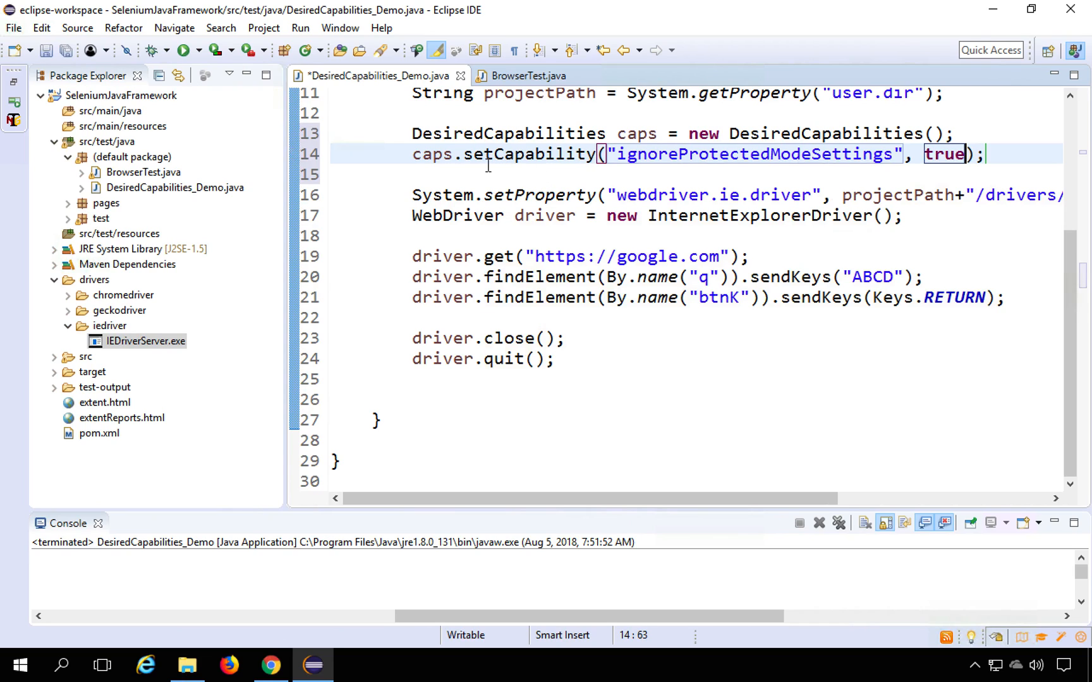
scroll(up, 3)
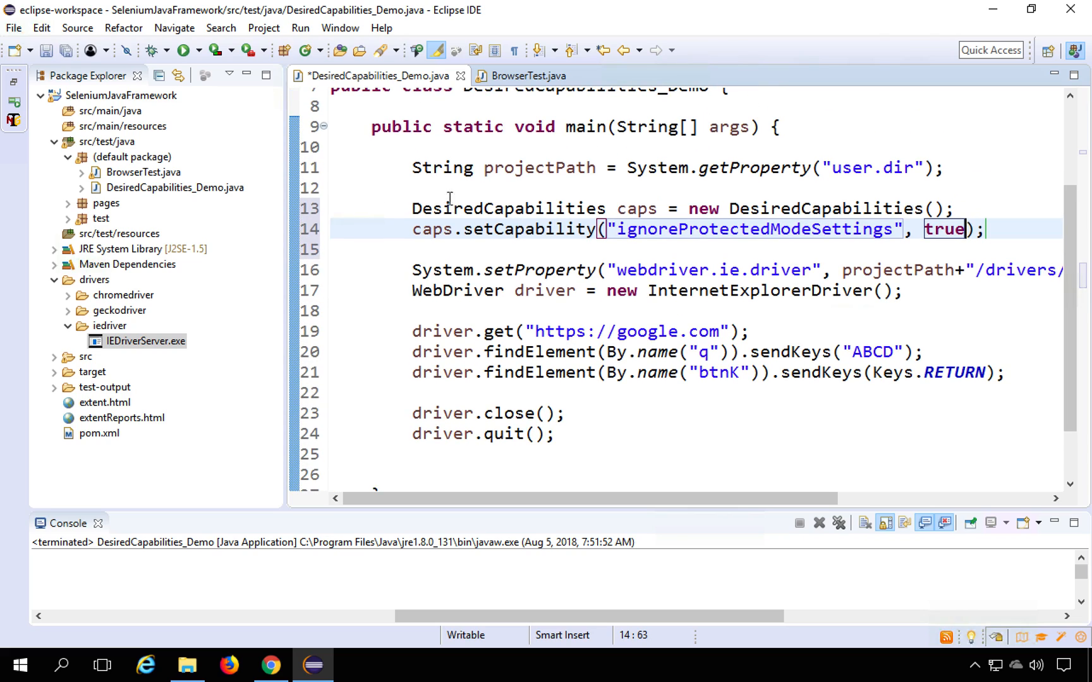
mouse_move(435, 229)
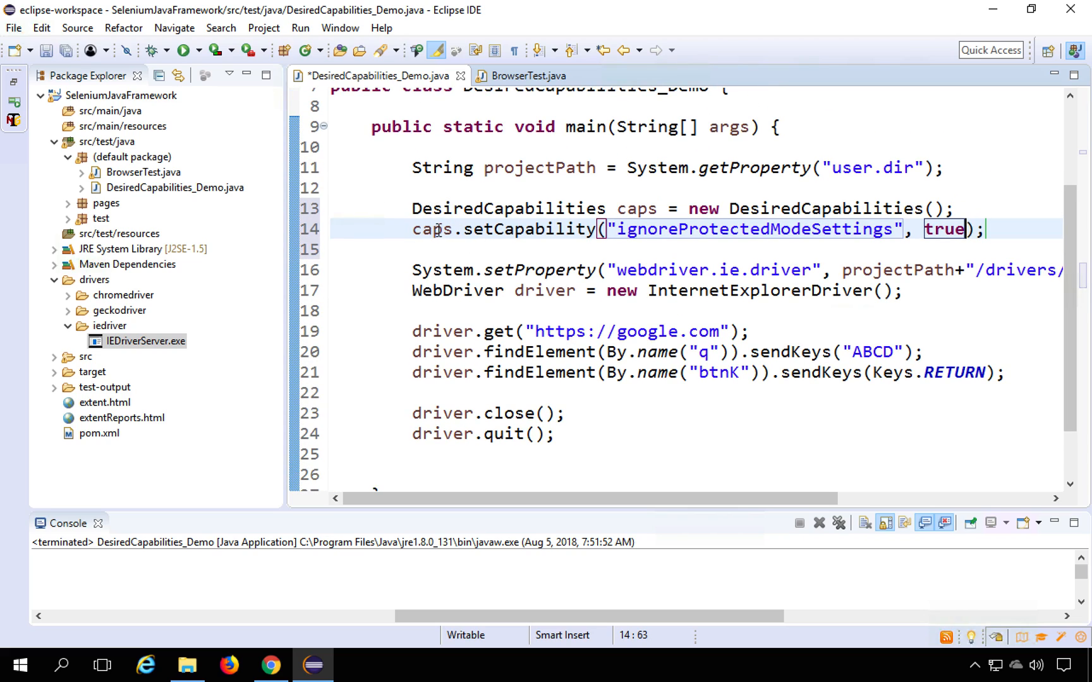
double_click(432, 229)
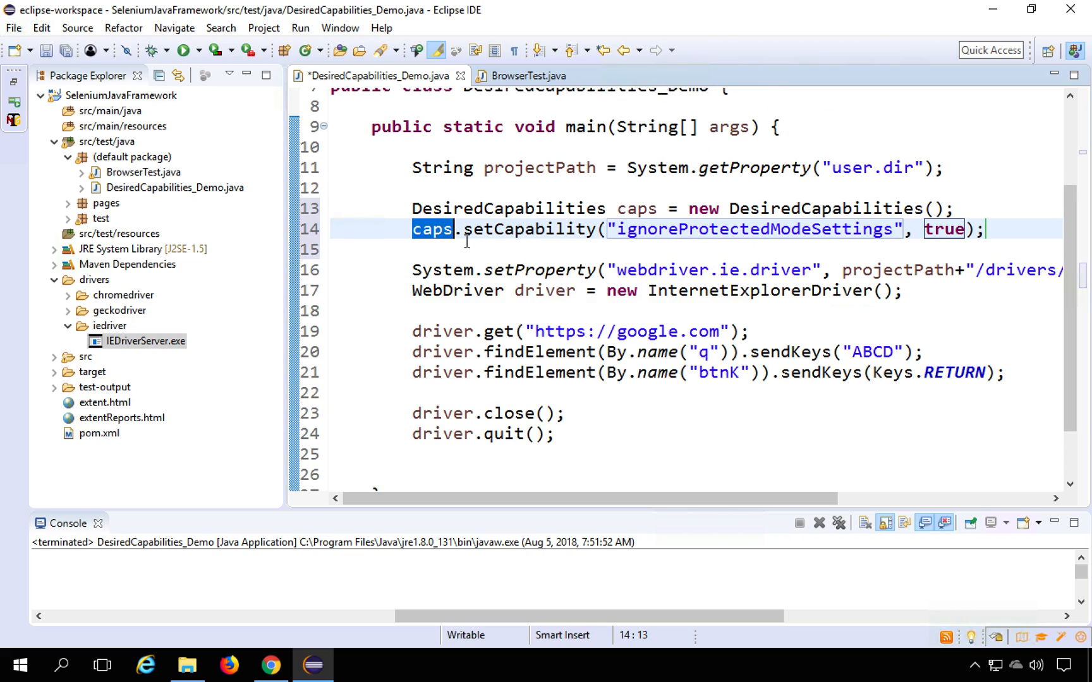
mouse_move(431, 229)
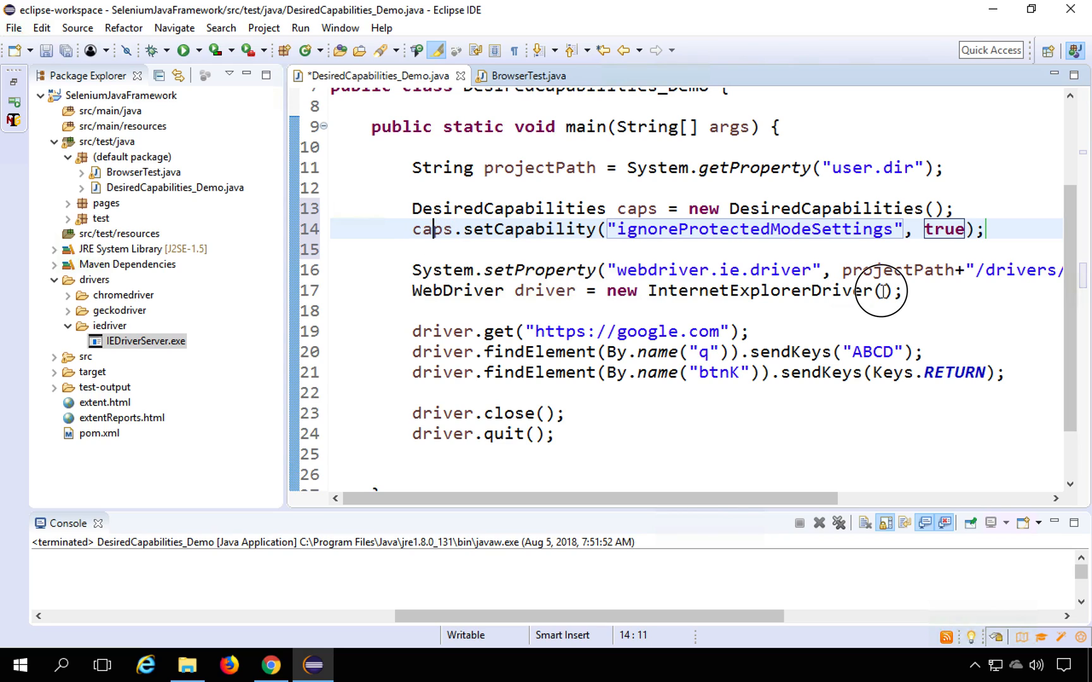
- Change the driver line to new InternetExplorerDriver(caps) and remove stray text on line 15
click(412, 291)
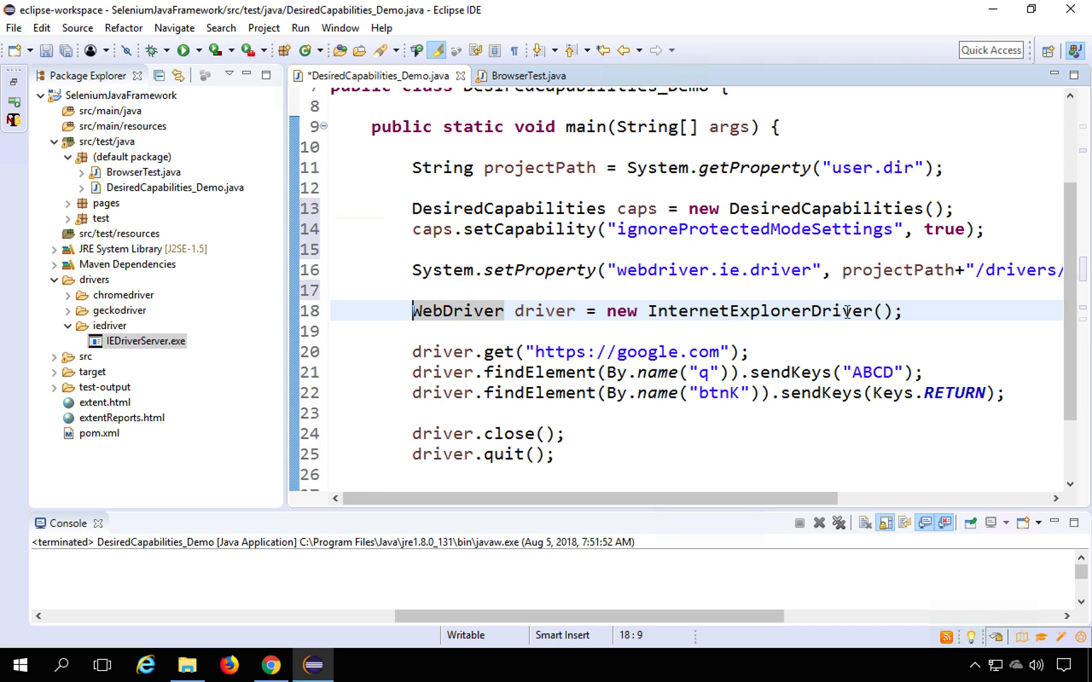
click(885, 310)
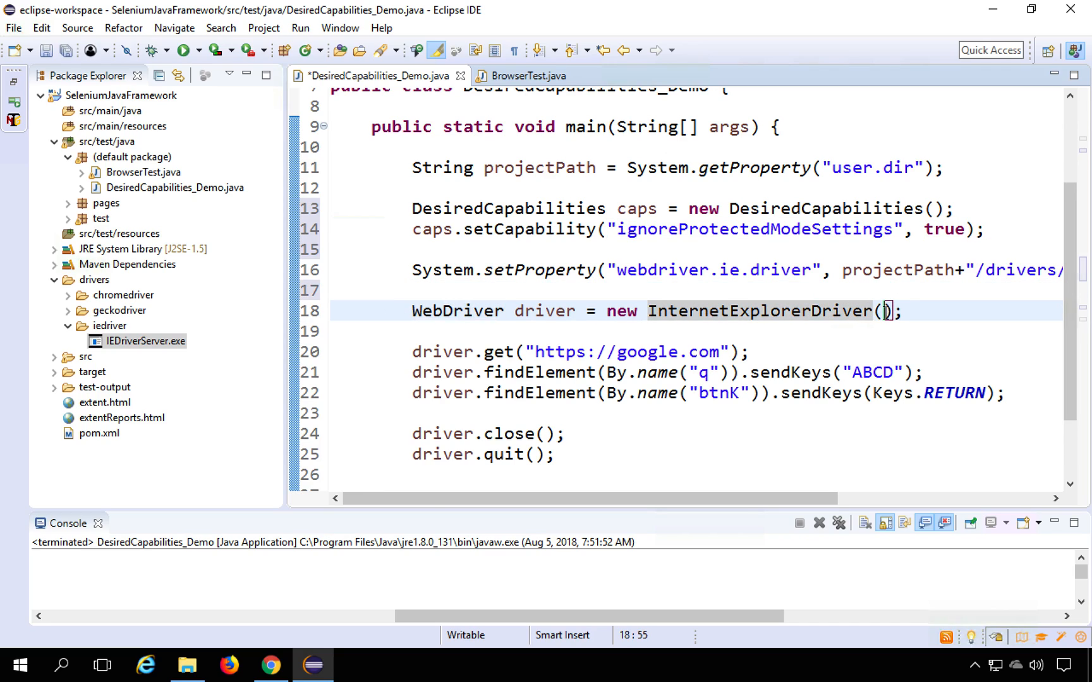
text(caps)
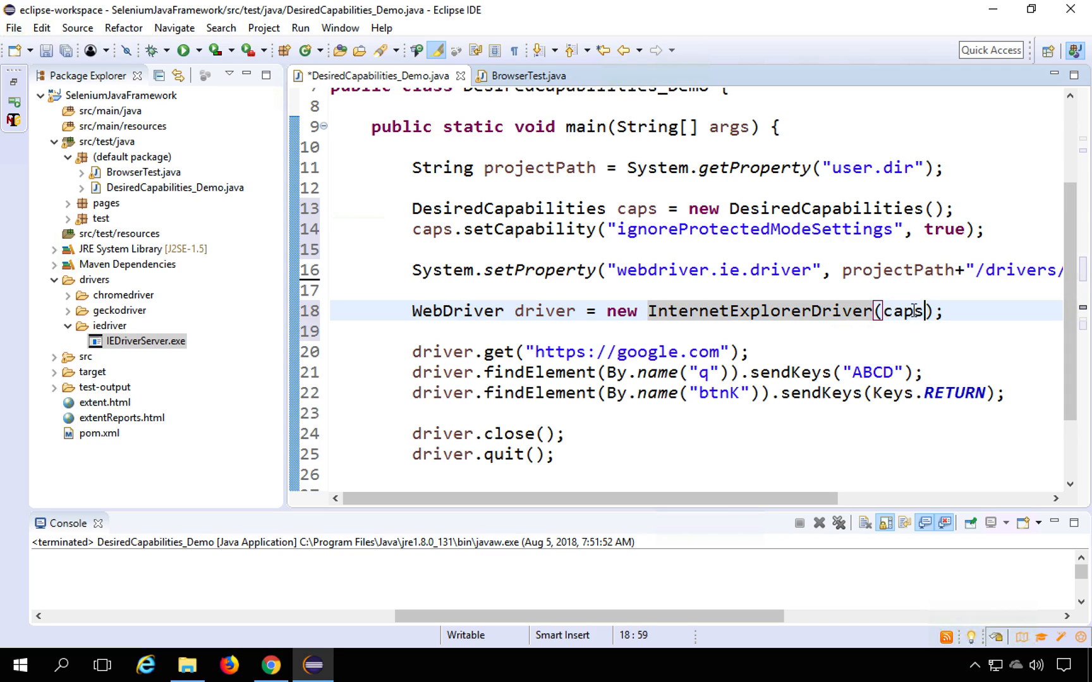
double_click(637, 209)
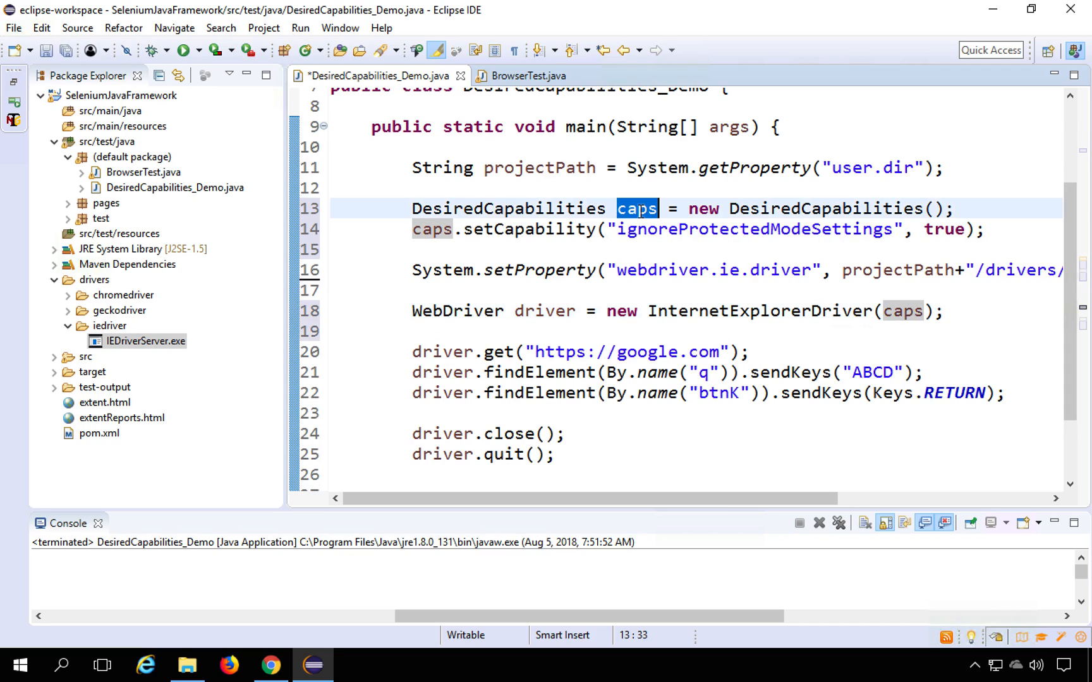
mouse_move(907, 335)
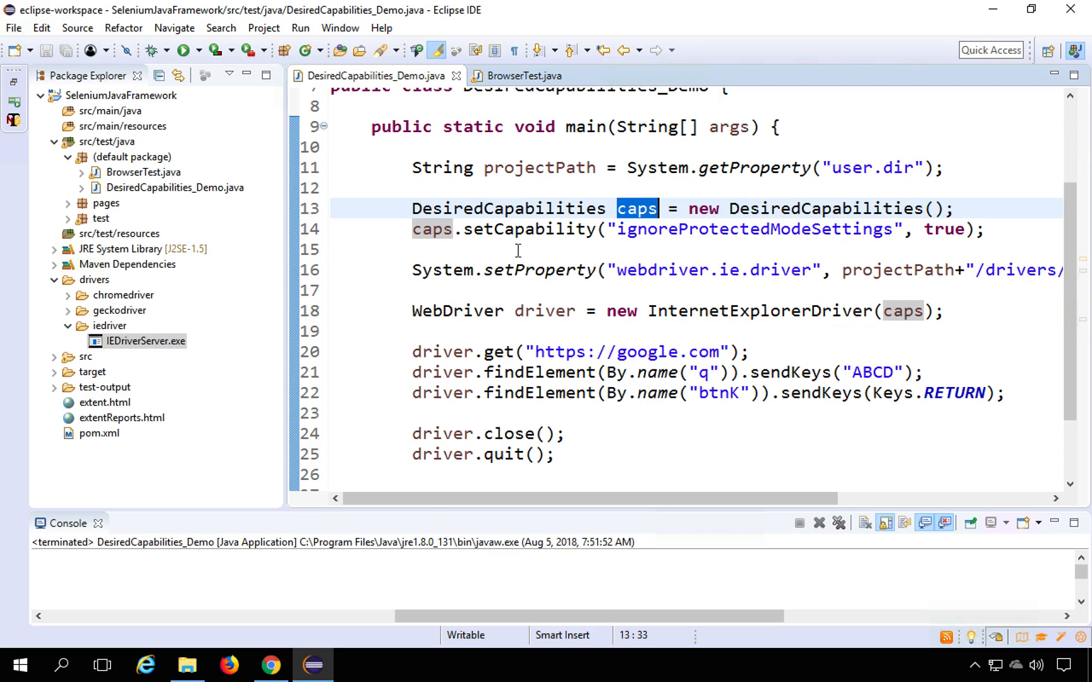
click(978, 229)
text(ca)
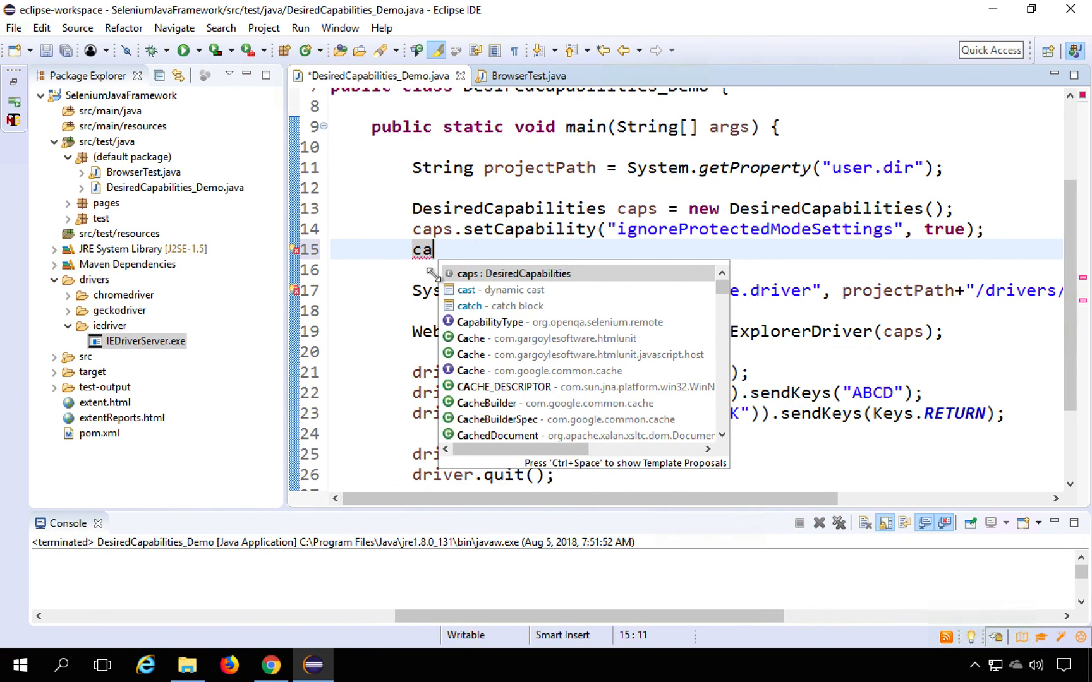
key(Backspace)
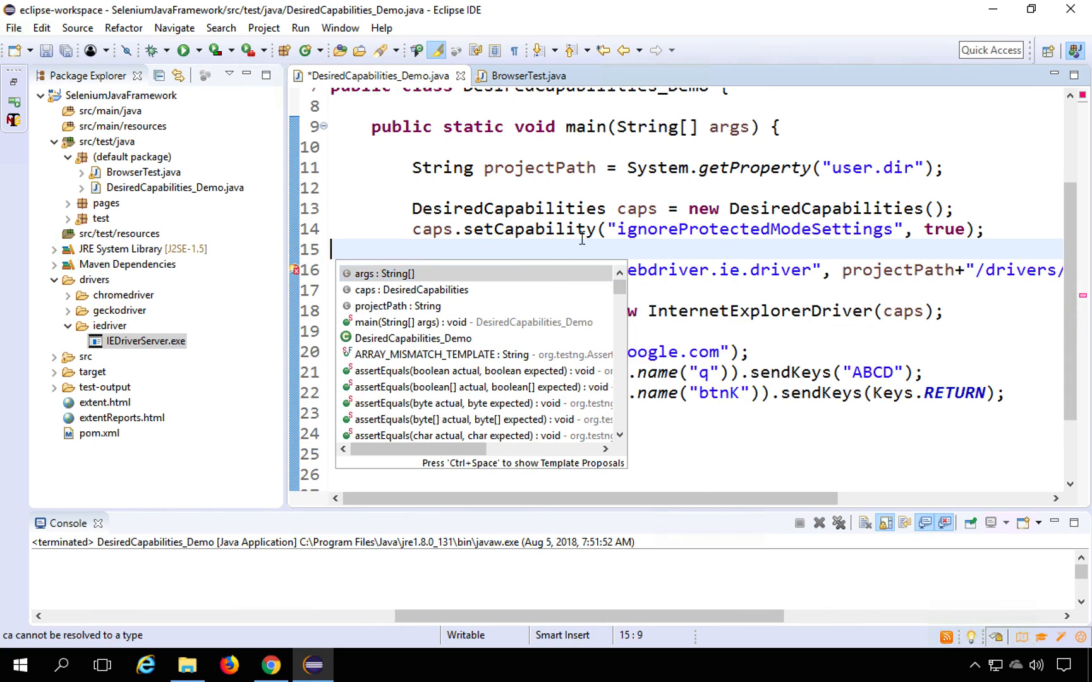
key(Escape)
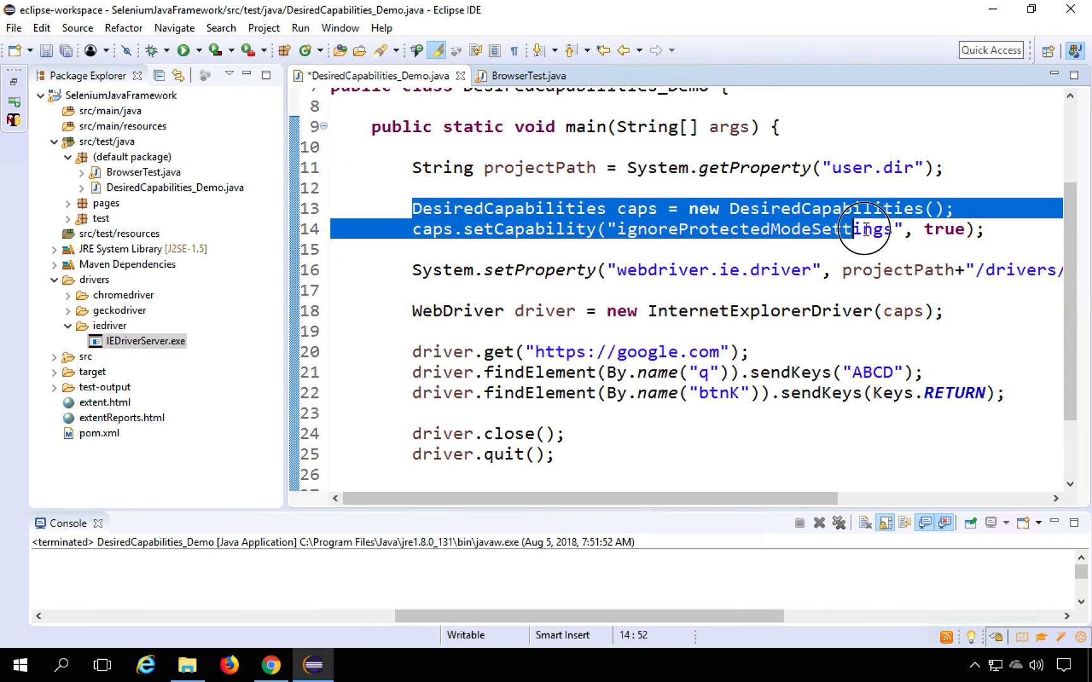
double_click(903, 312)
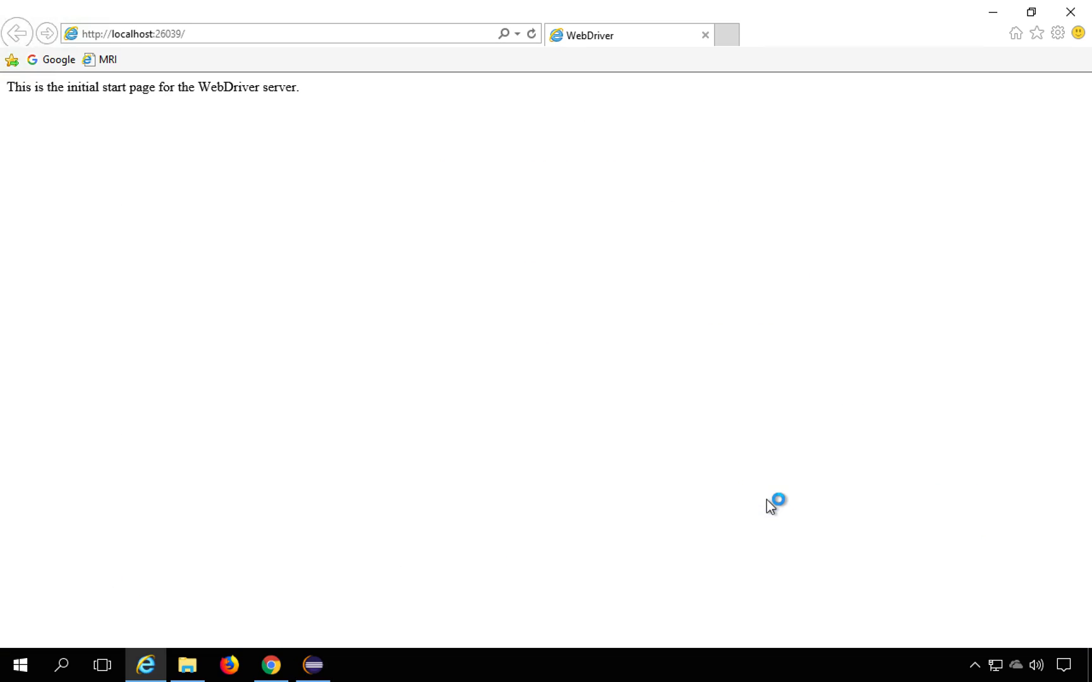
- Enter ABCD into the Google search box in IE, then return to Eclipse
text(A)
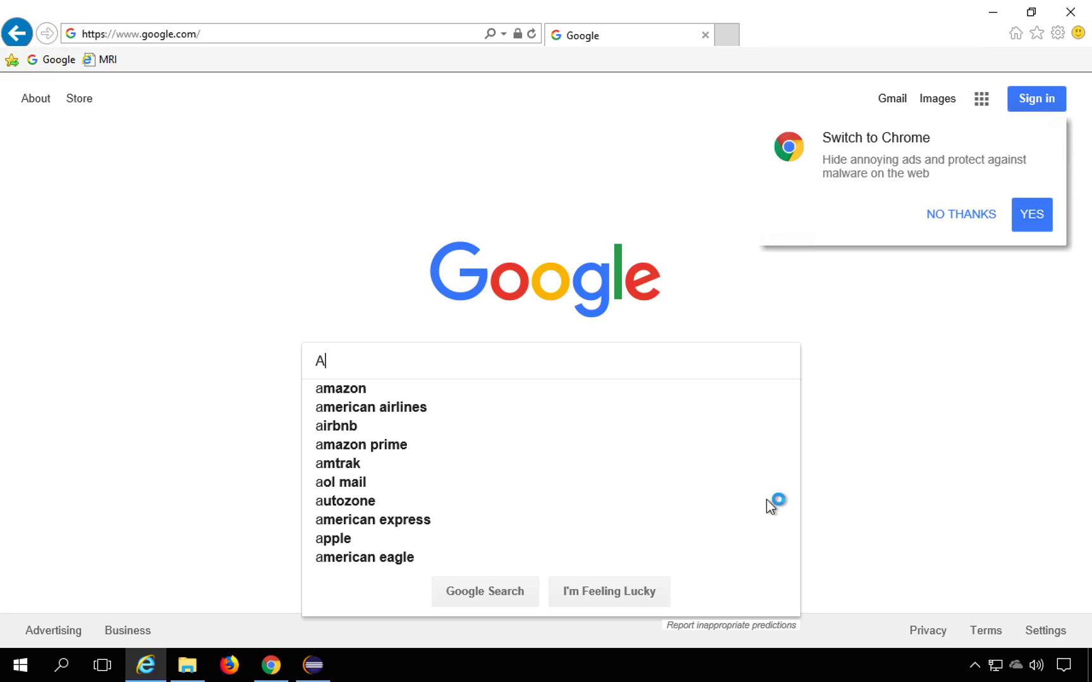
mouse_move(770, 507)
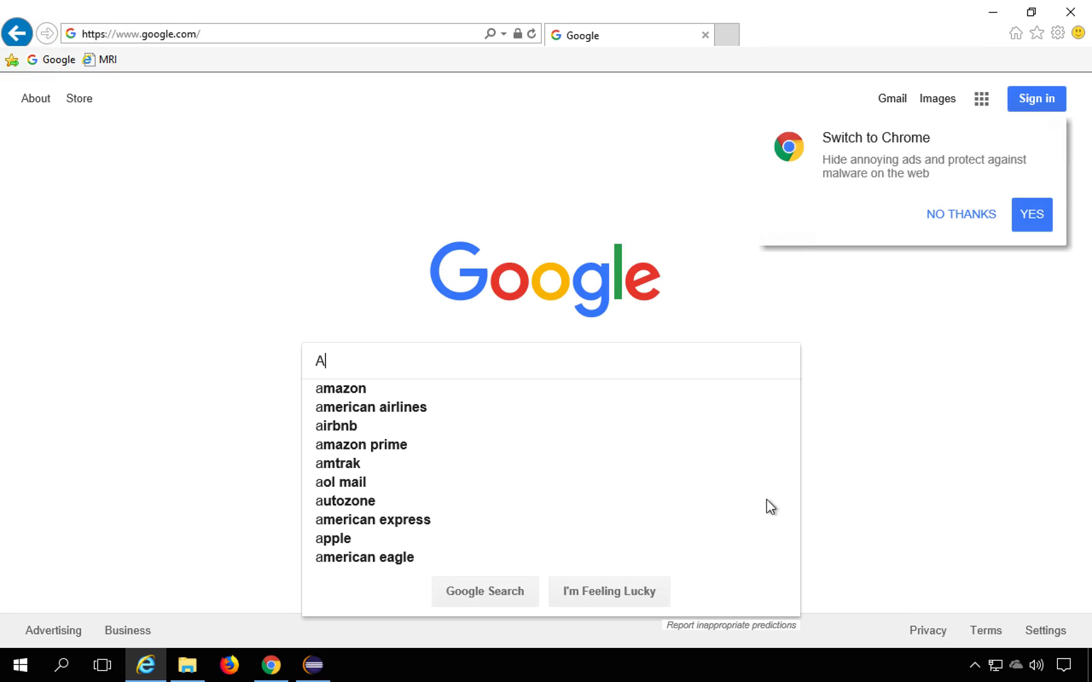
text(B)
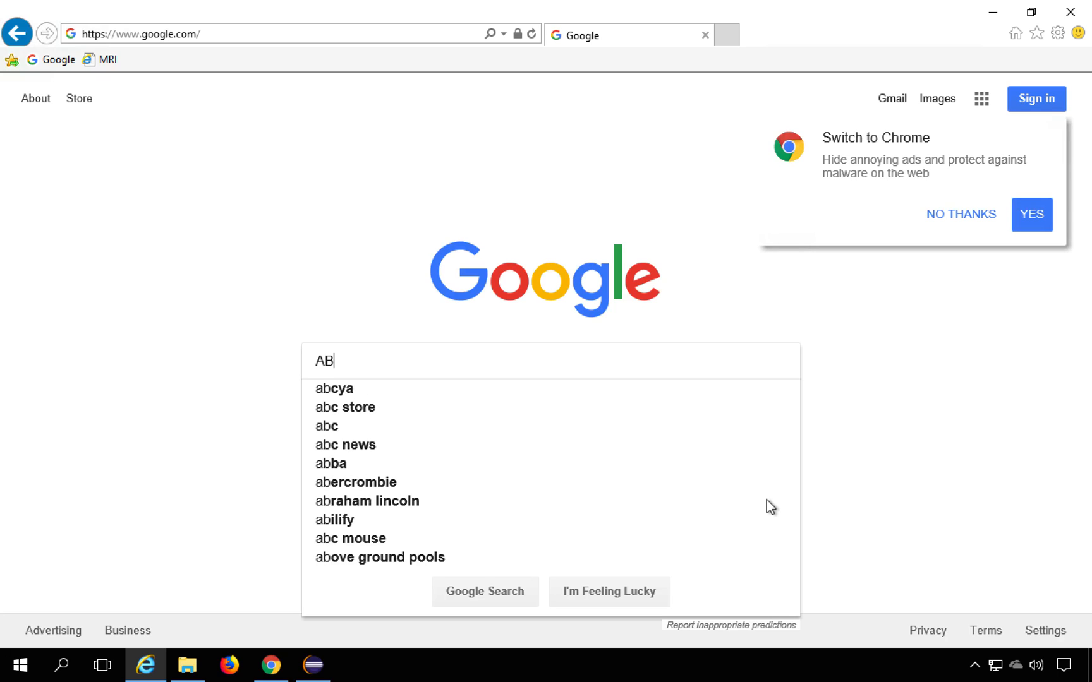
text(C)
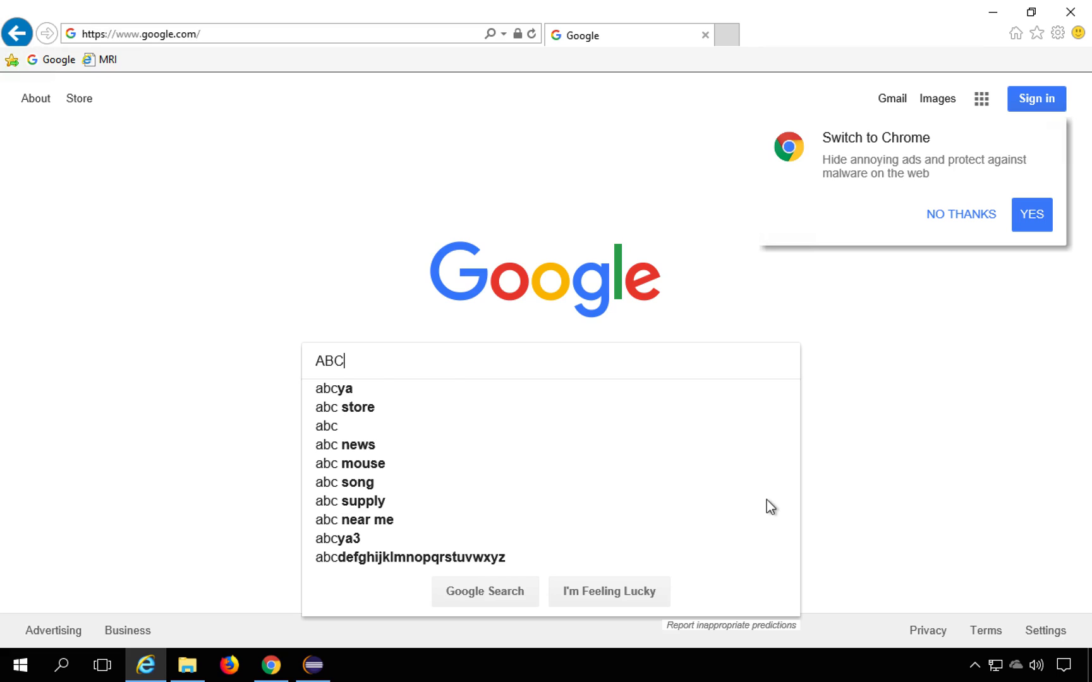
text(D)
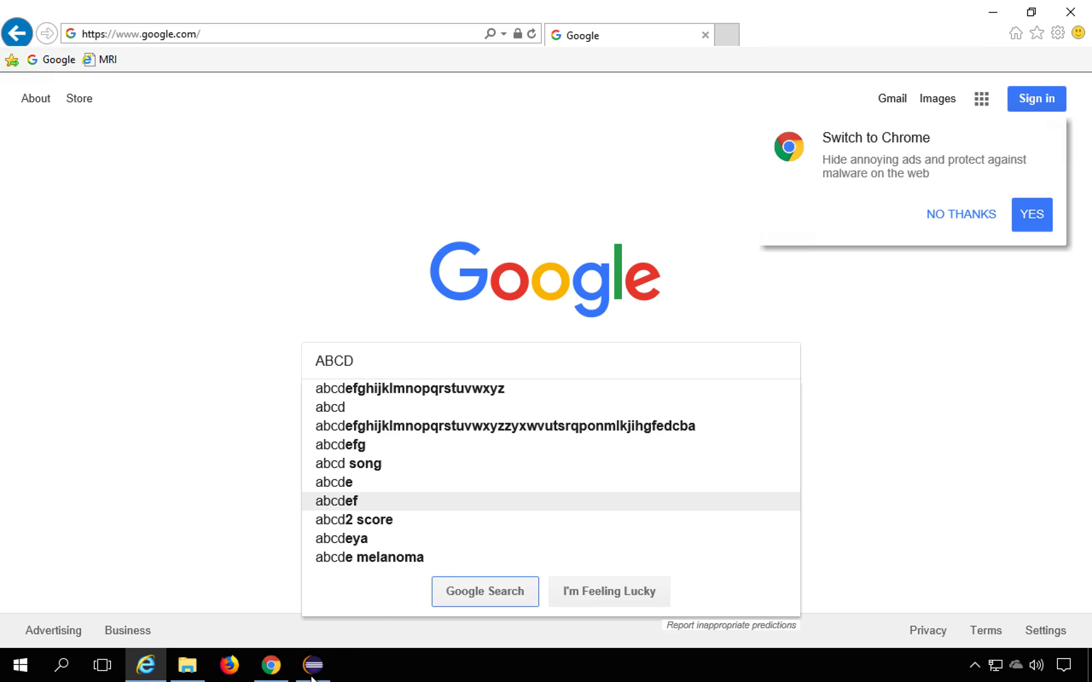
click(313, 665)
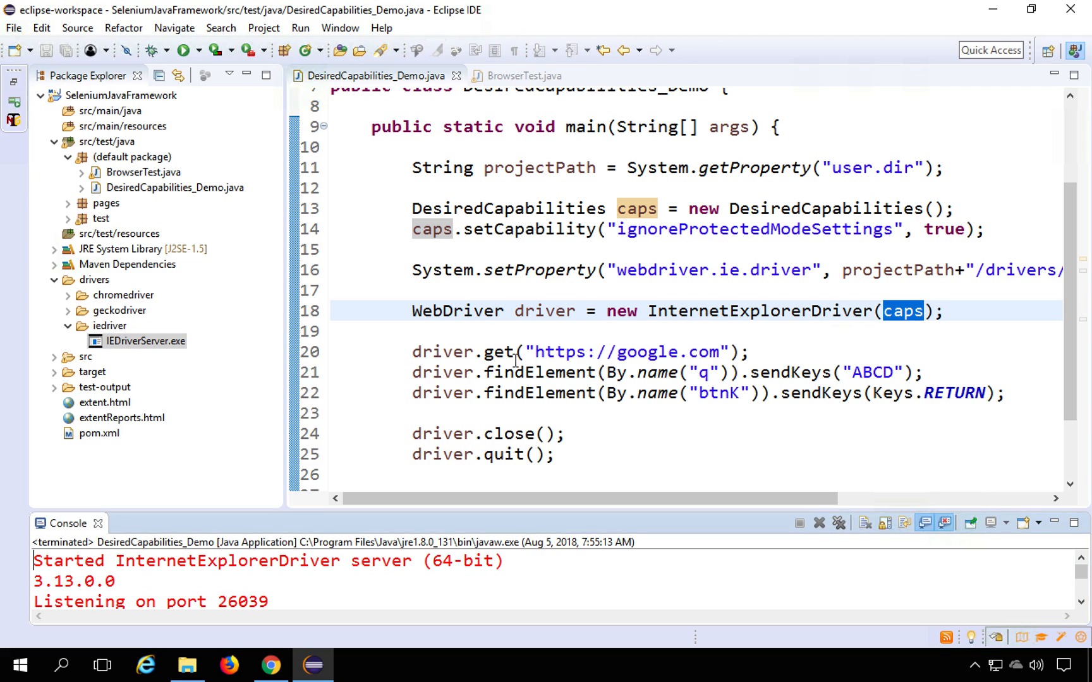
- Expand the test package in Package Explorer and open DesiredCapabilitiesDemo.java
scroll(down, 3)
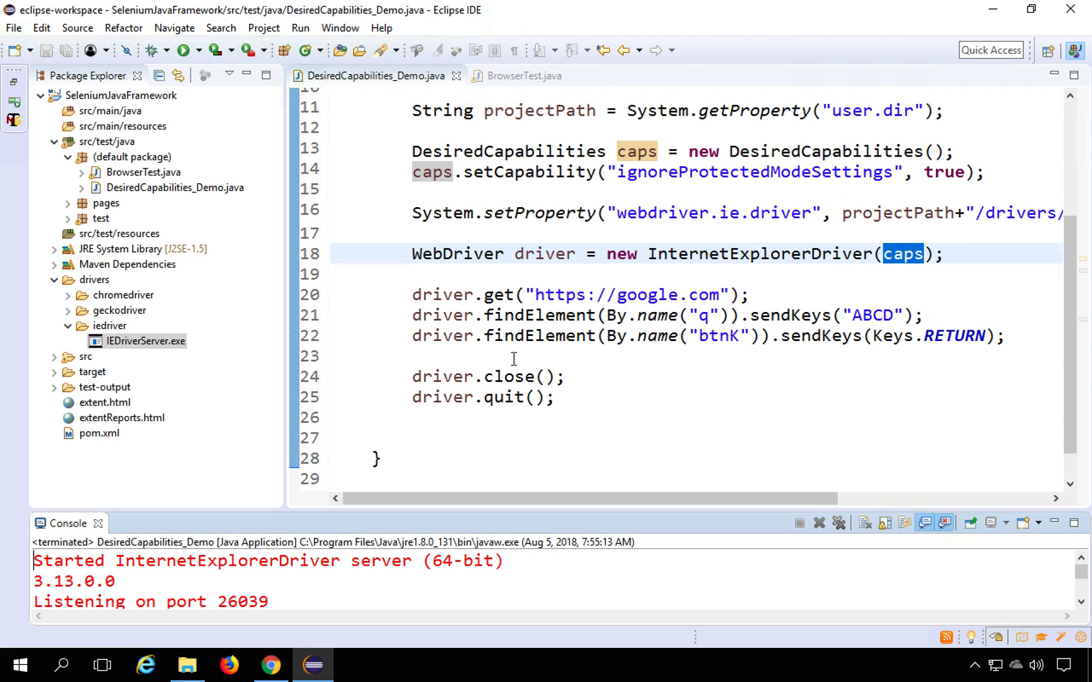
scroll(up, 3)
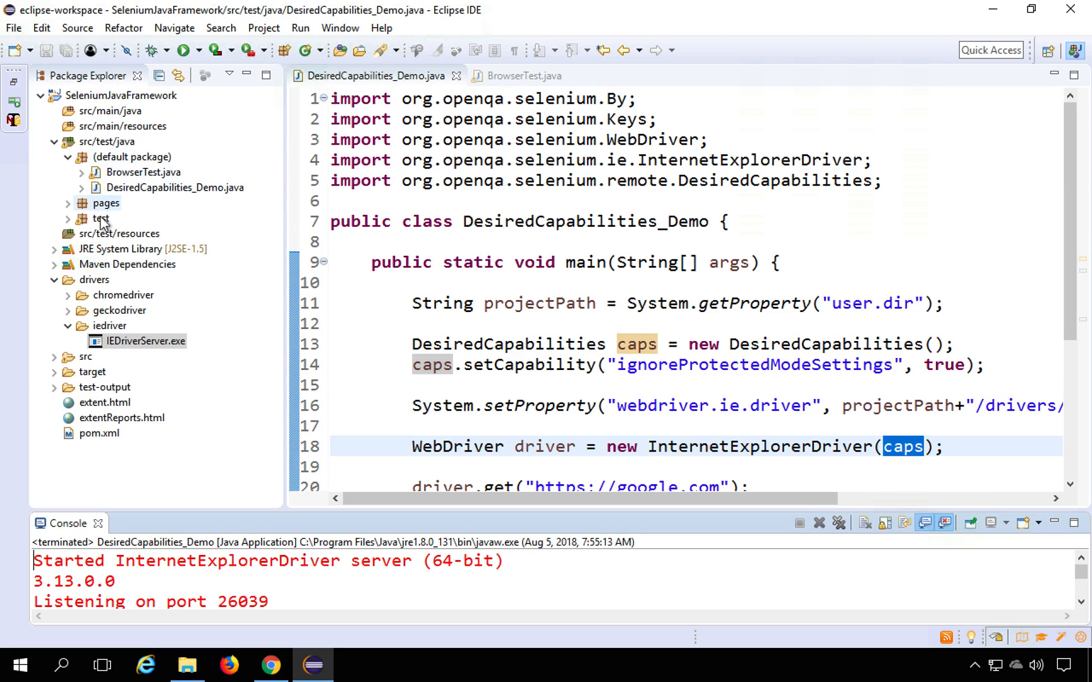
click(101, 218)
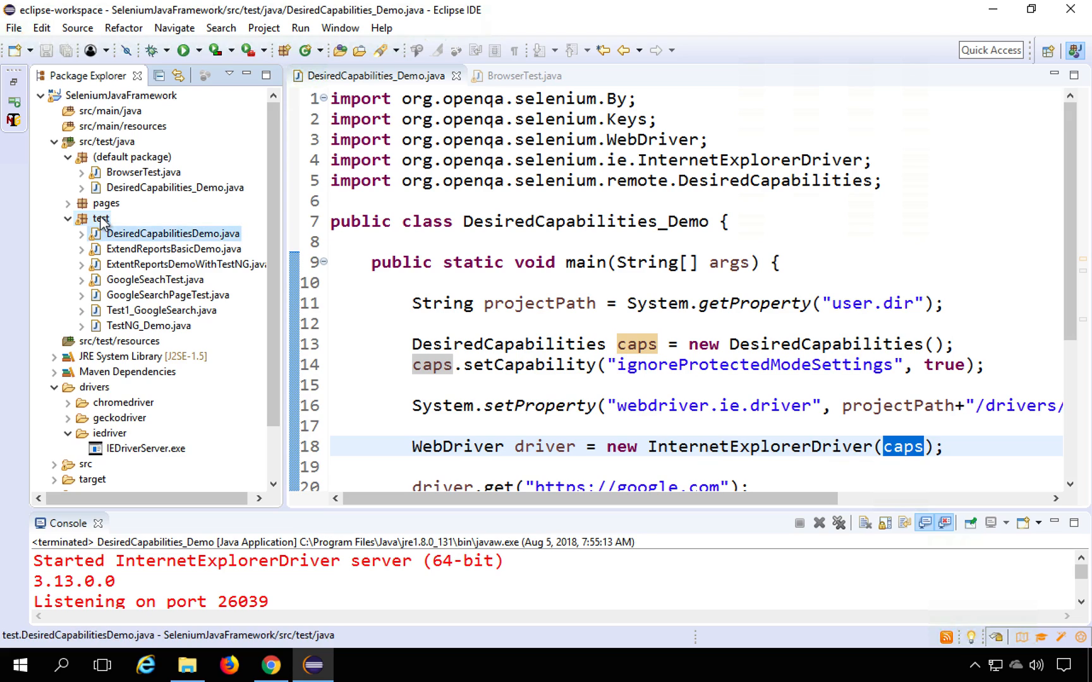
double_click(172, 233)
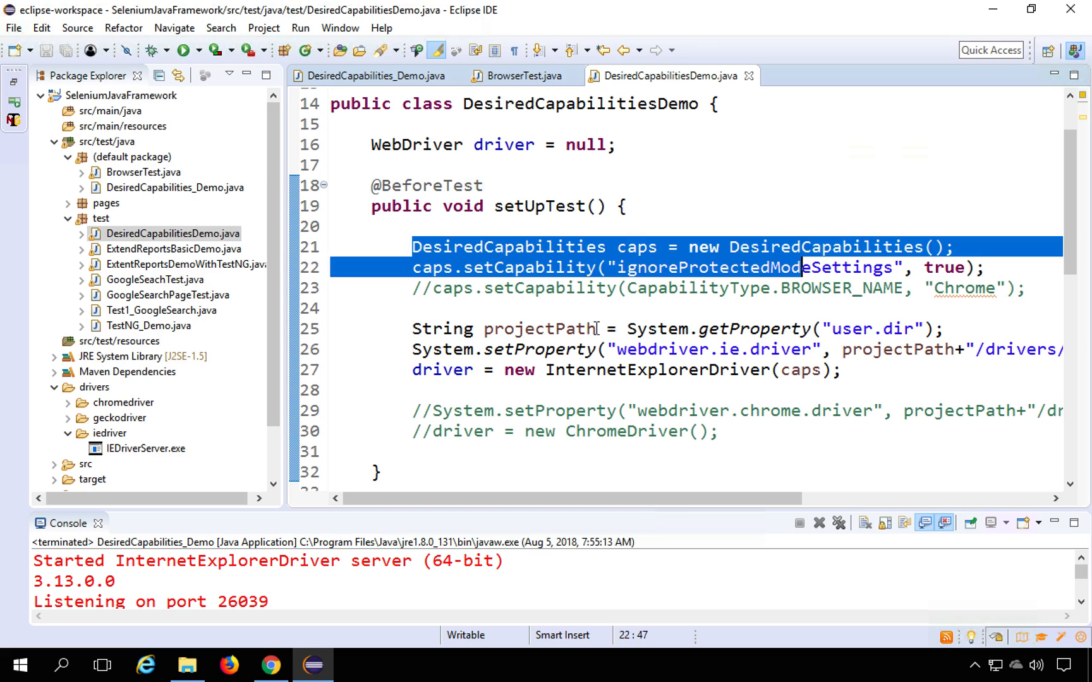
mouse_move(210, 188)
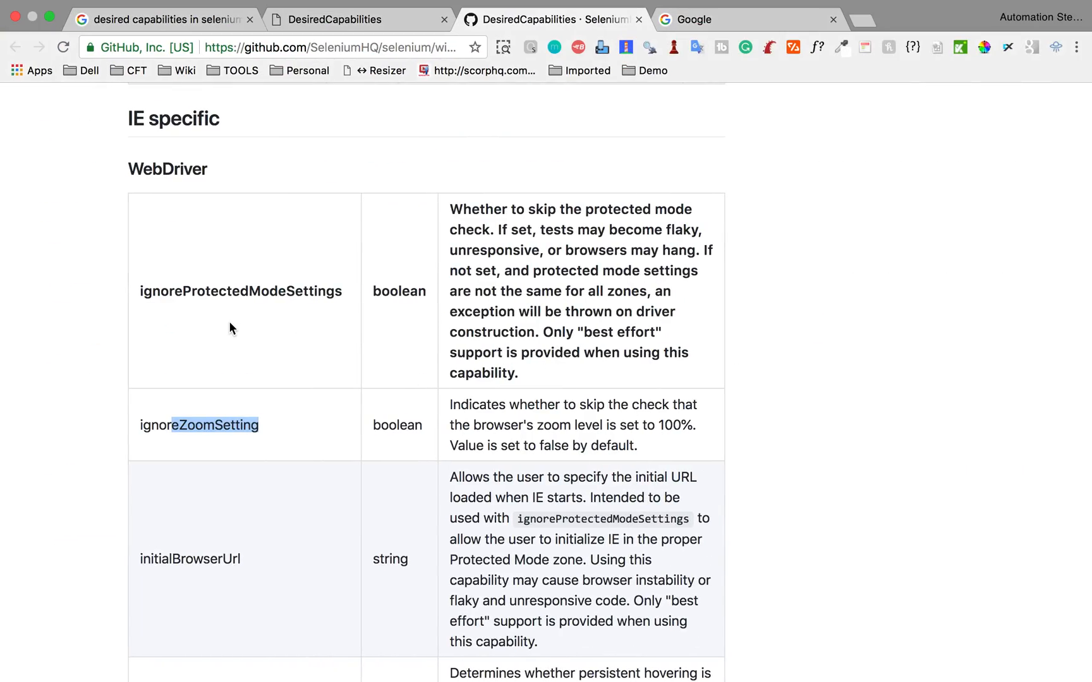
- Scroll through the wiki's capability tables back to the introduction, then return to DesiredCapabilities_Demo
scroll(down, 3)
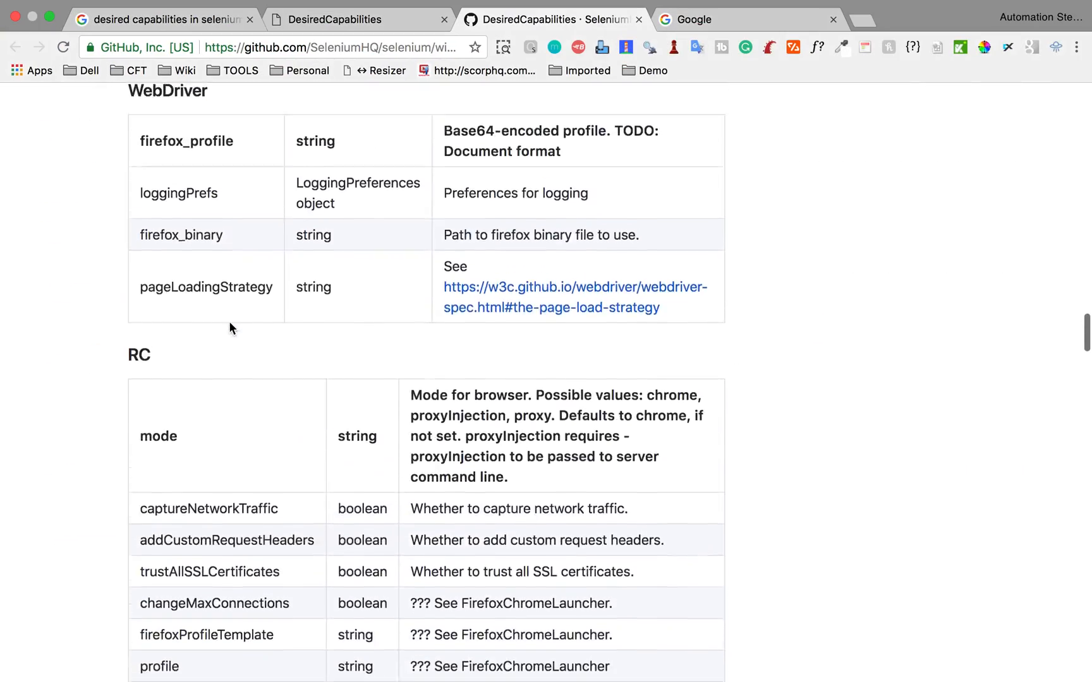
scroll(down, 3)
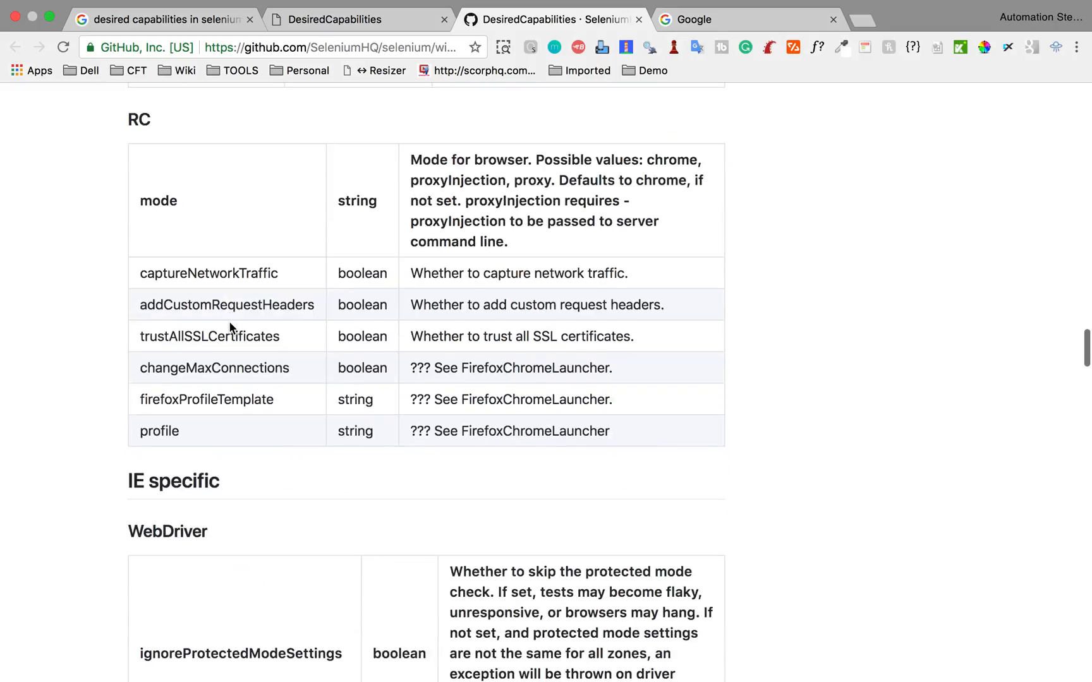
scroll(down, 3)
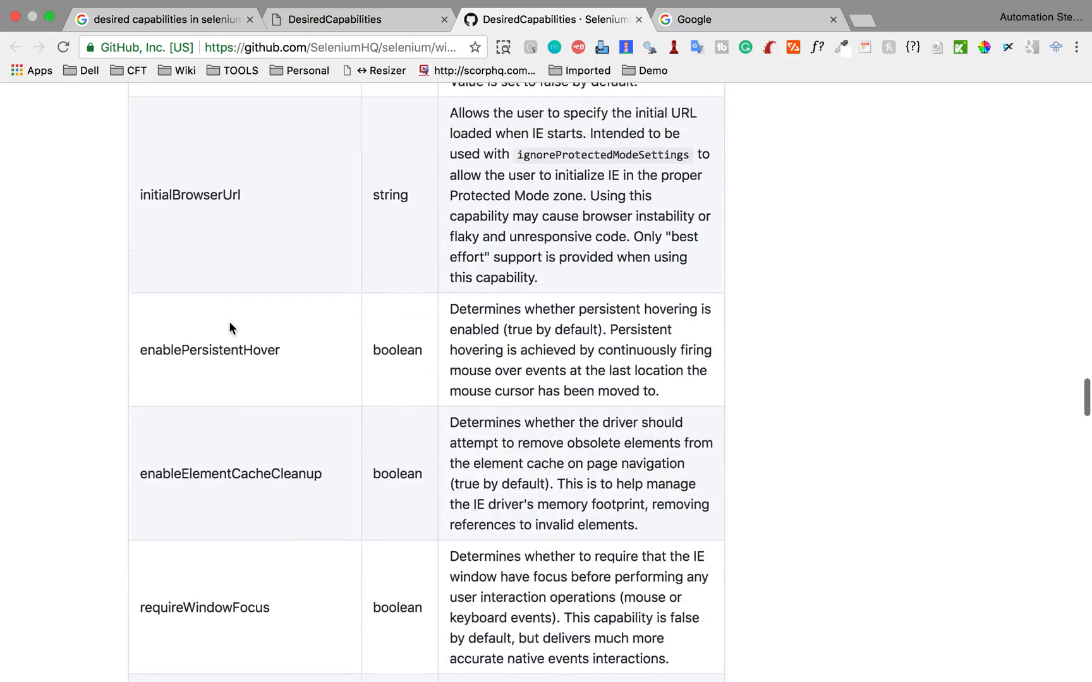
scroll(up, 3)
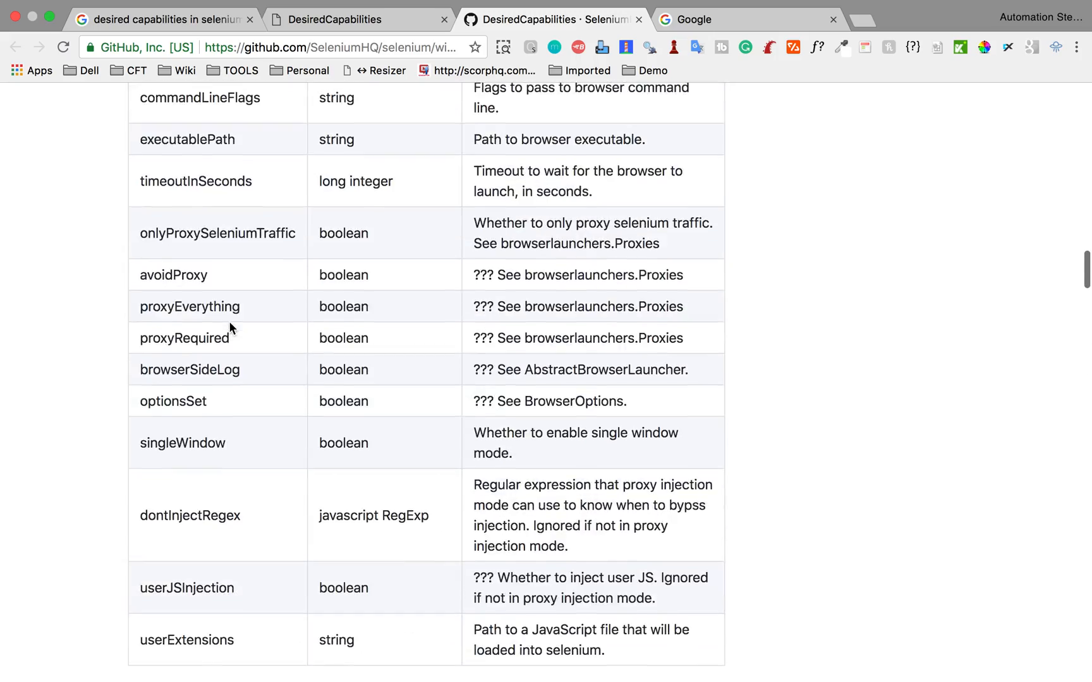
scroll(up, 3)
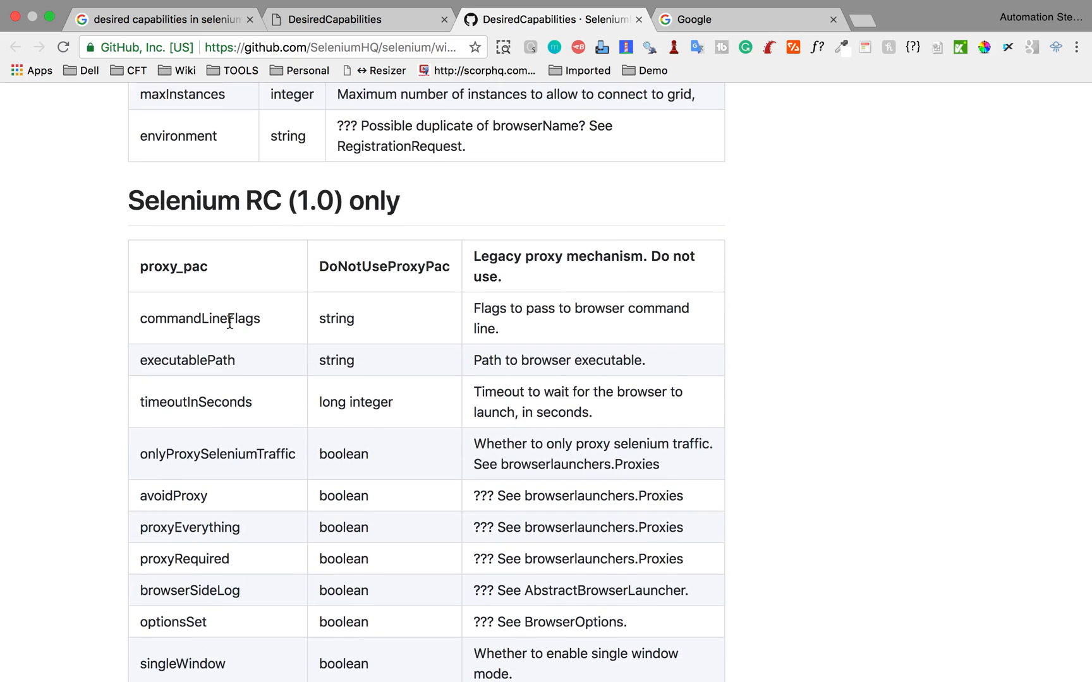
scroll(up, 3)
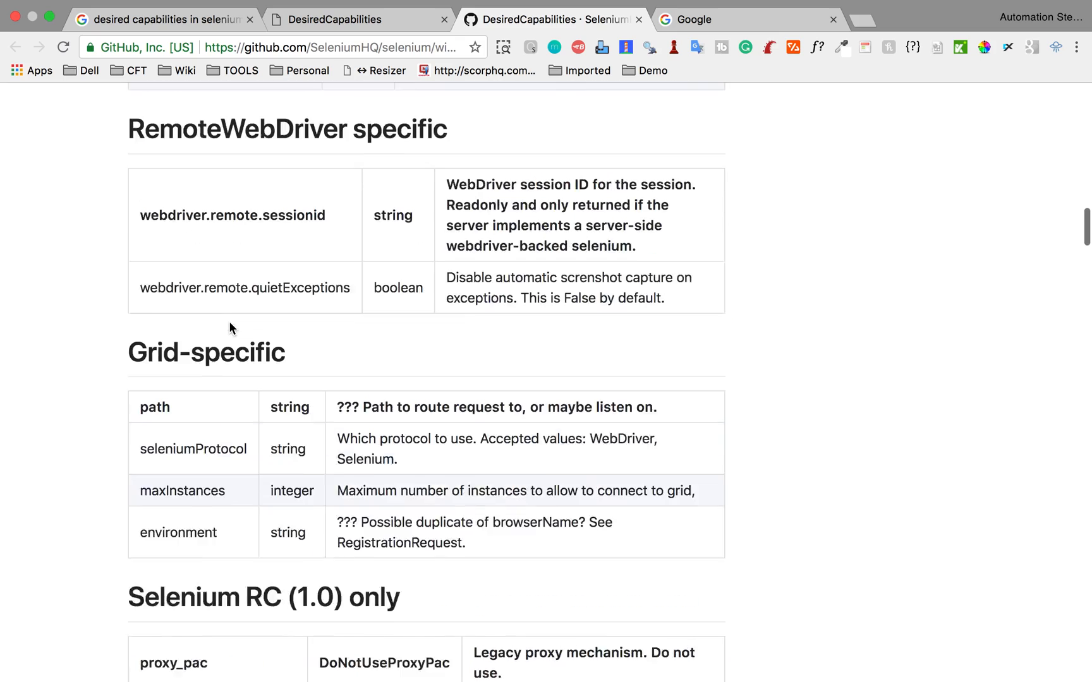
scroll(up, 3)
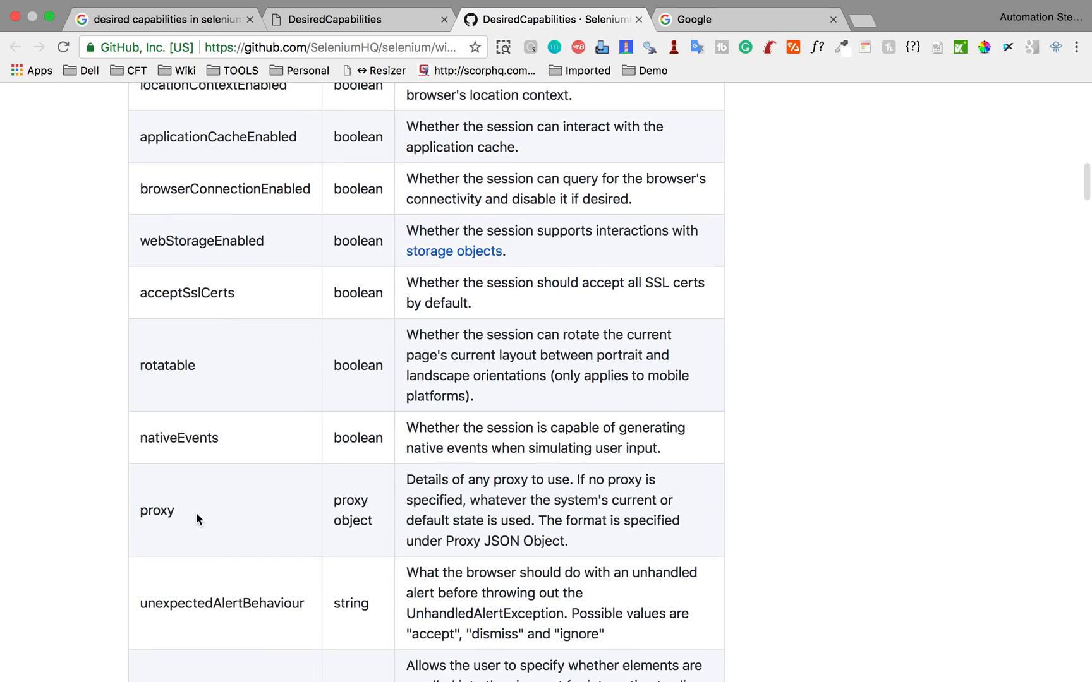
scroll(up, 3)
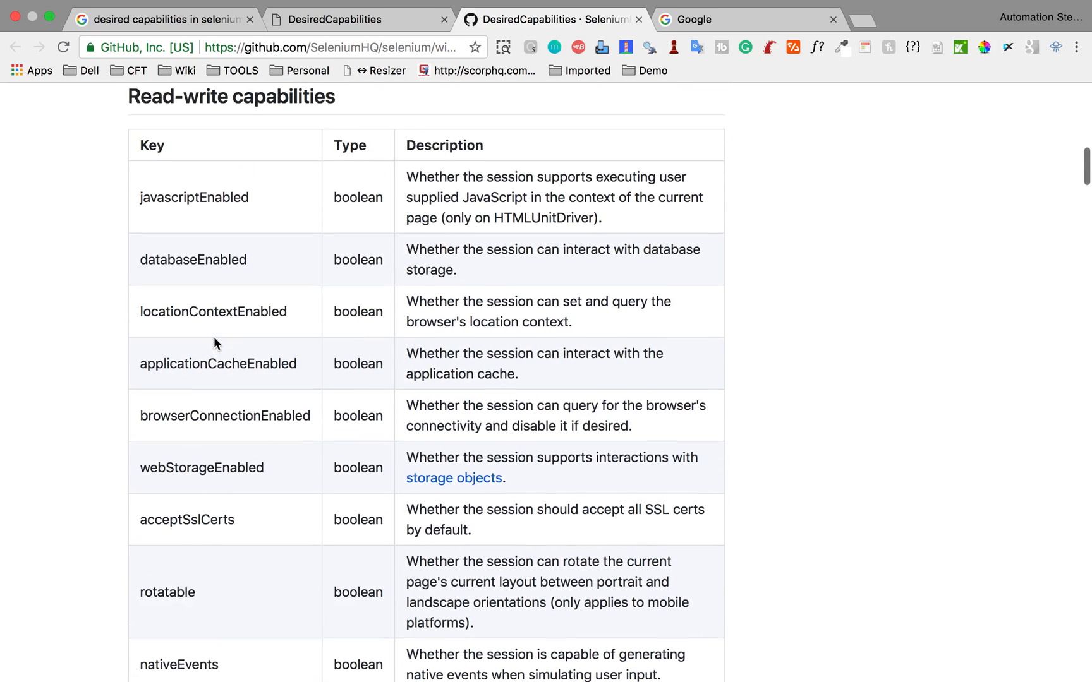
scroll(up, 3)
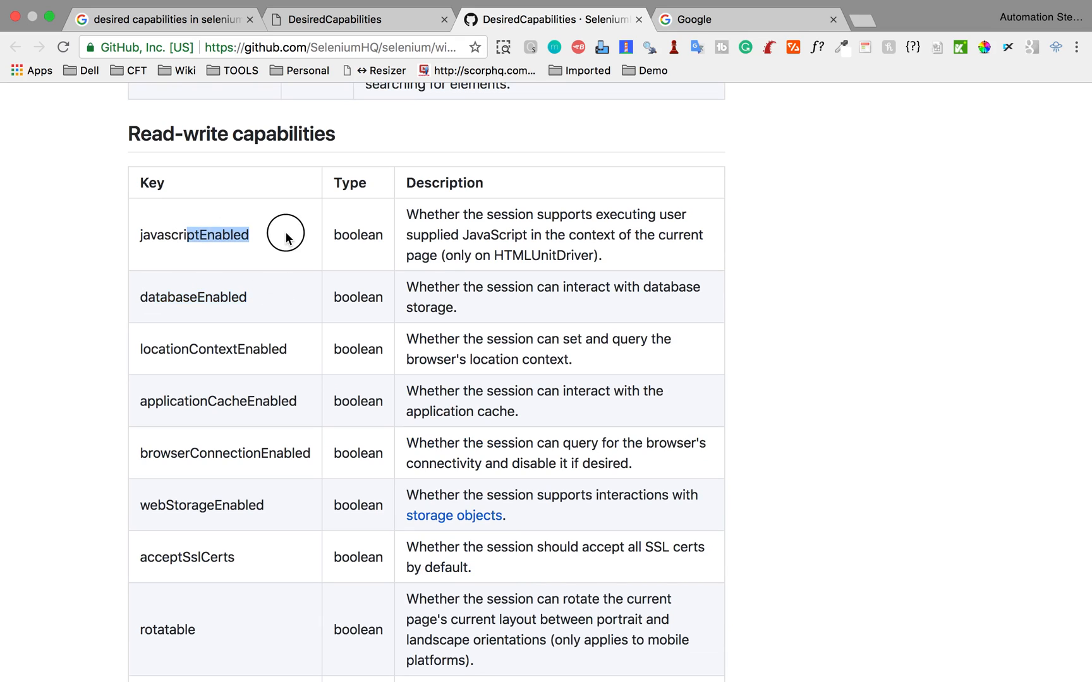
scroll(up, 3)
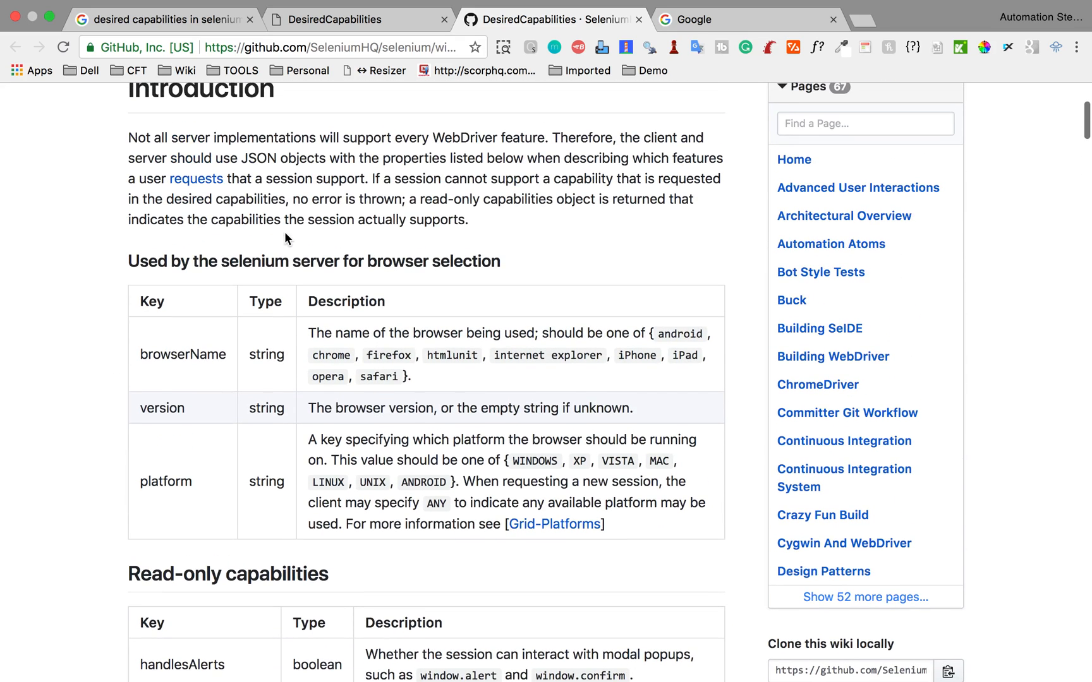
scroll(up, 3)
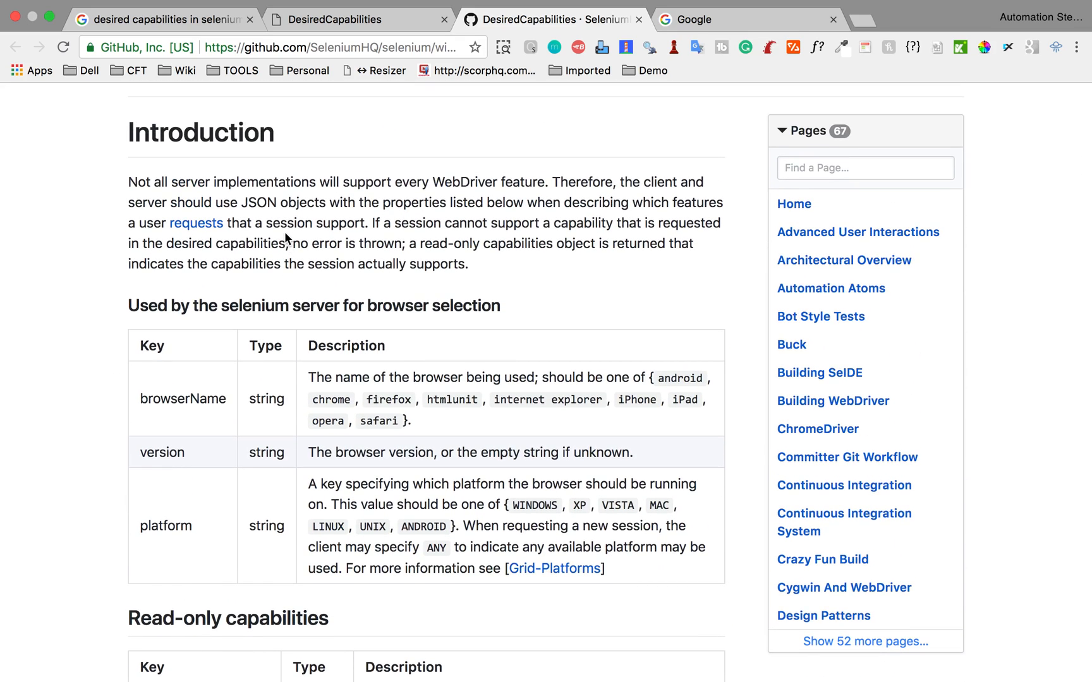
click(311, 665)
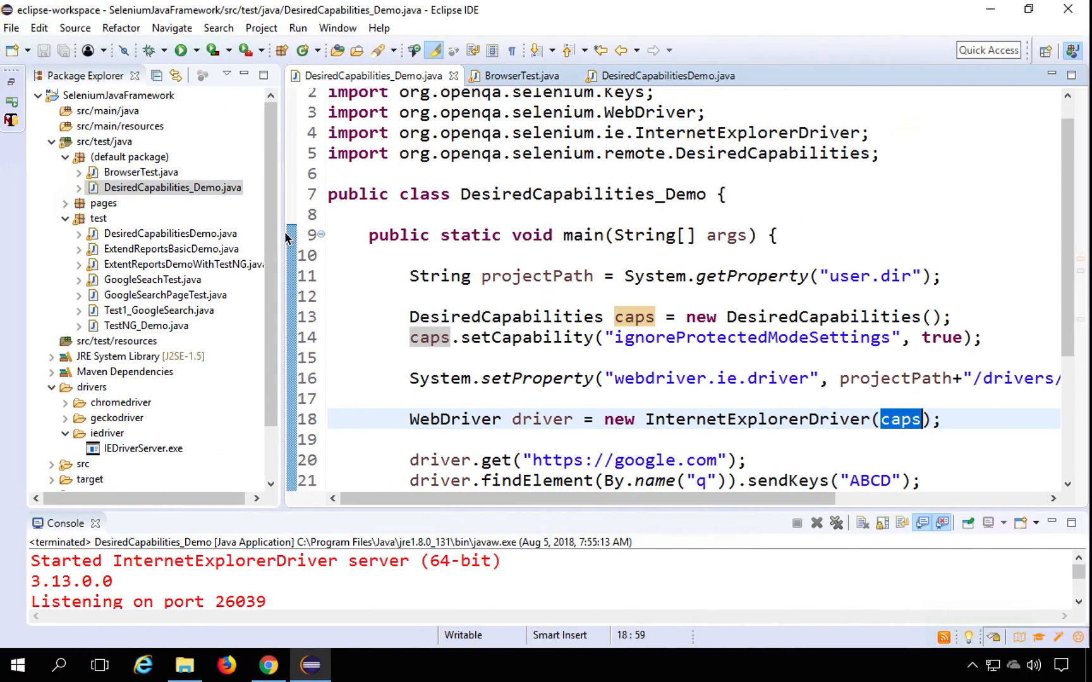